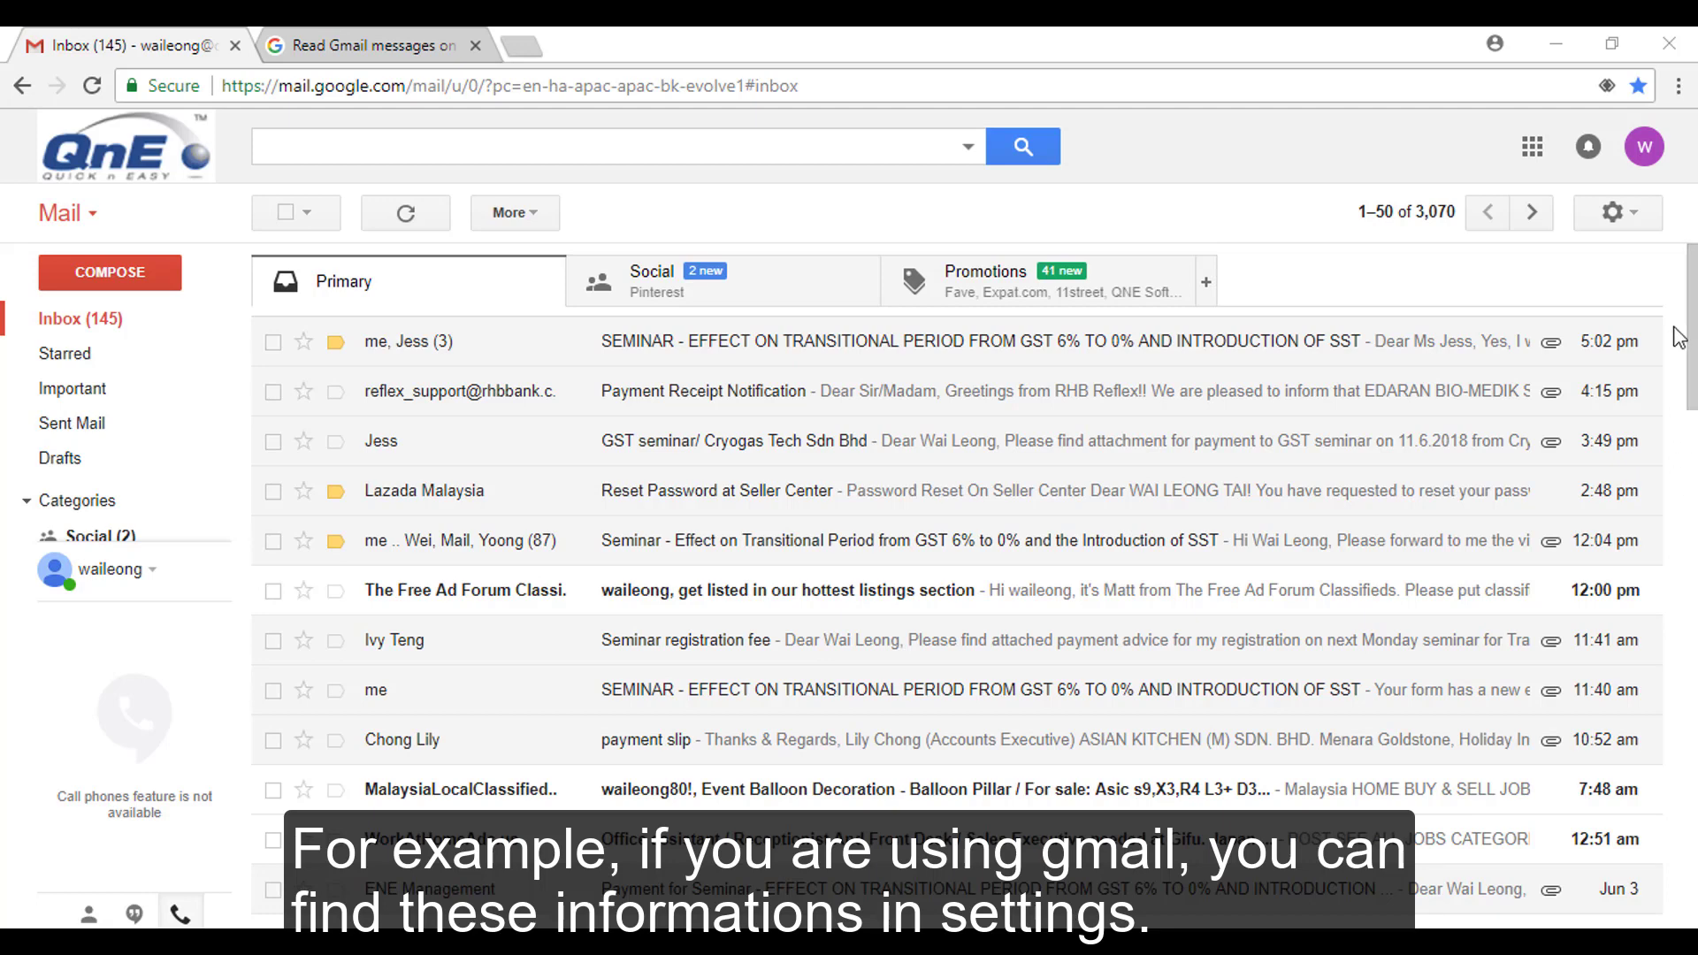
- Reach Gmail's general settings page from the inbox gear menu
click(1617, 212)
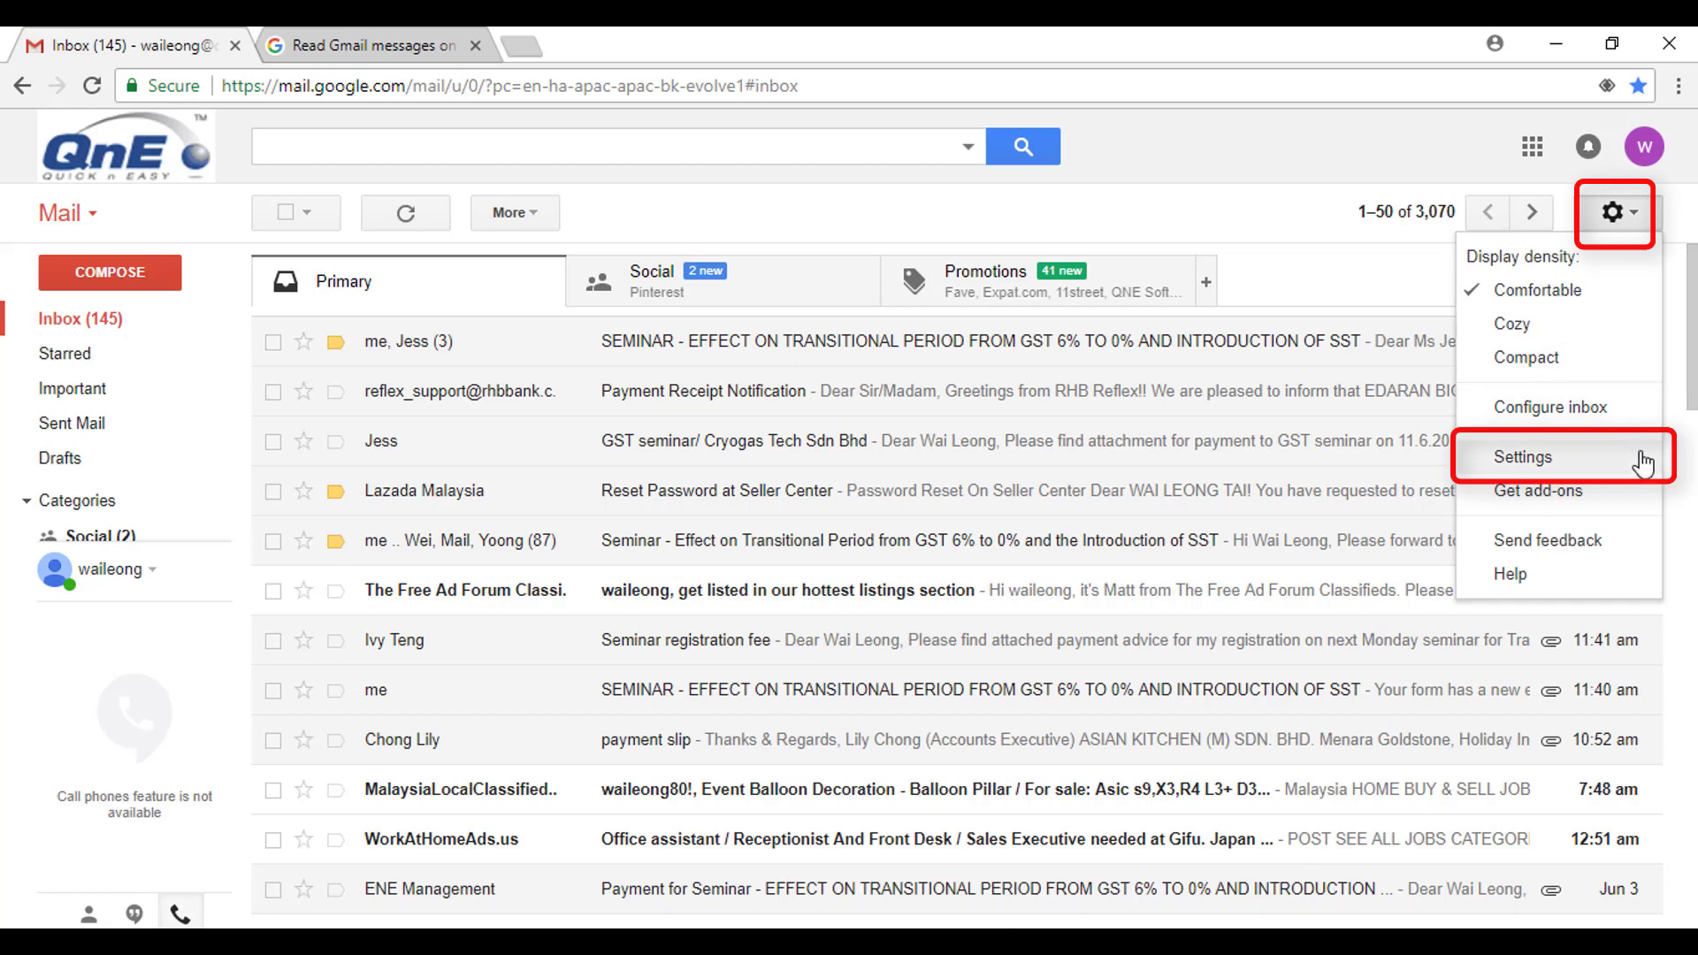
click(1524, 456)
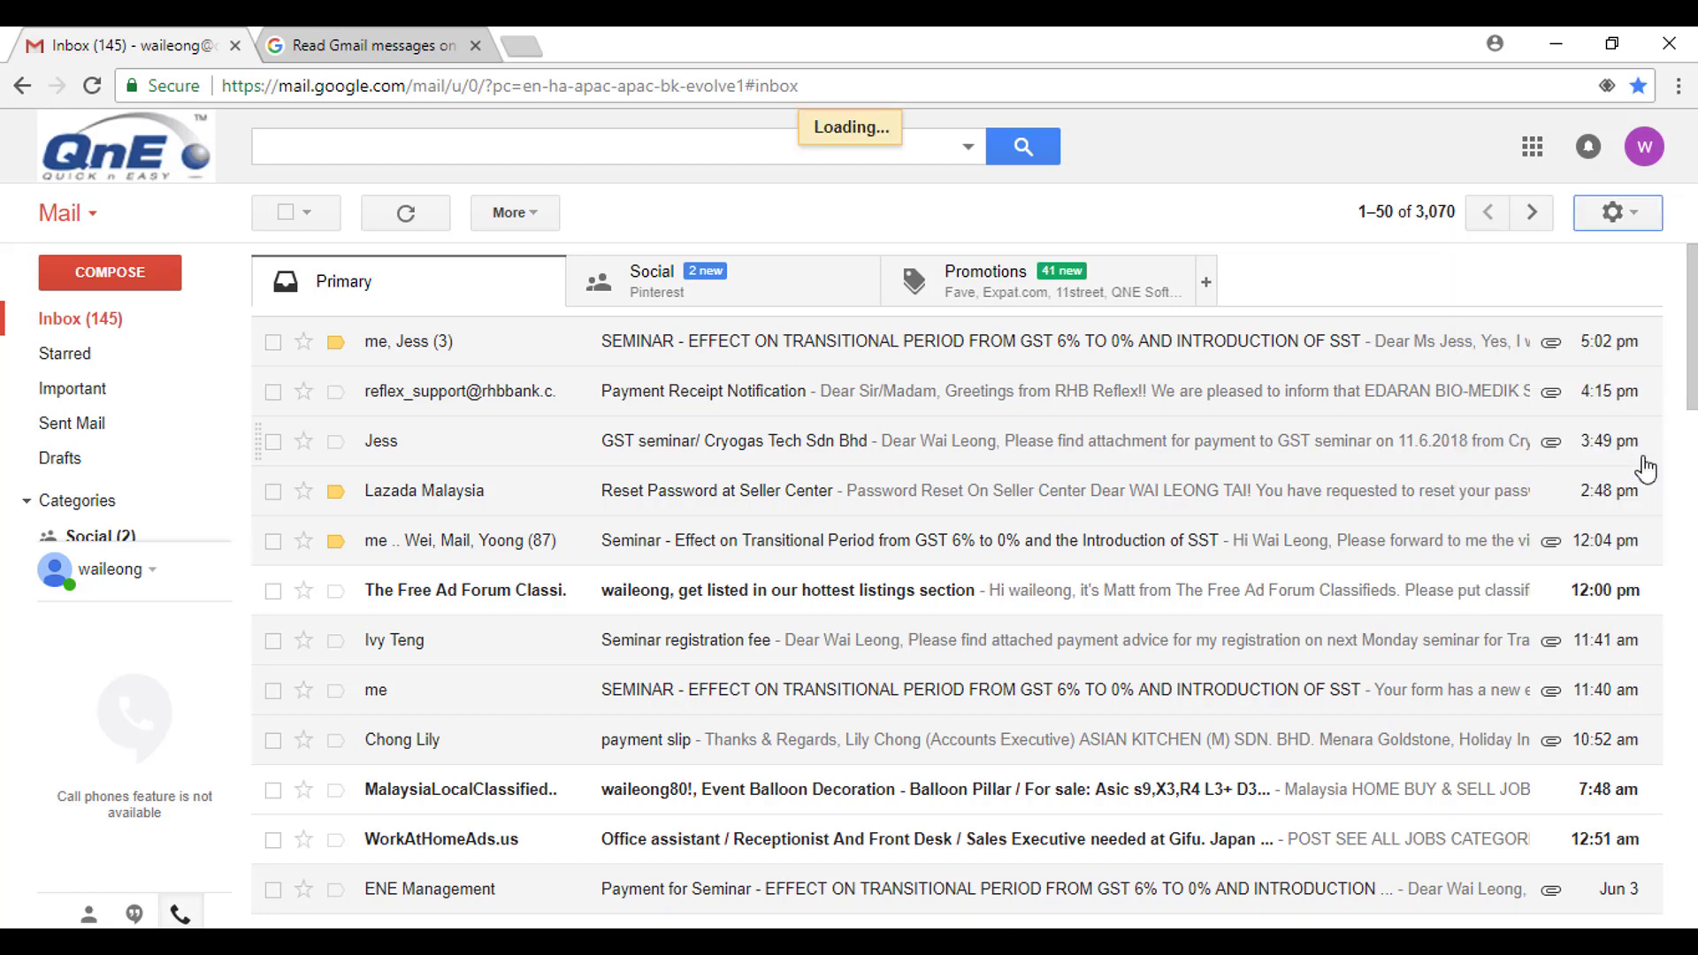
click(1617, 212)
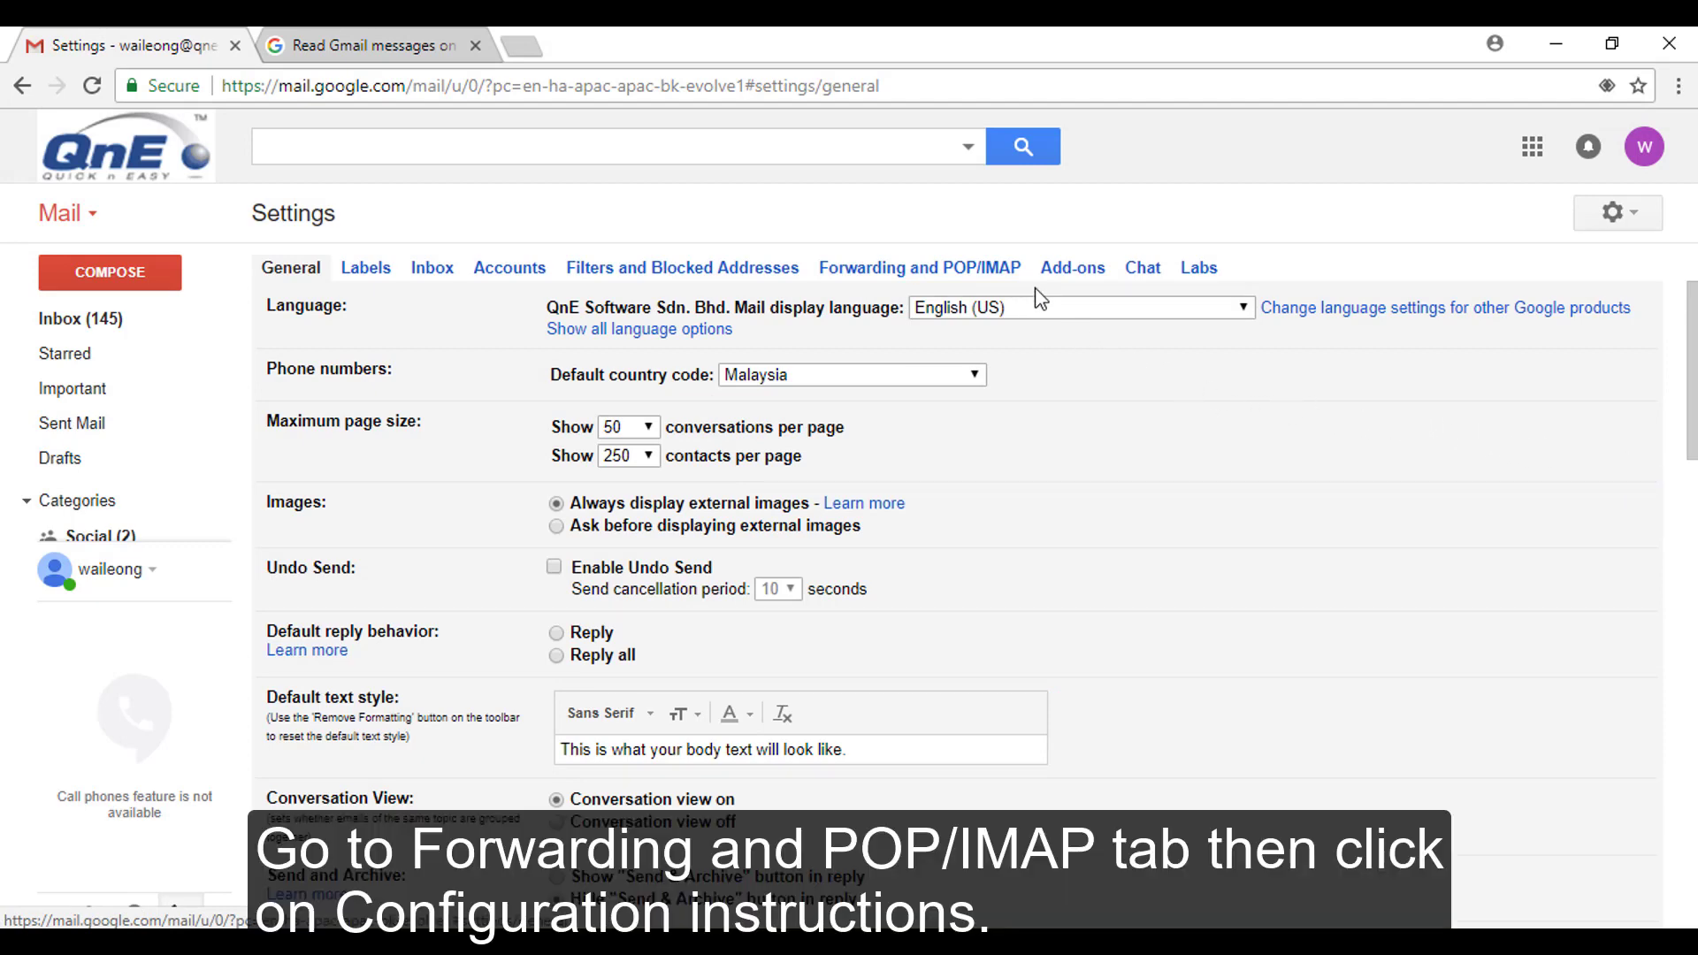
- View Forwarding and POP/IMAP settings and bring up the POP configuration instructions
click(923, 269)
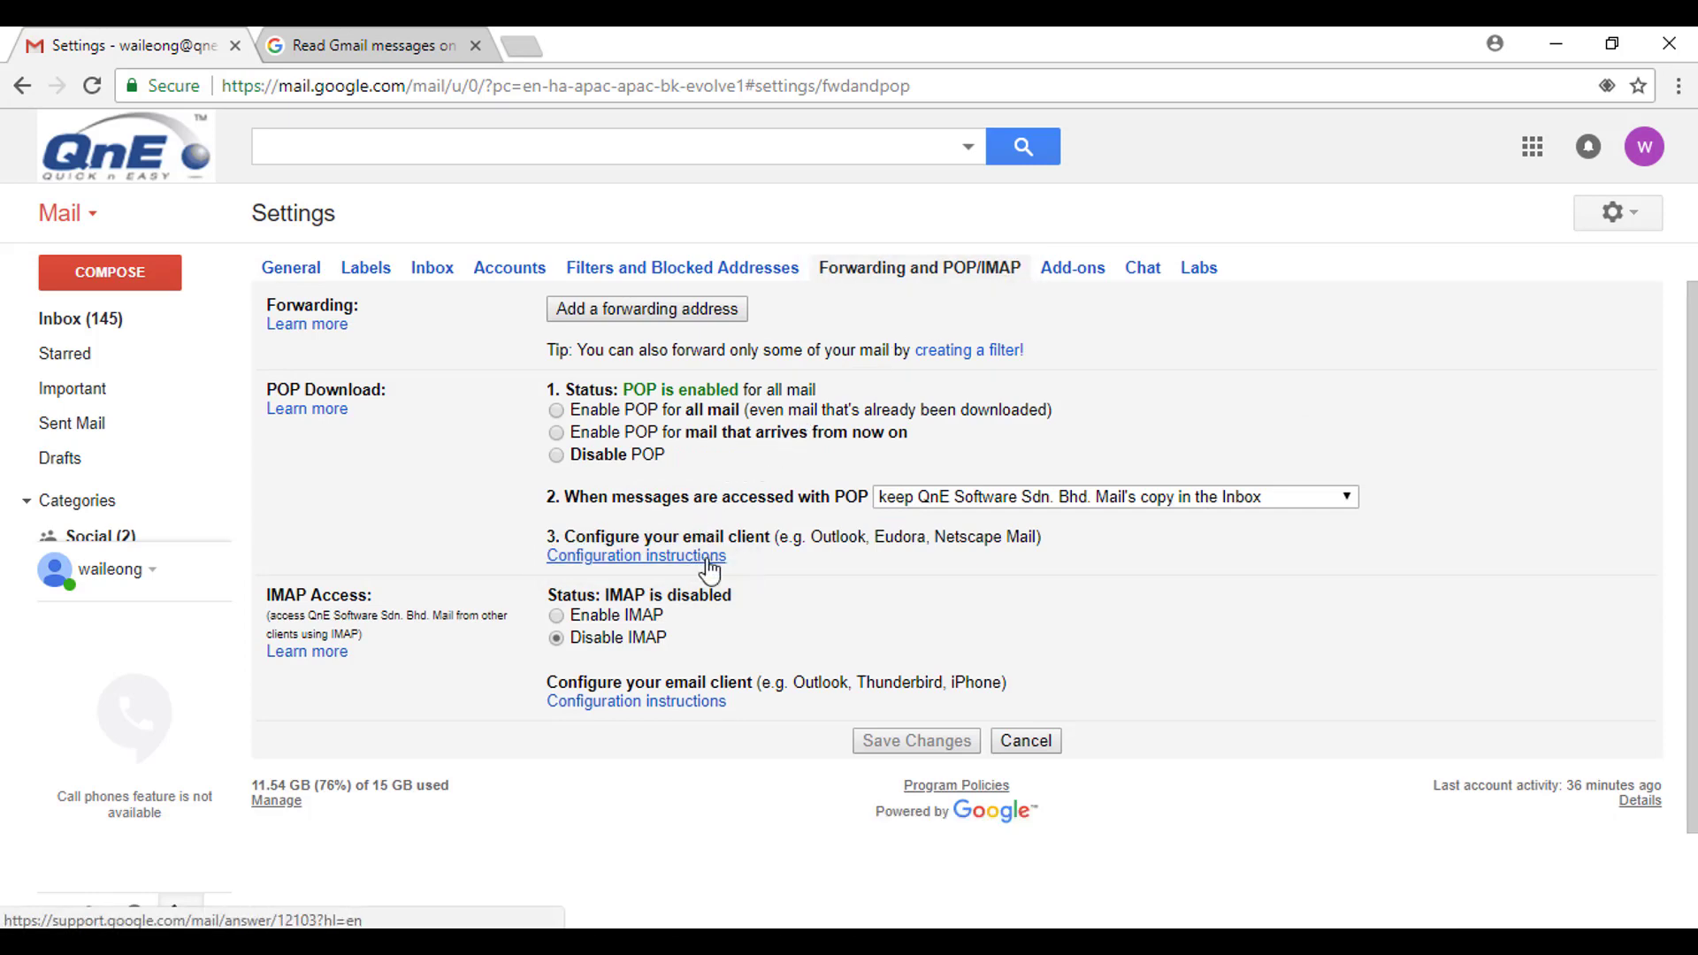
click(636, 555)
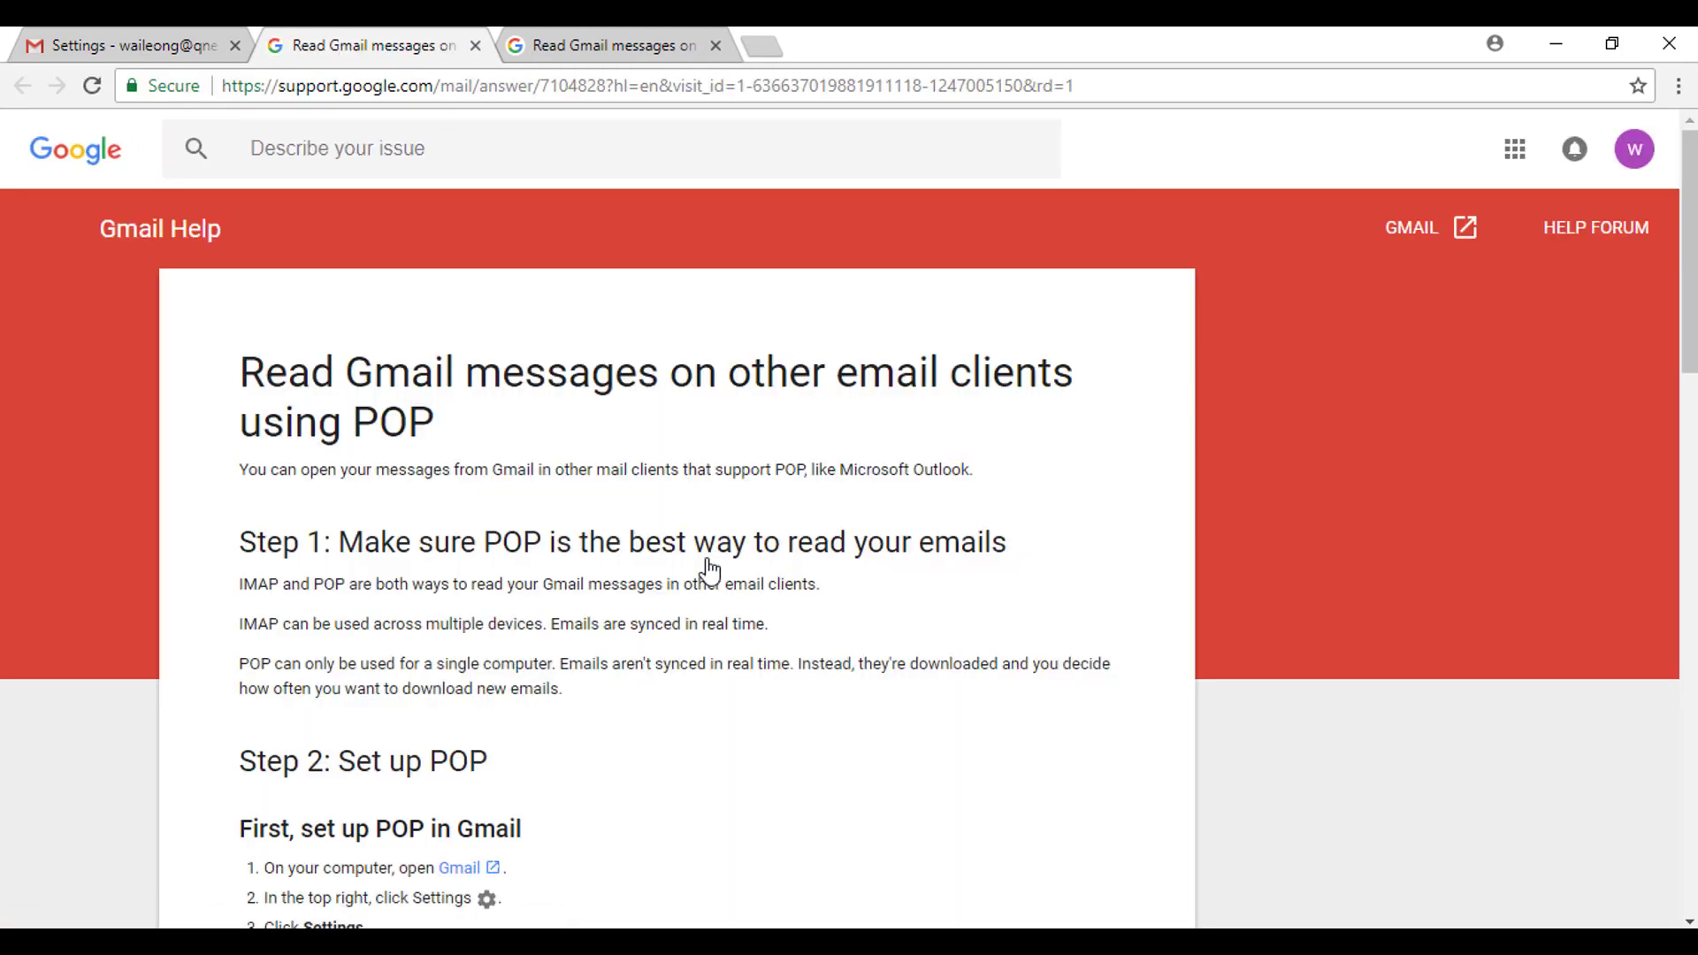
scroll(down, 3)
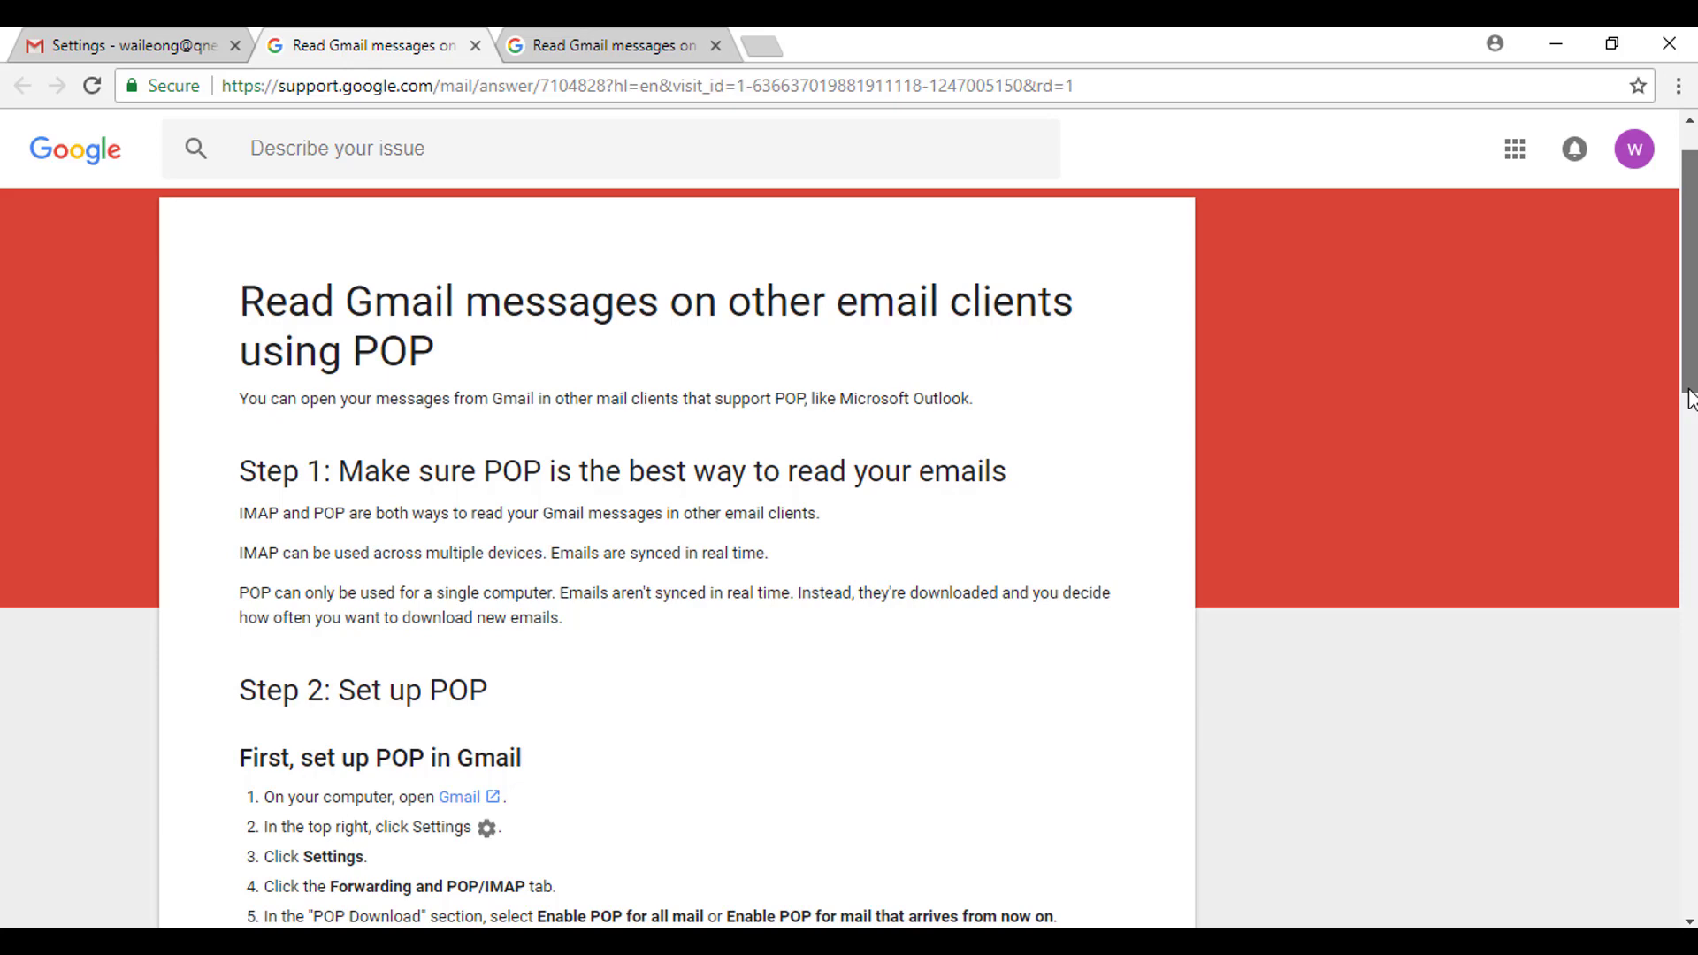
scroll(down, 3)
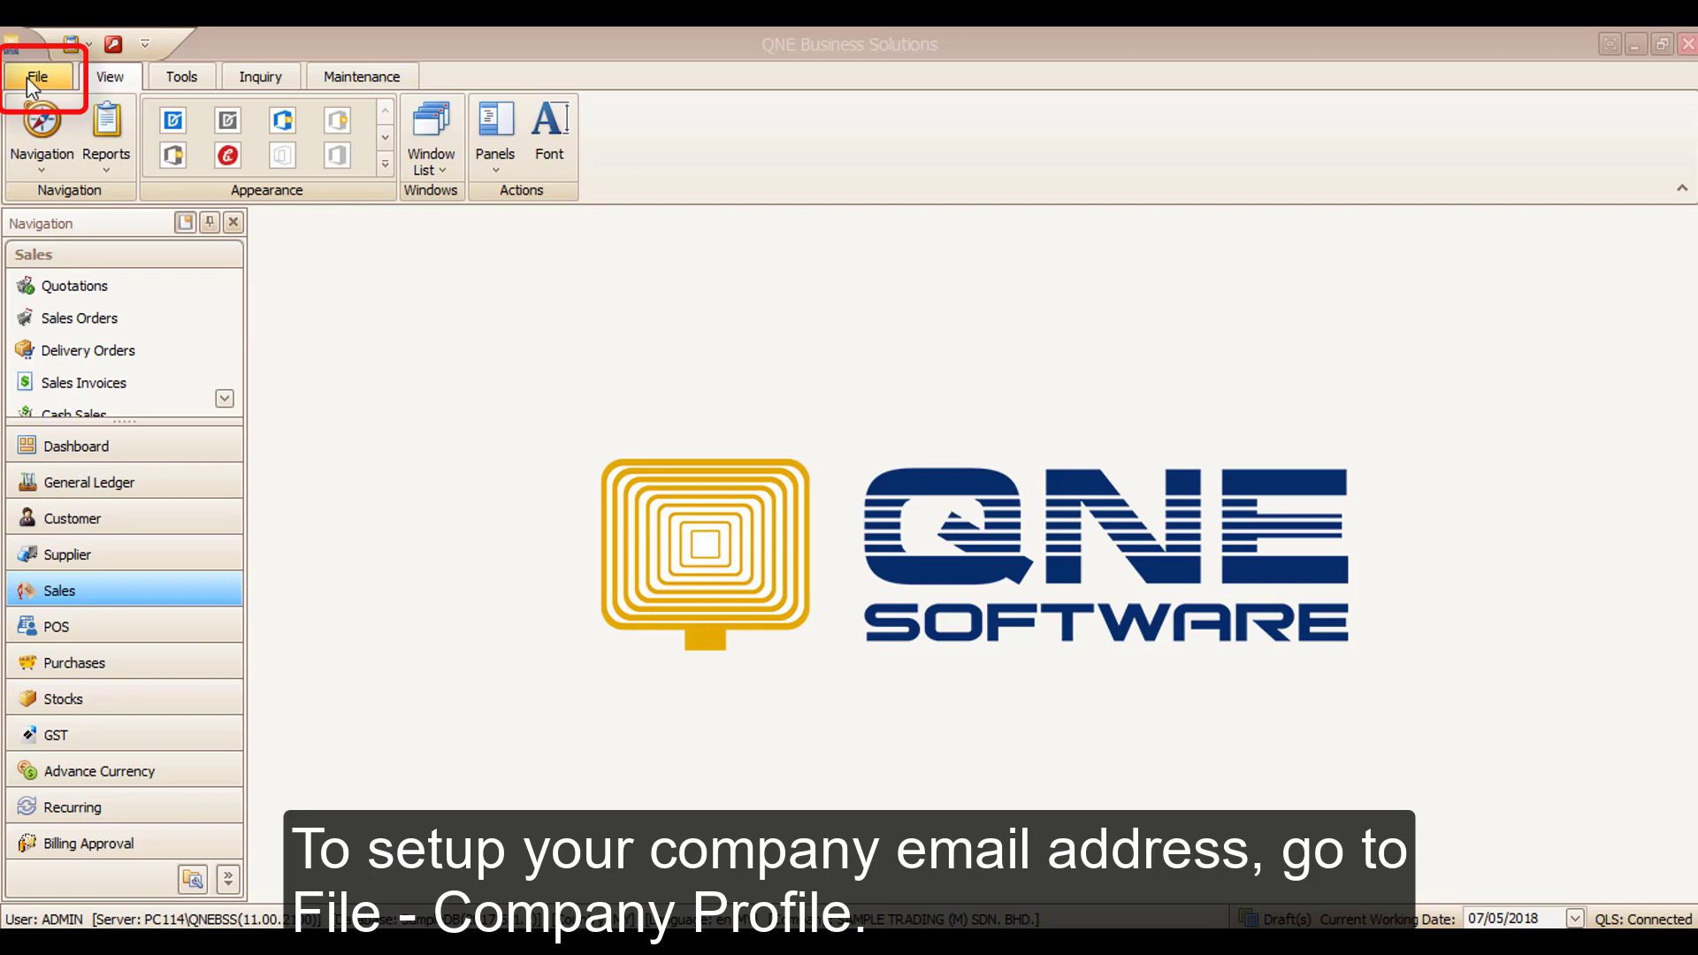
- Confirm the company profile email settings: smtp.gmail.com, port 25, SSL connection
click(39, 76)
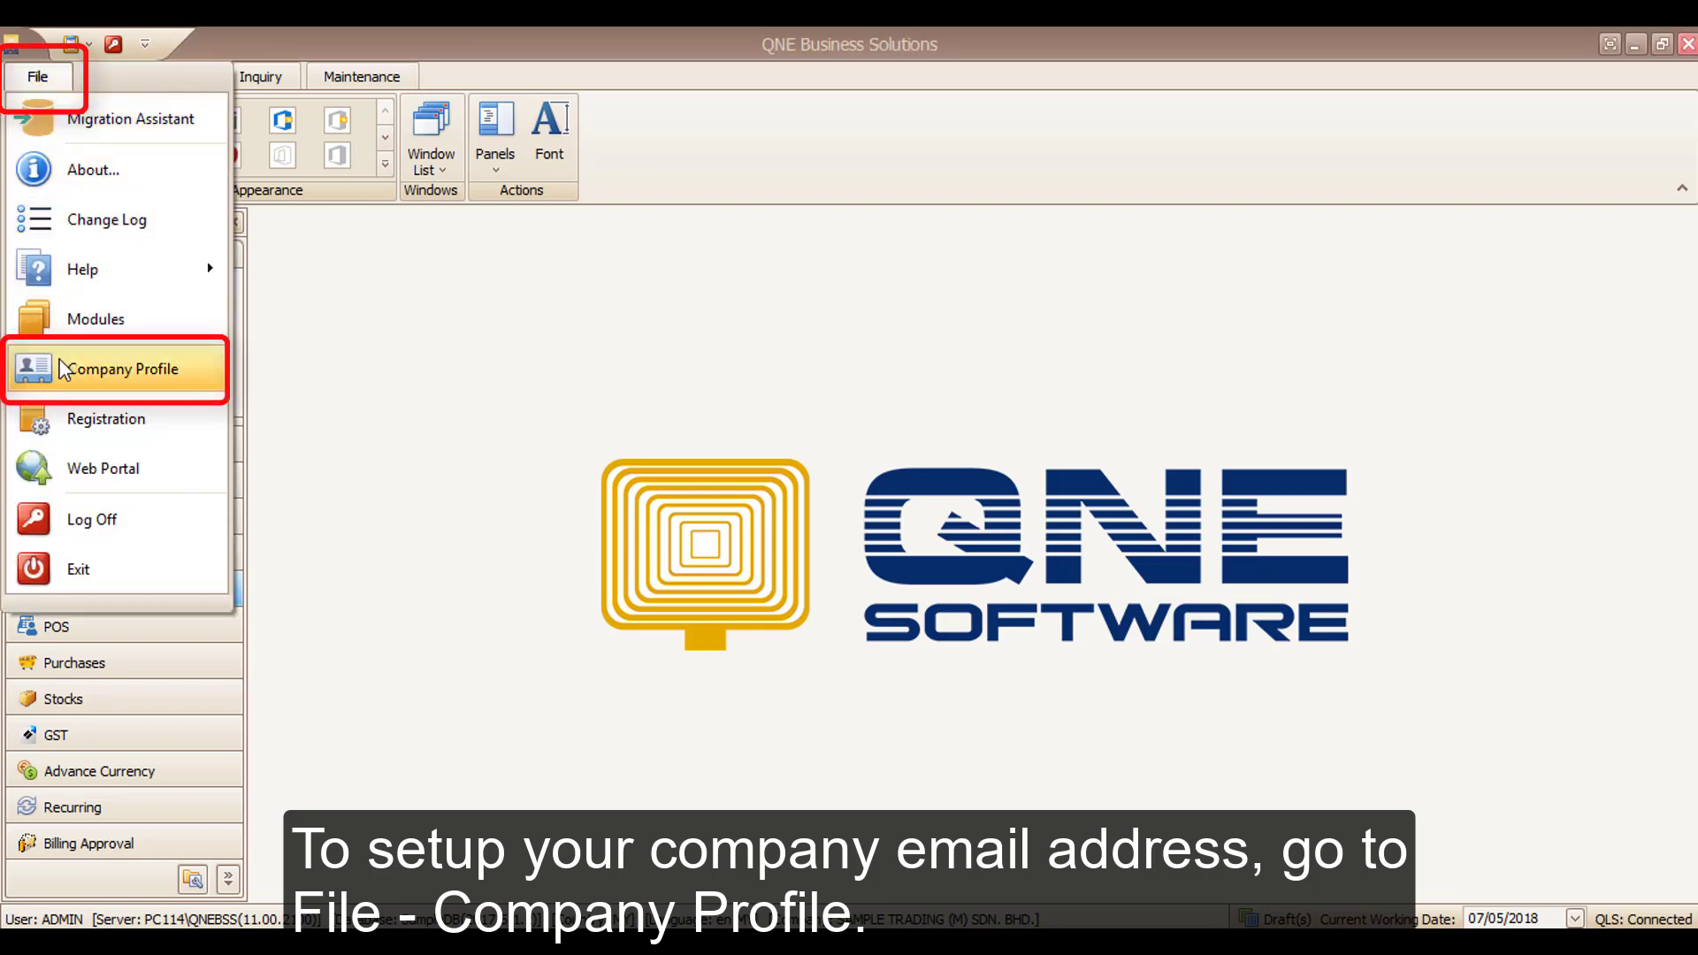
click(124, 367)
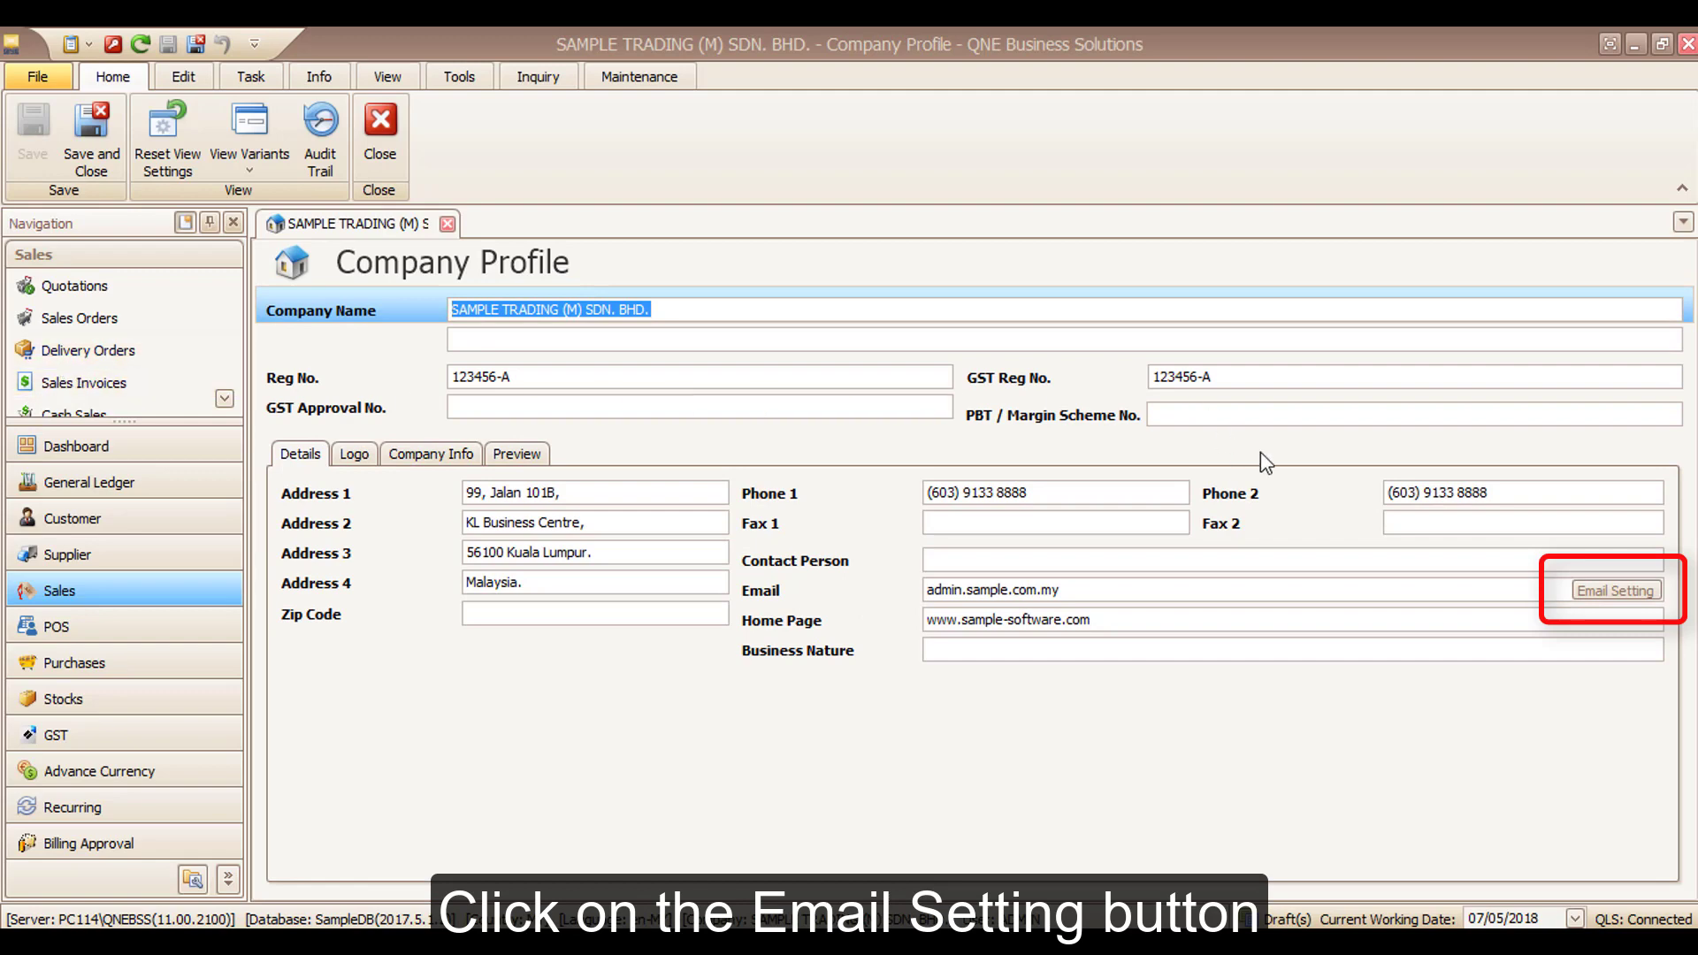
click(1616, 591)
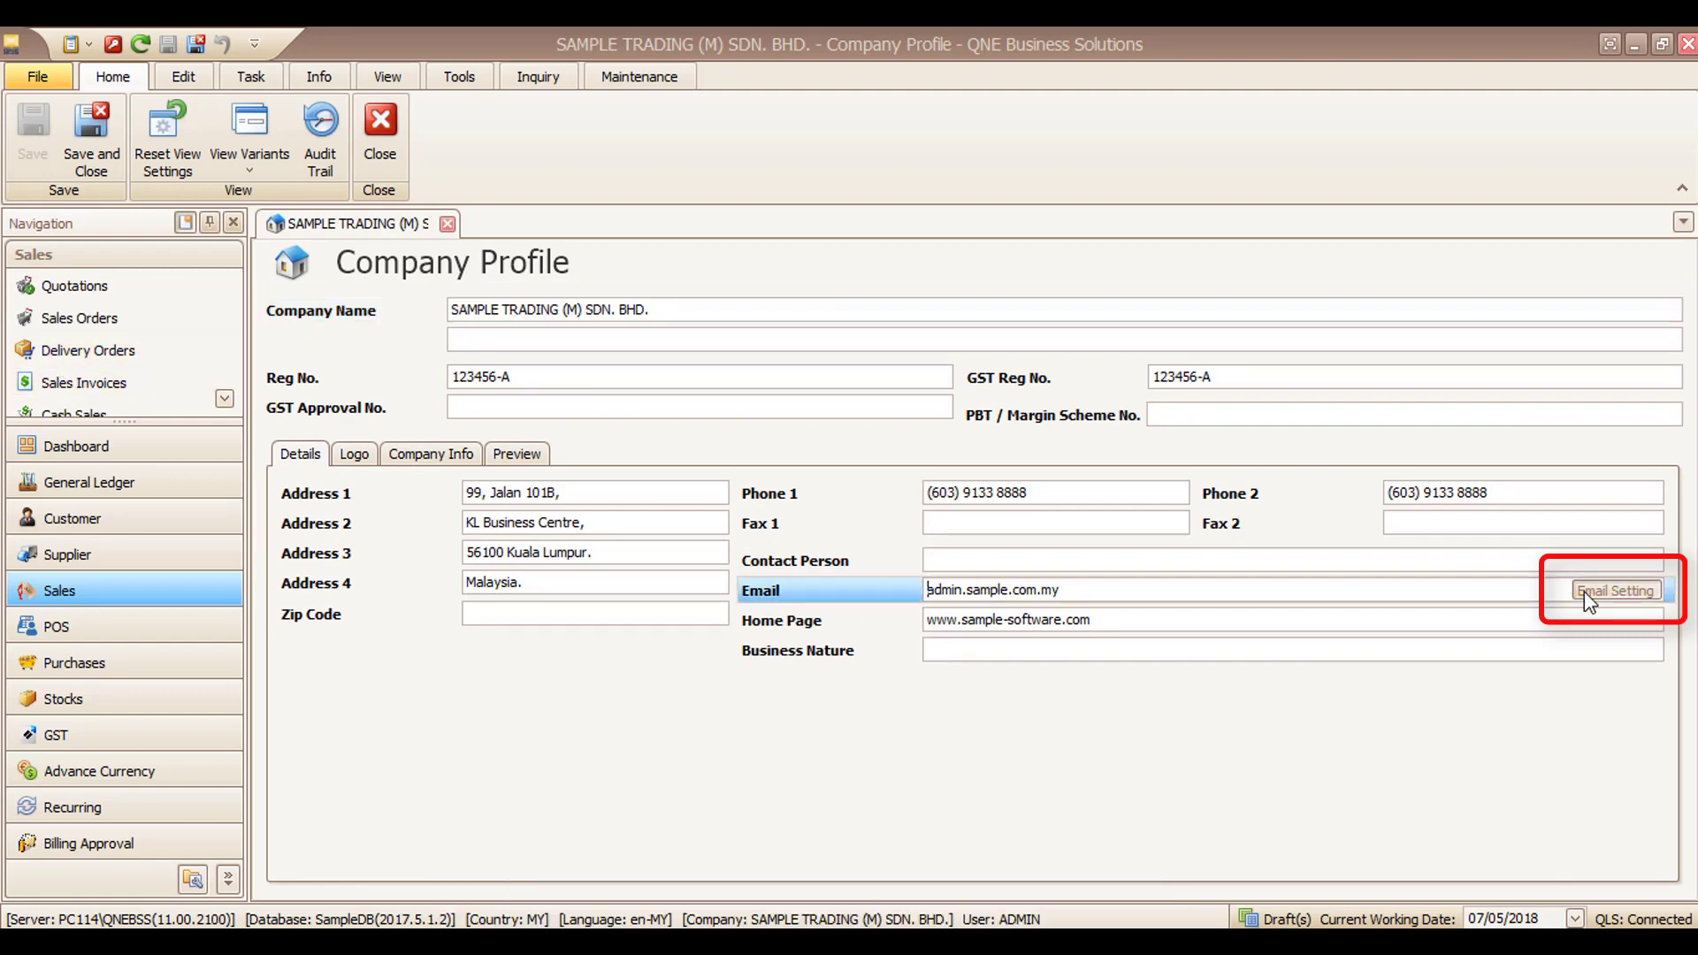
click(1616, 590)
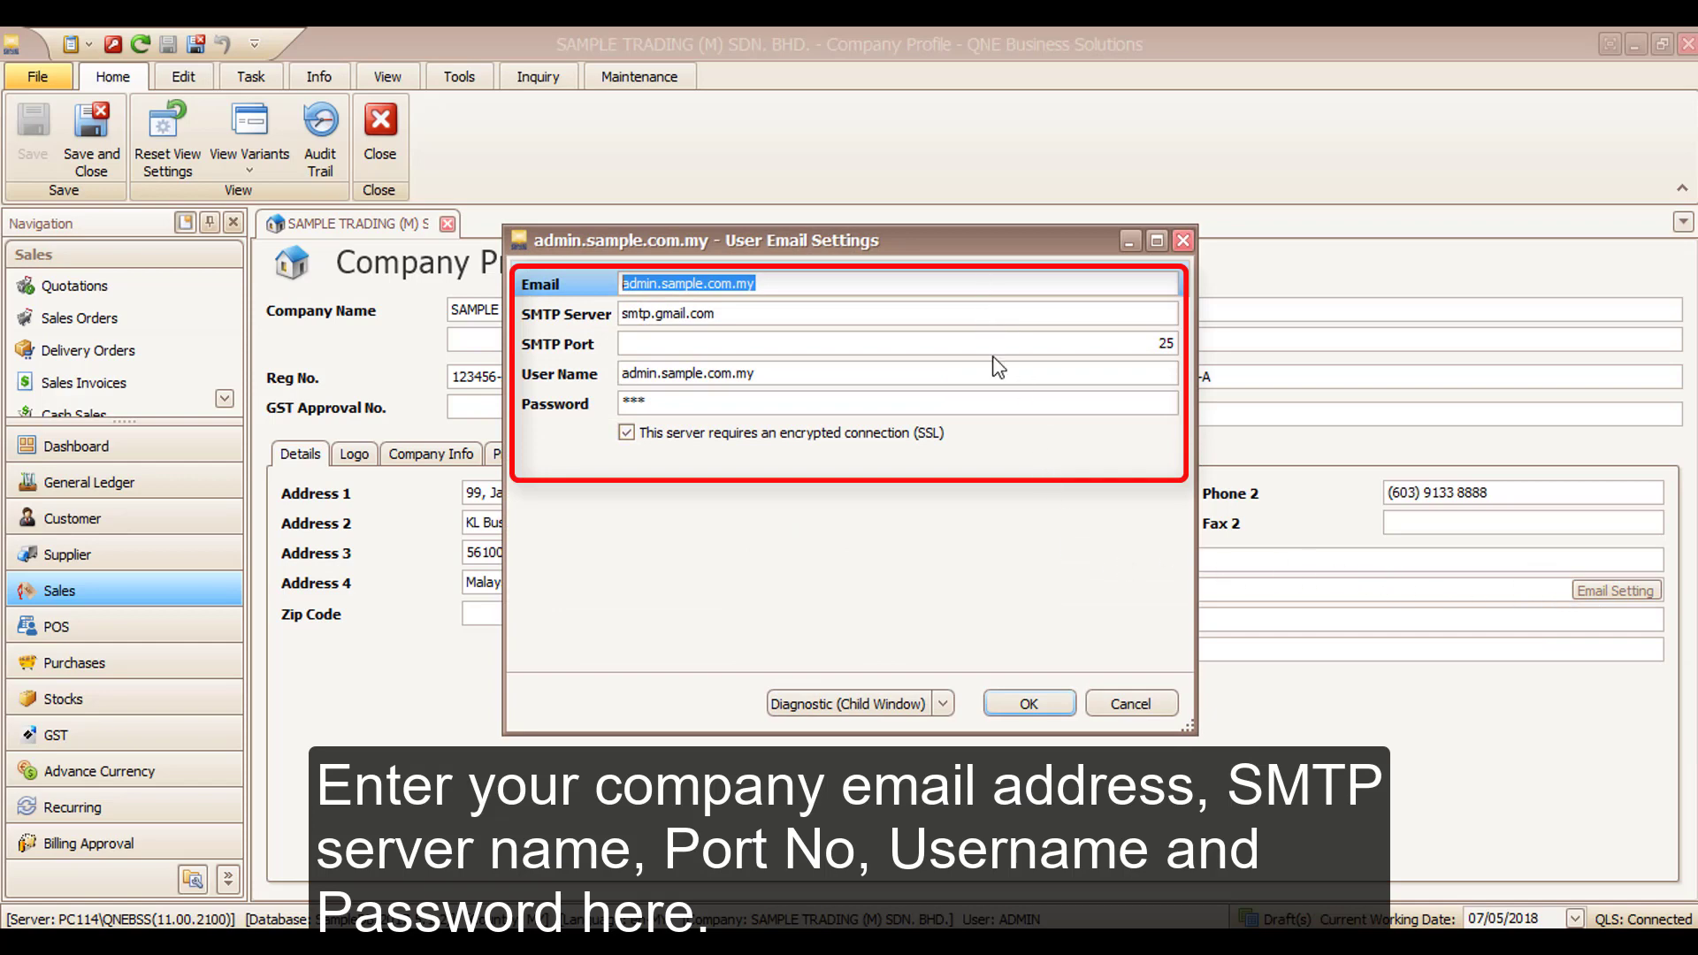
mouse_move(1029, 704)
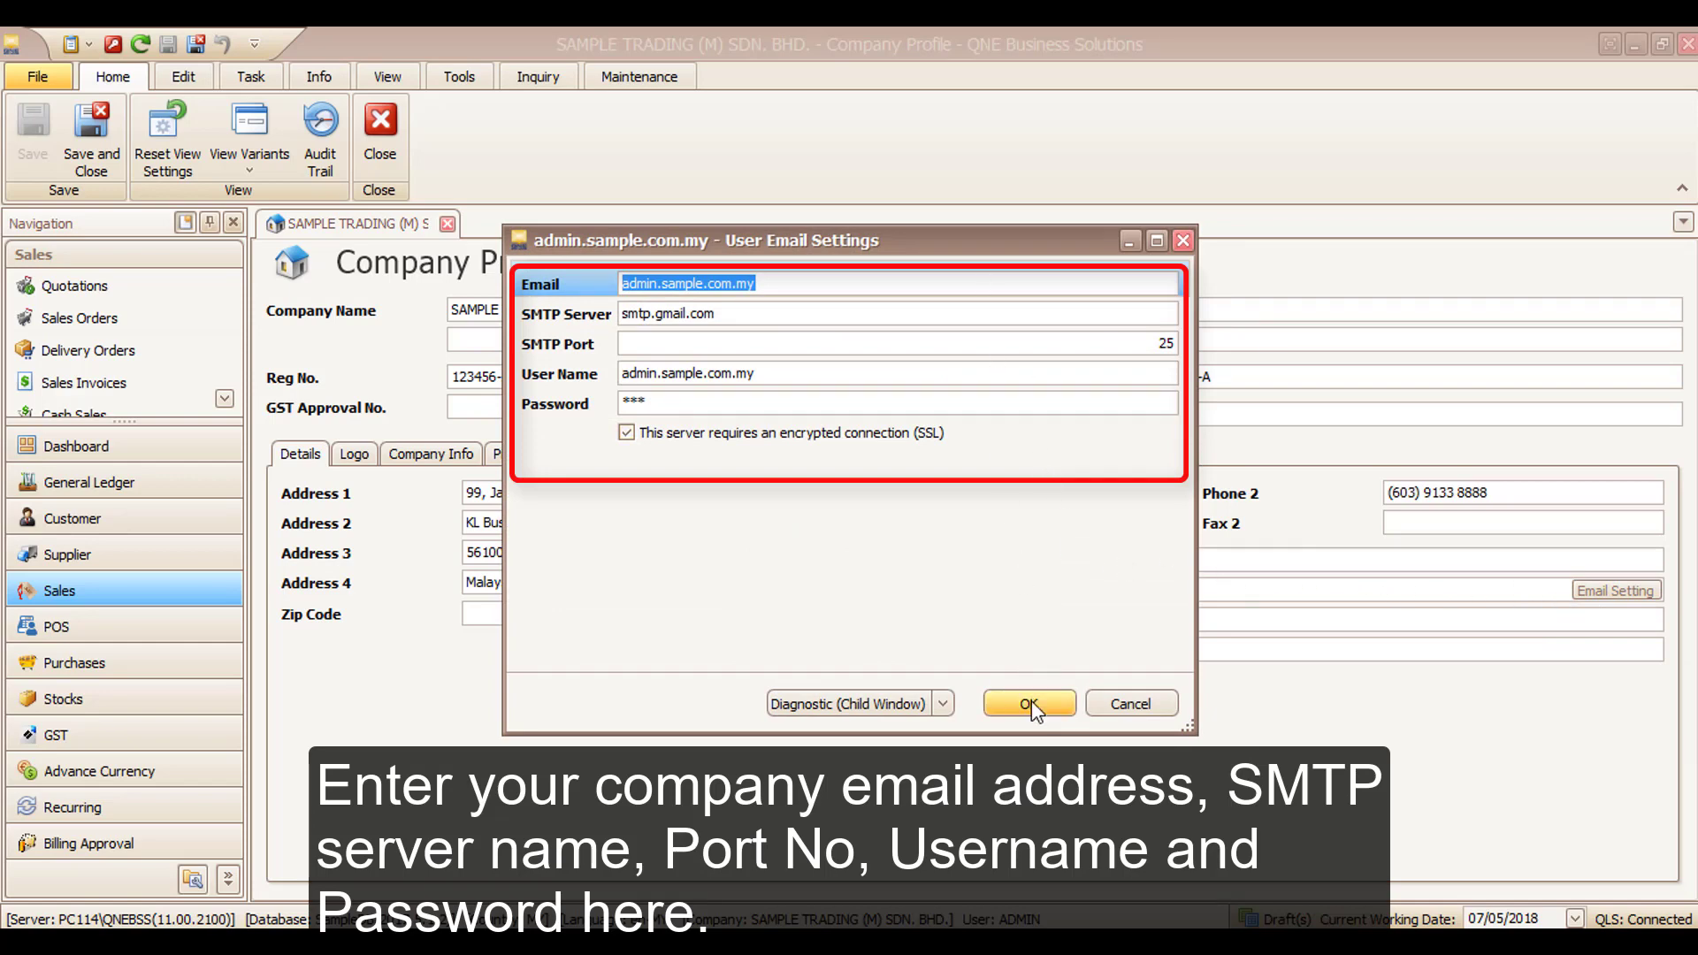
mouse_move(1031, 707)
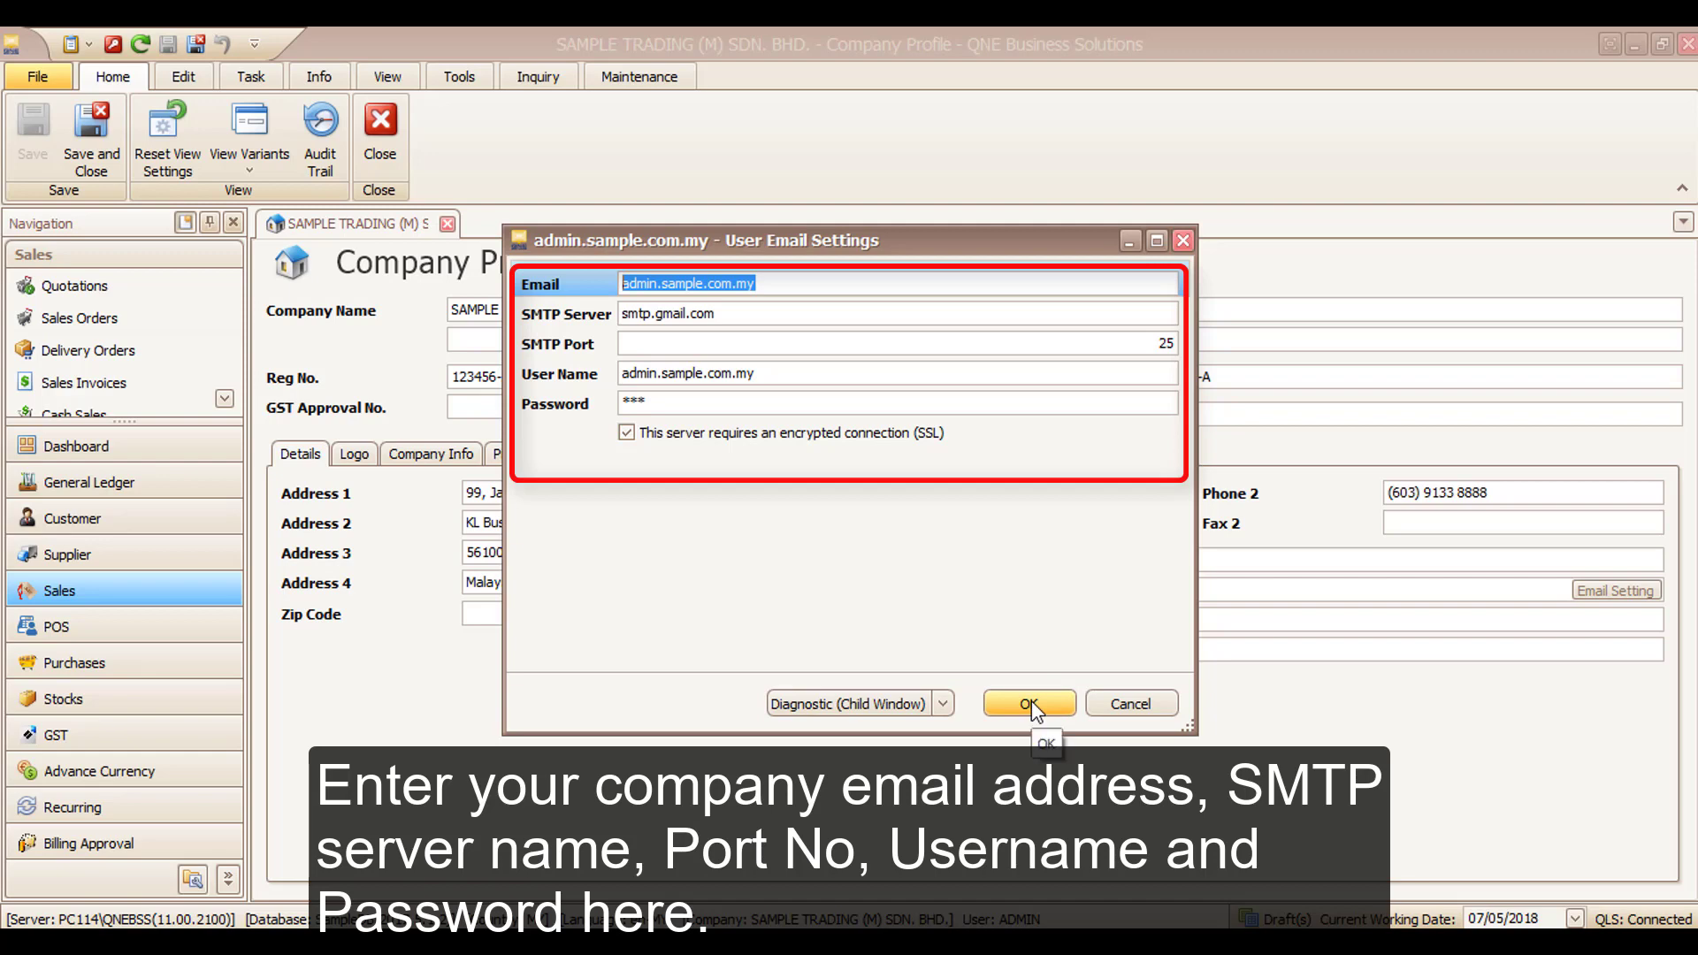
click(1029, 704)
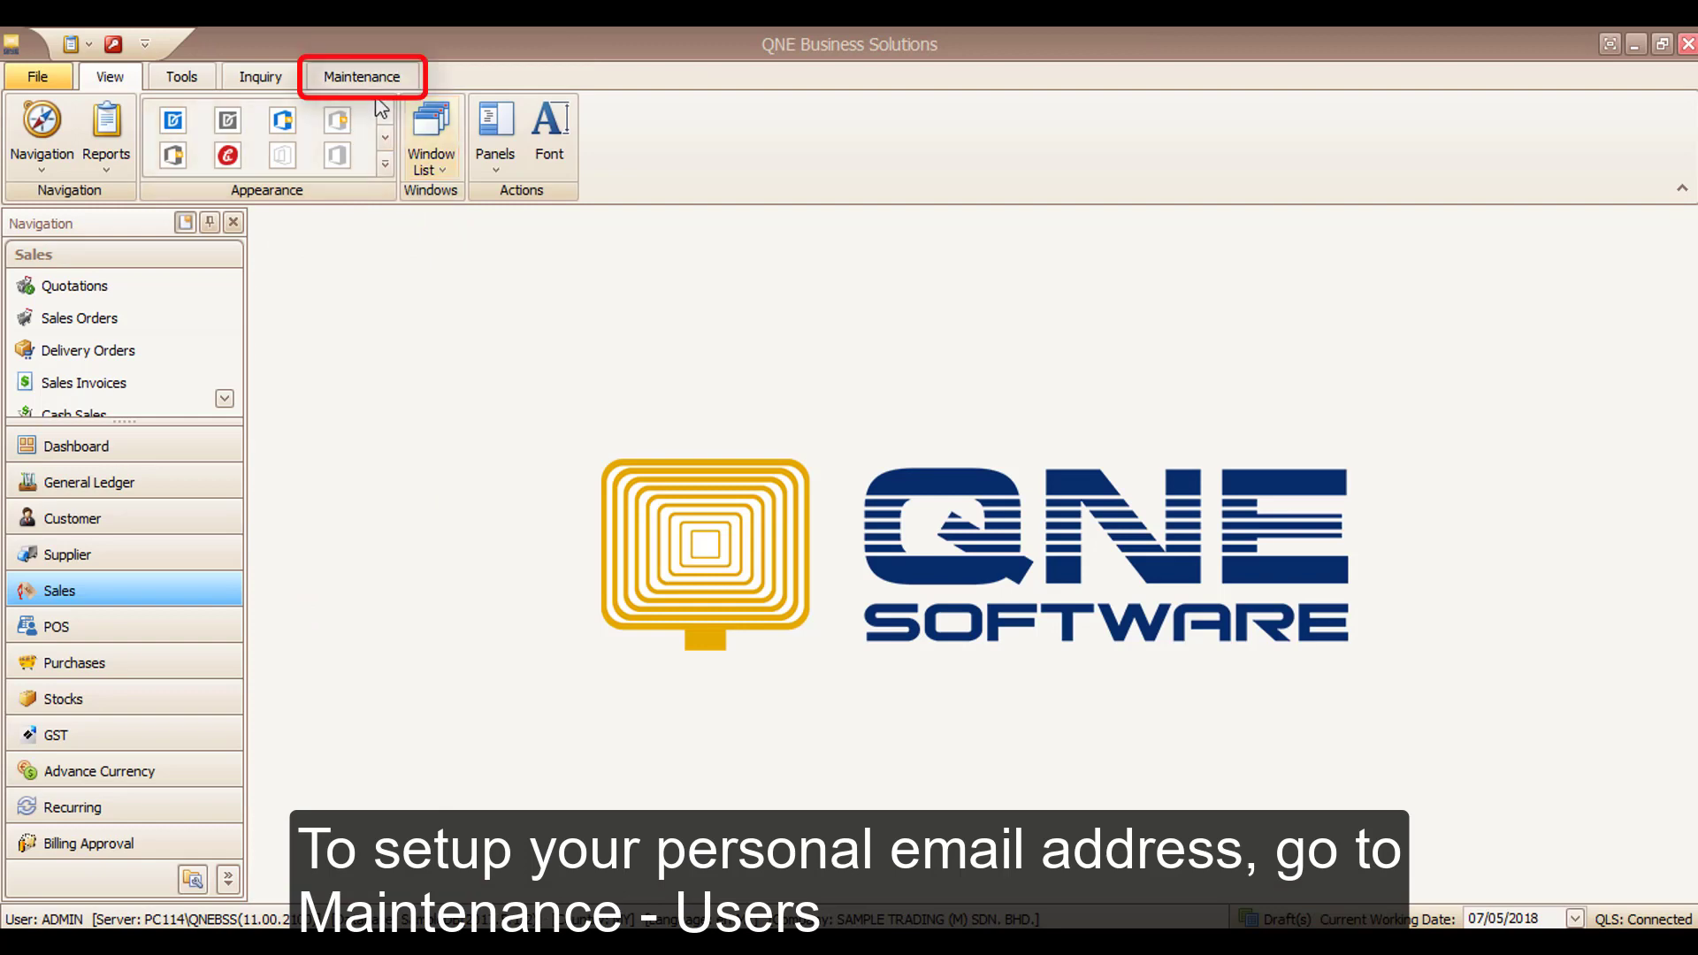
- Confirm the ADMIN user's personal email settings: smtp.gmail.com, port 25, SSL, then close the record
click(361, 76)
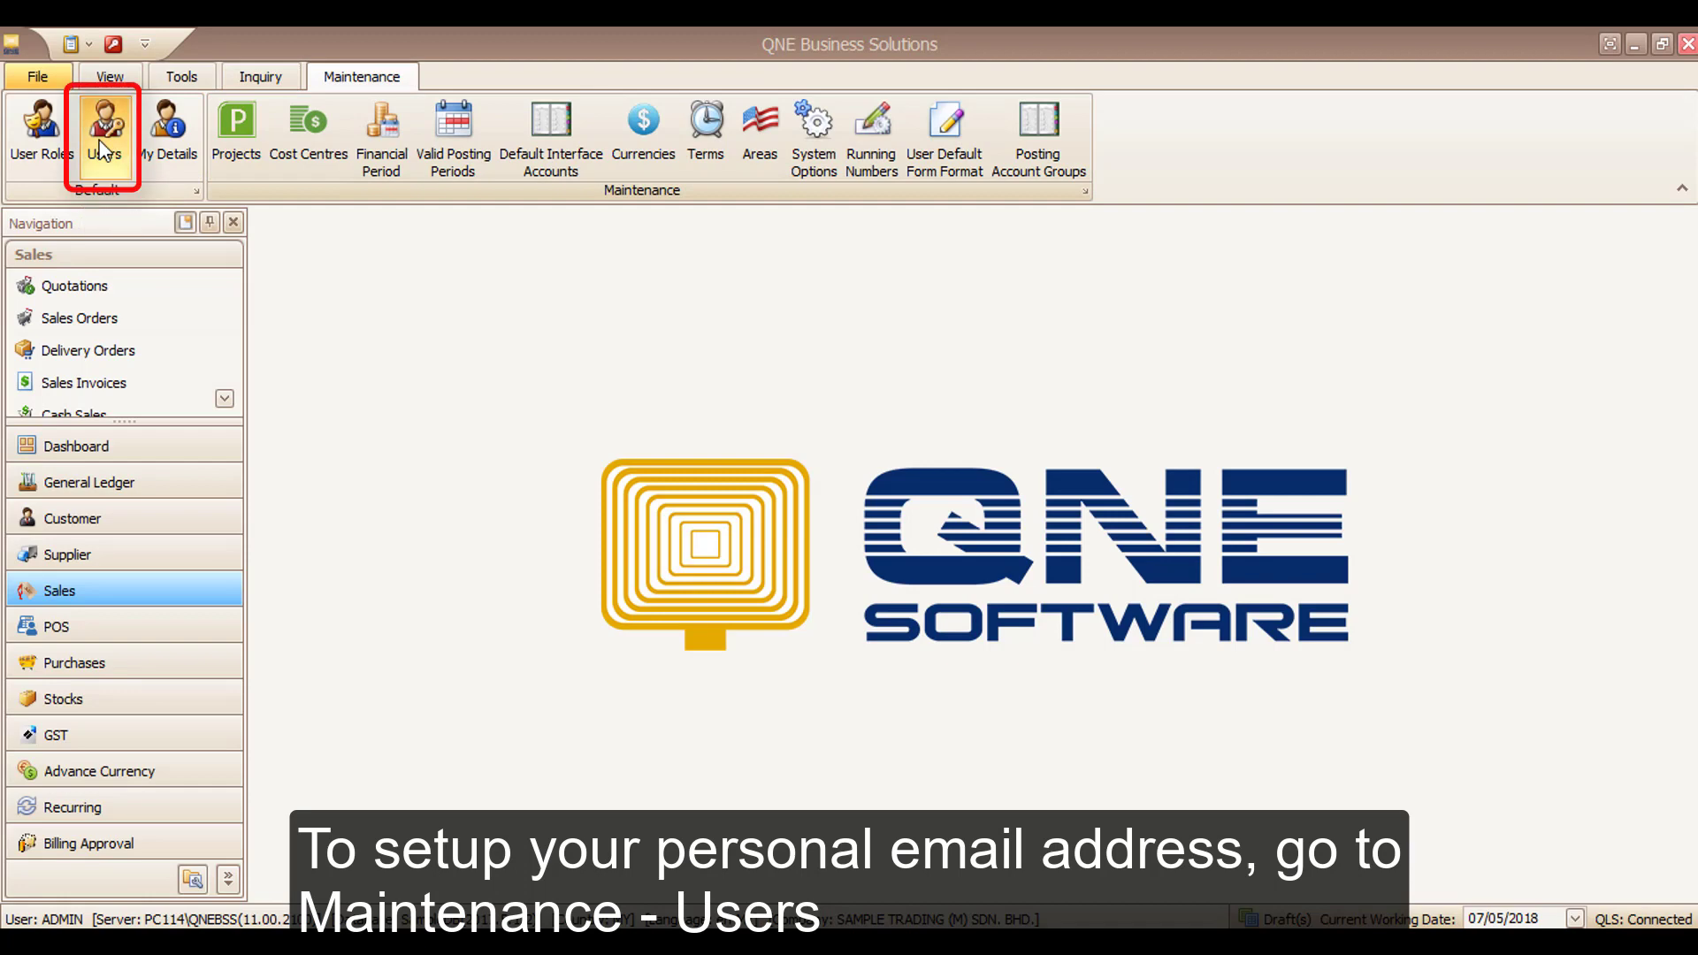
click(106, 127)
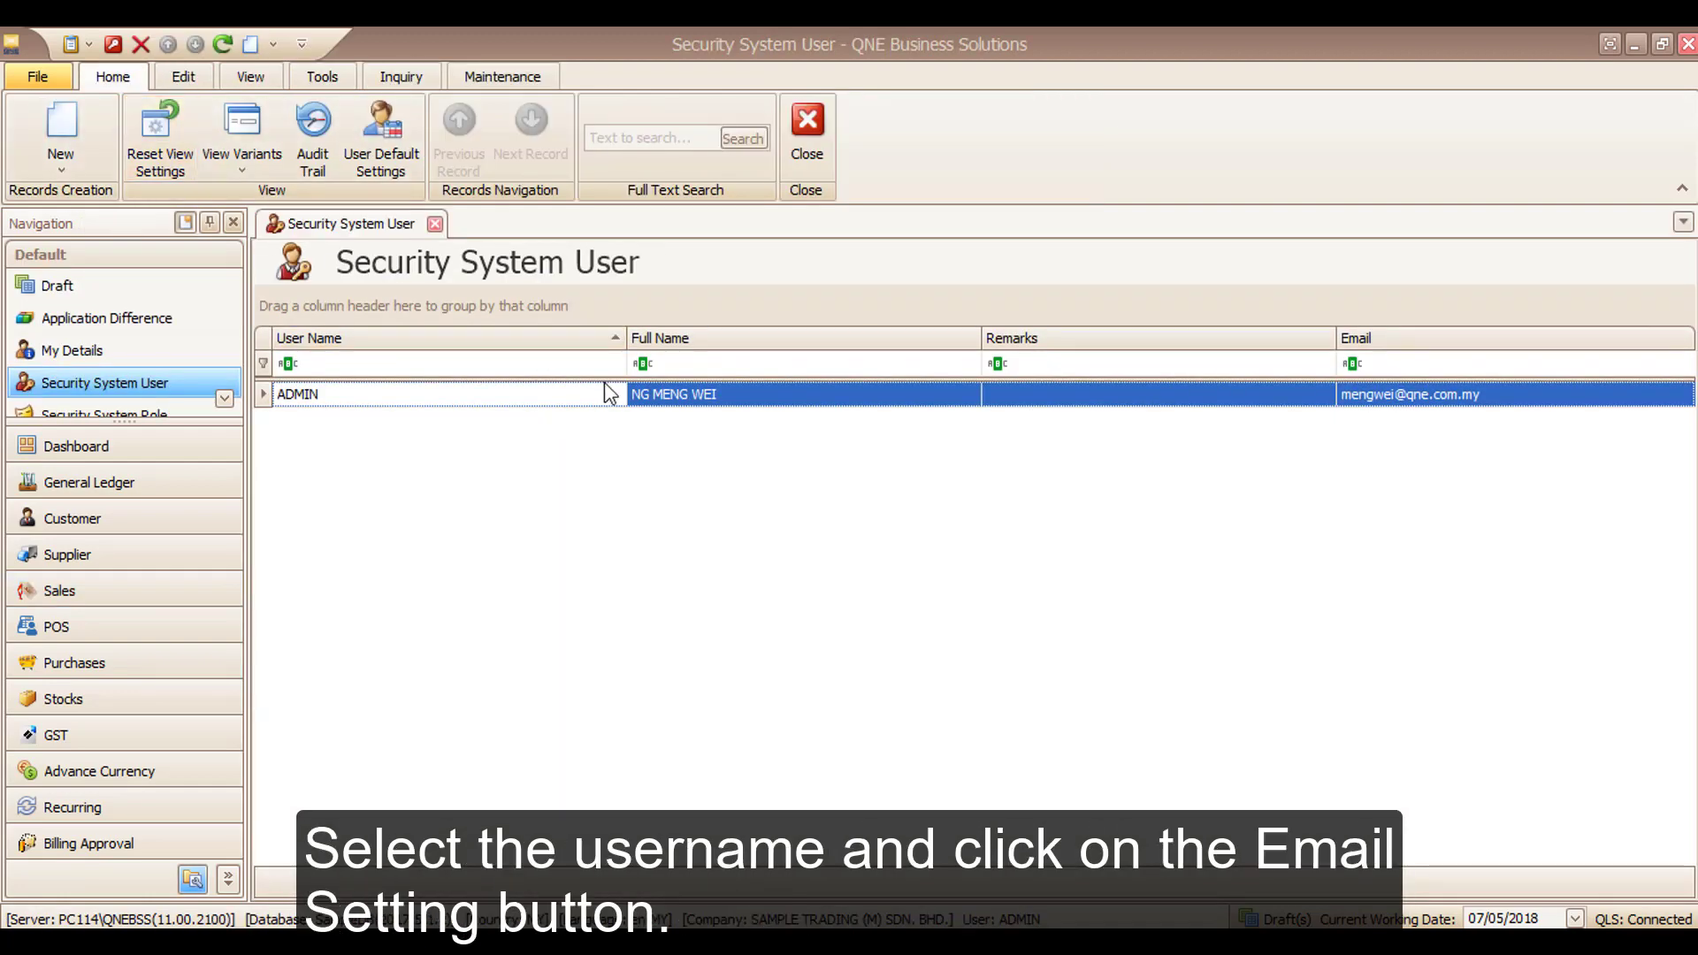
double_click(297, 393)
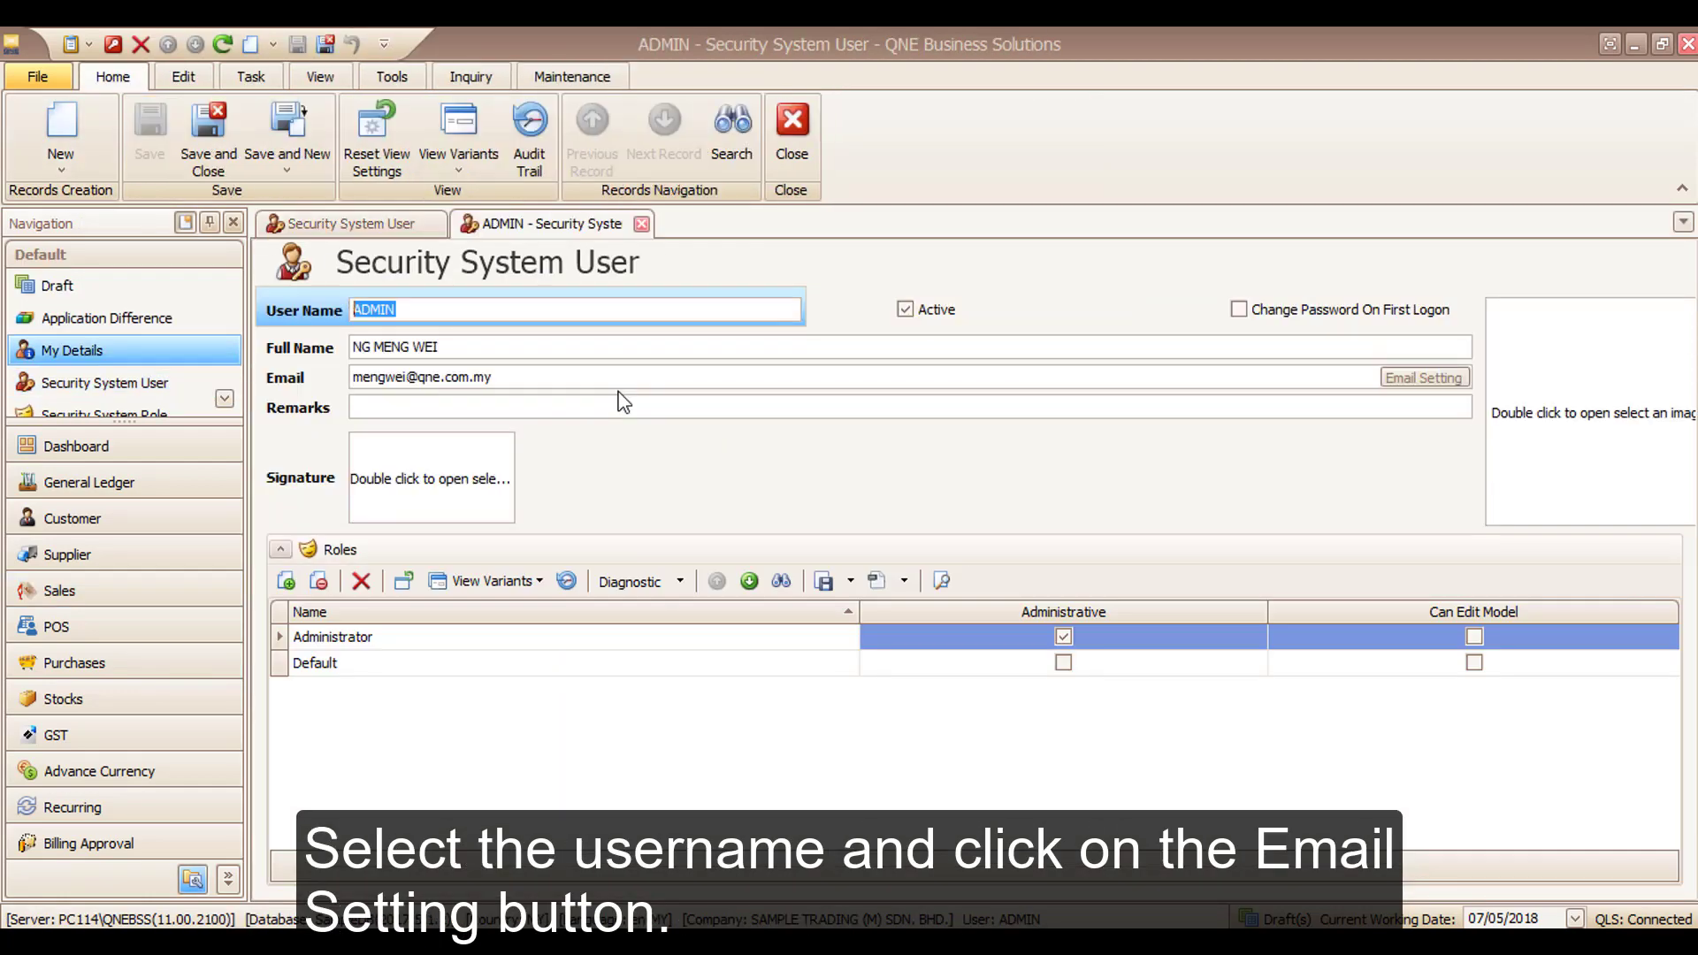
mouse_move(1423, 377)
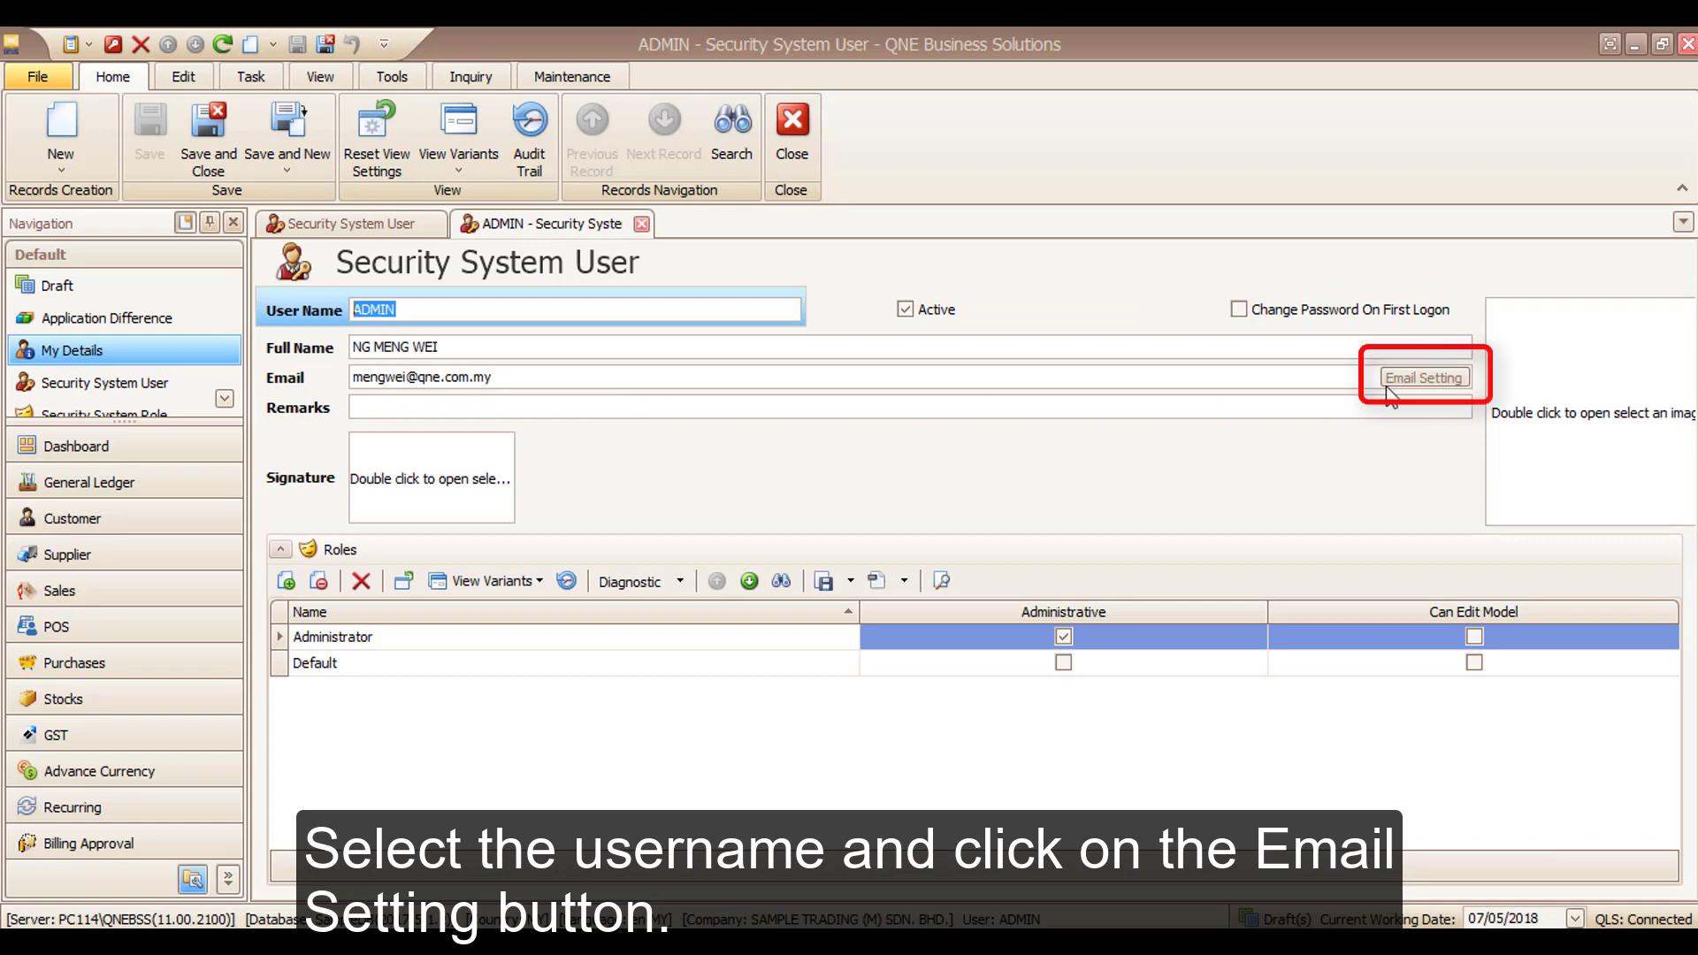
click(1423, 377)
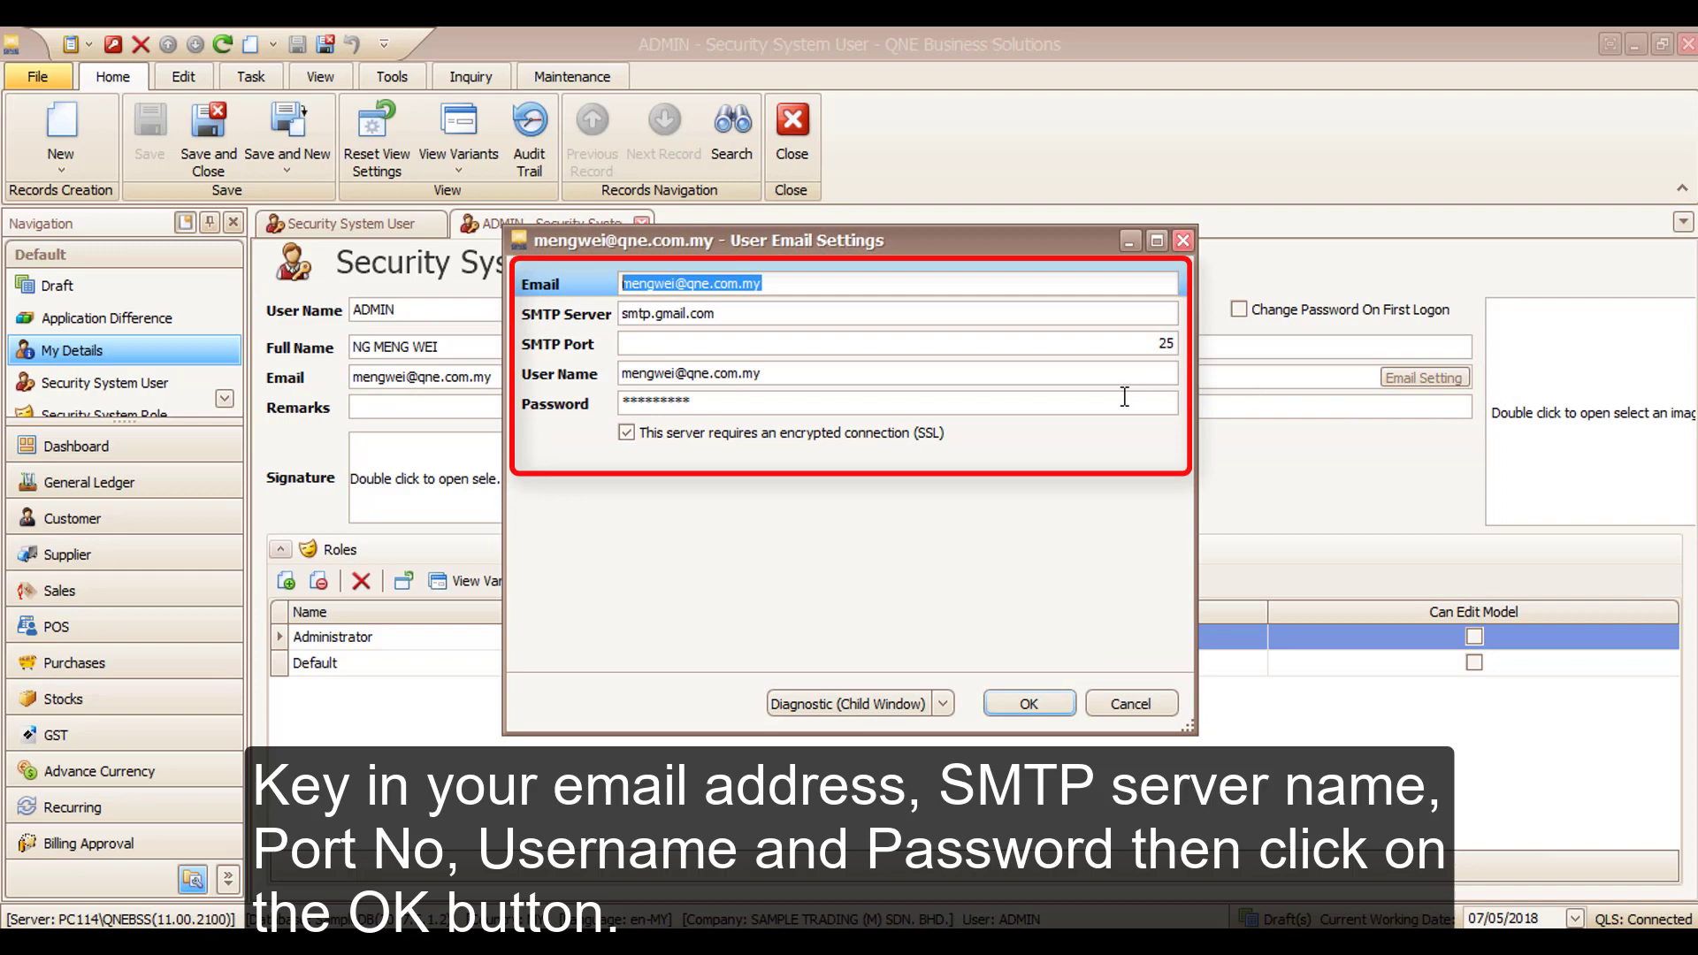
mouse_move(1054, 641)
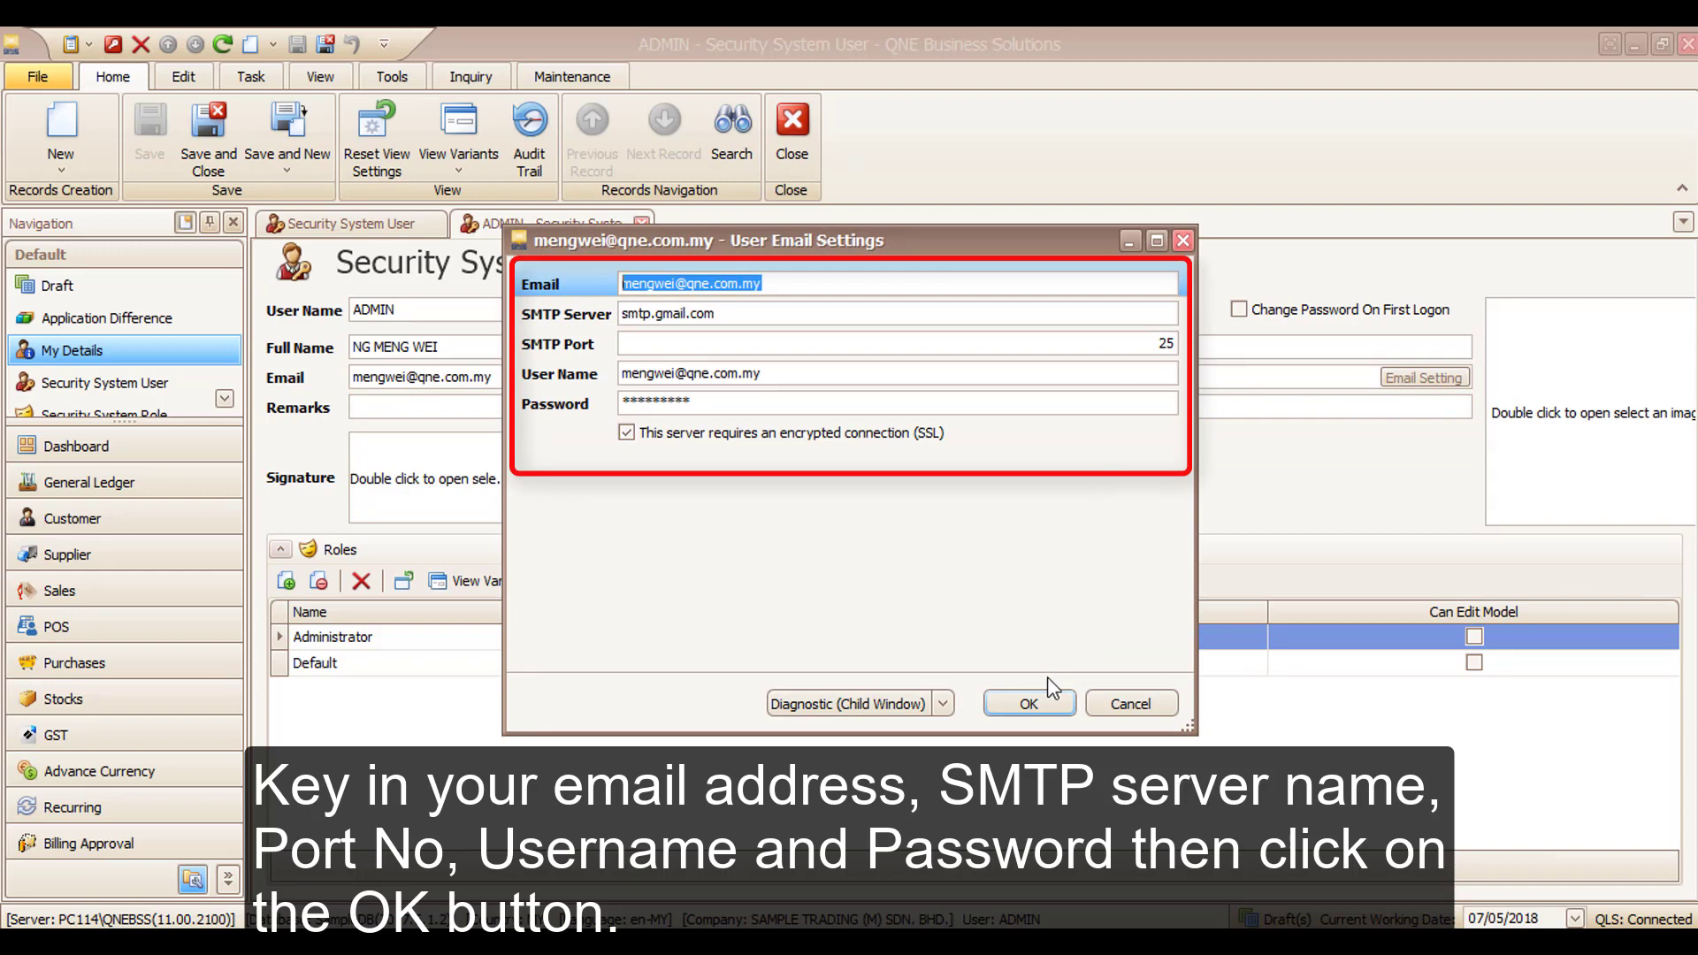
click(1029, 701)
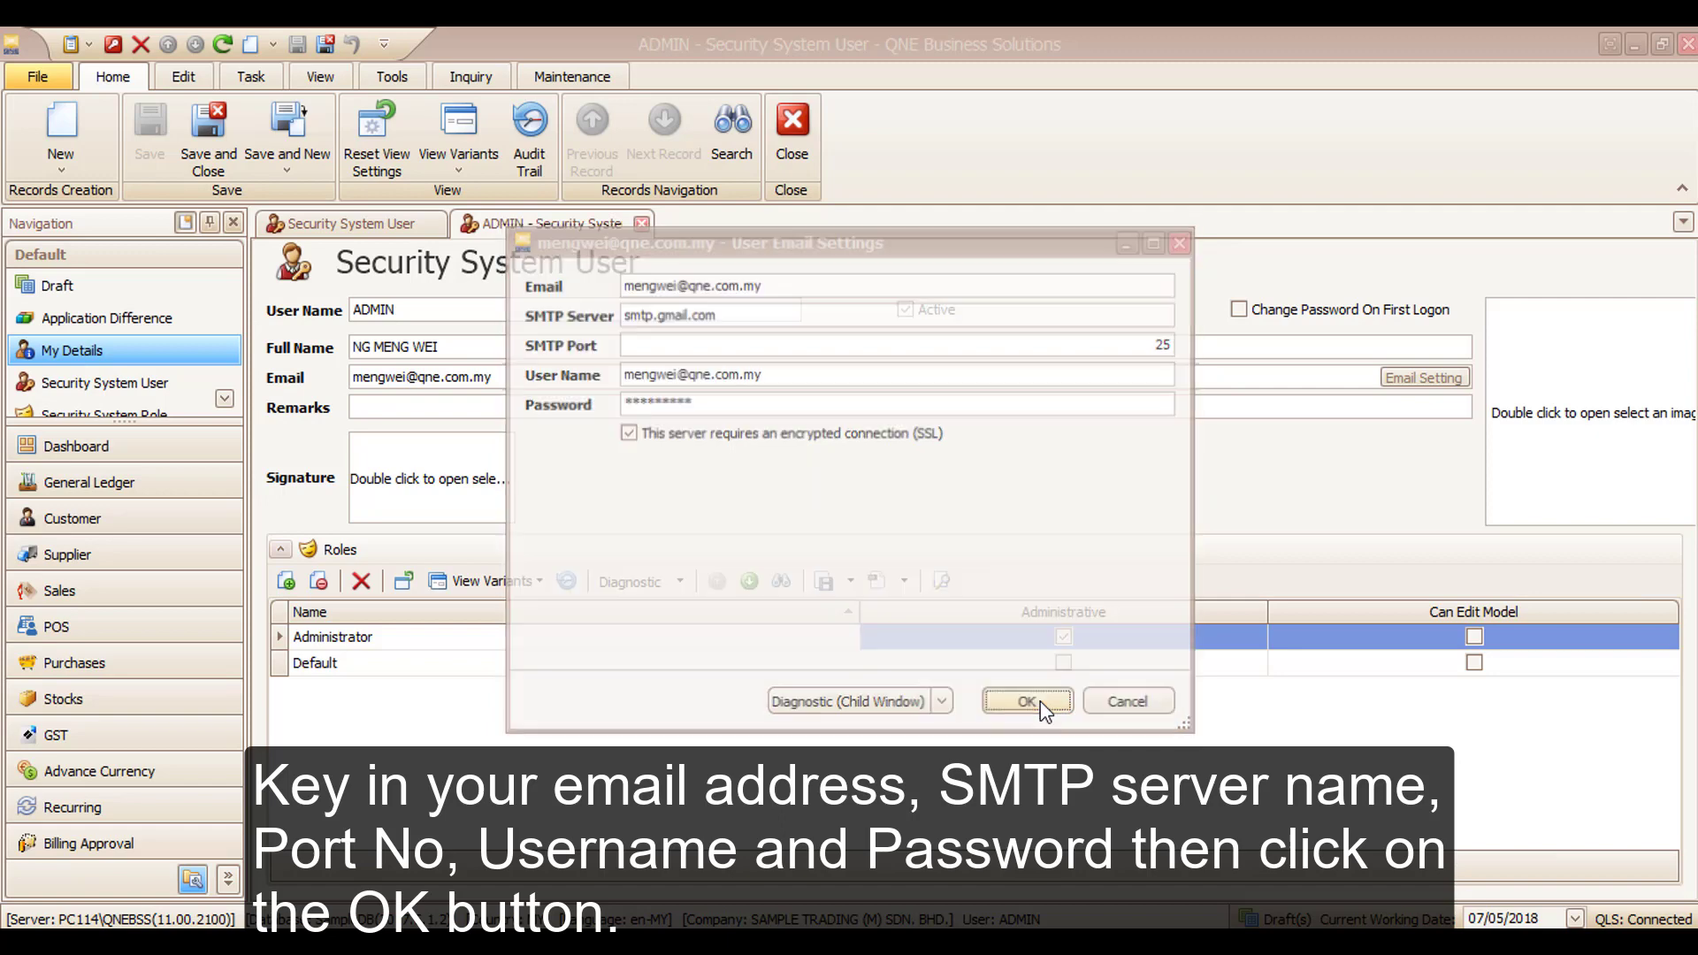
click(1026, 700)
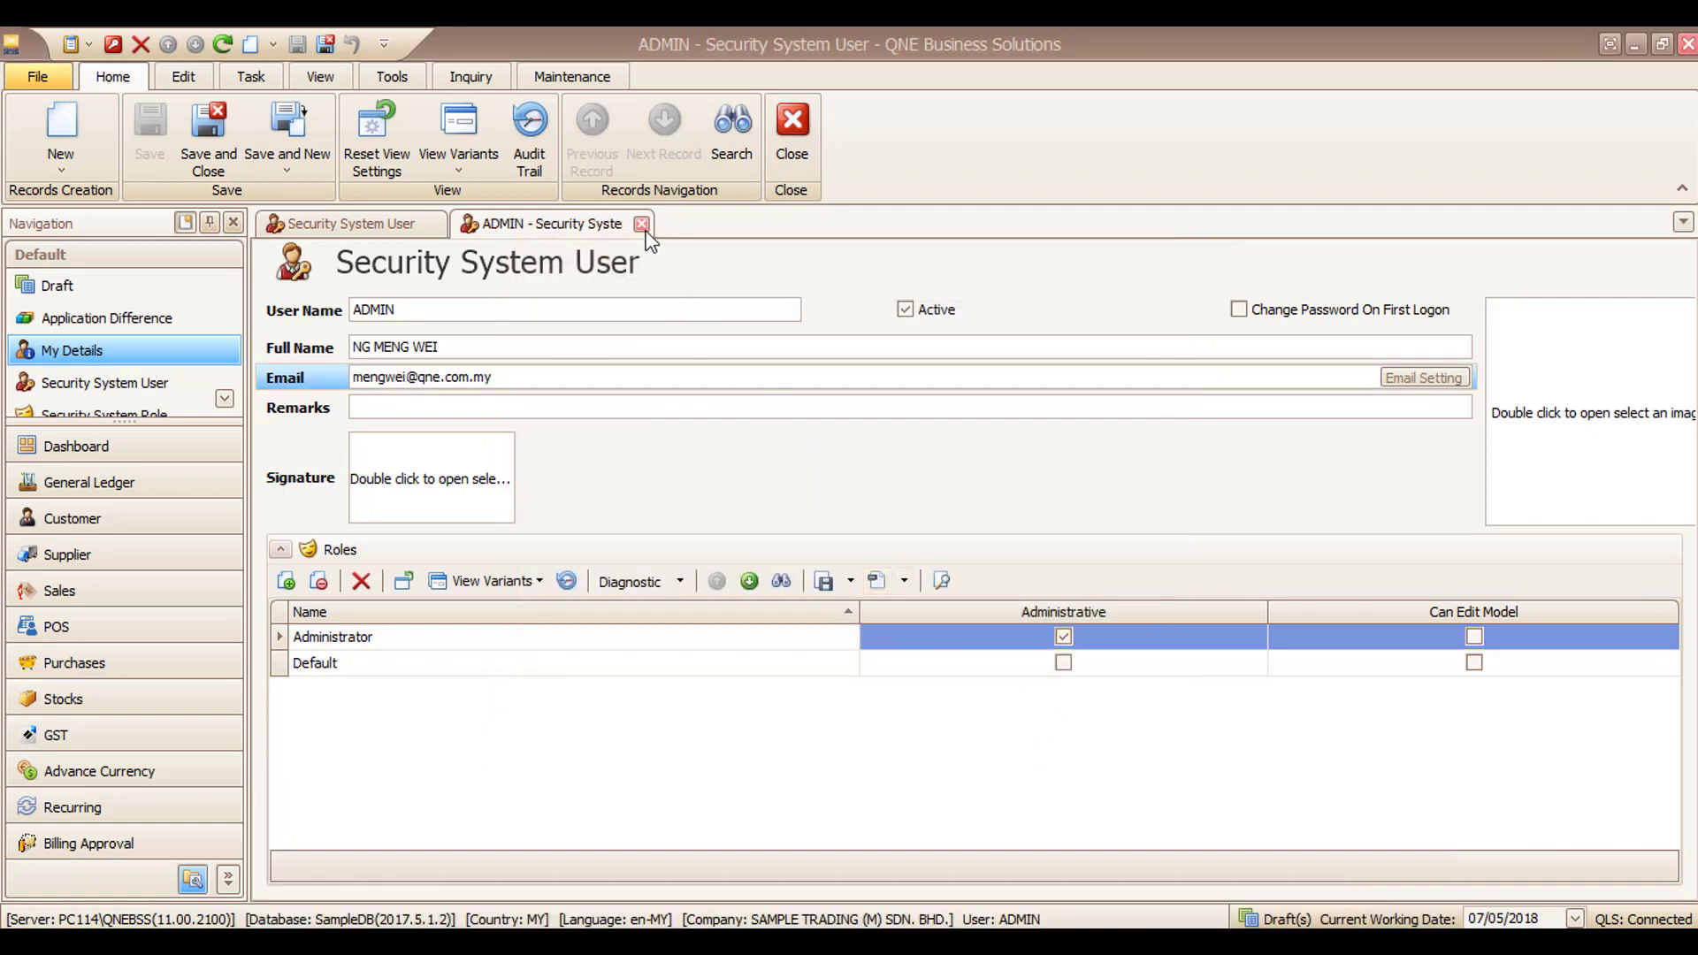
click(639, 224)
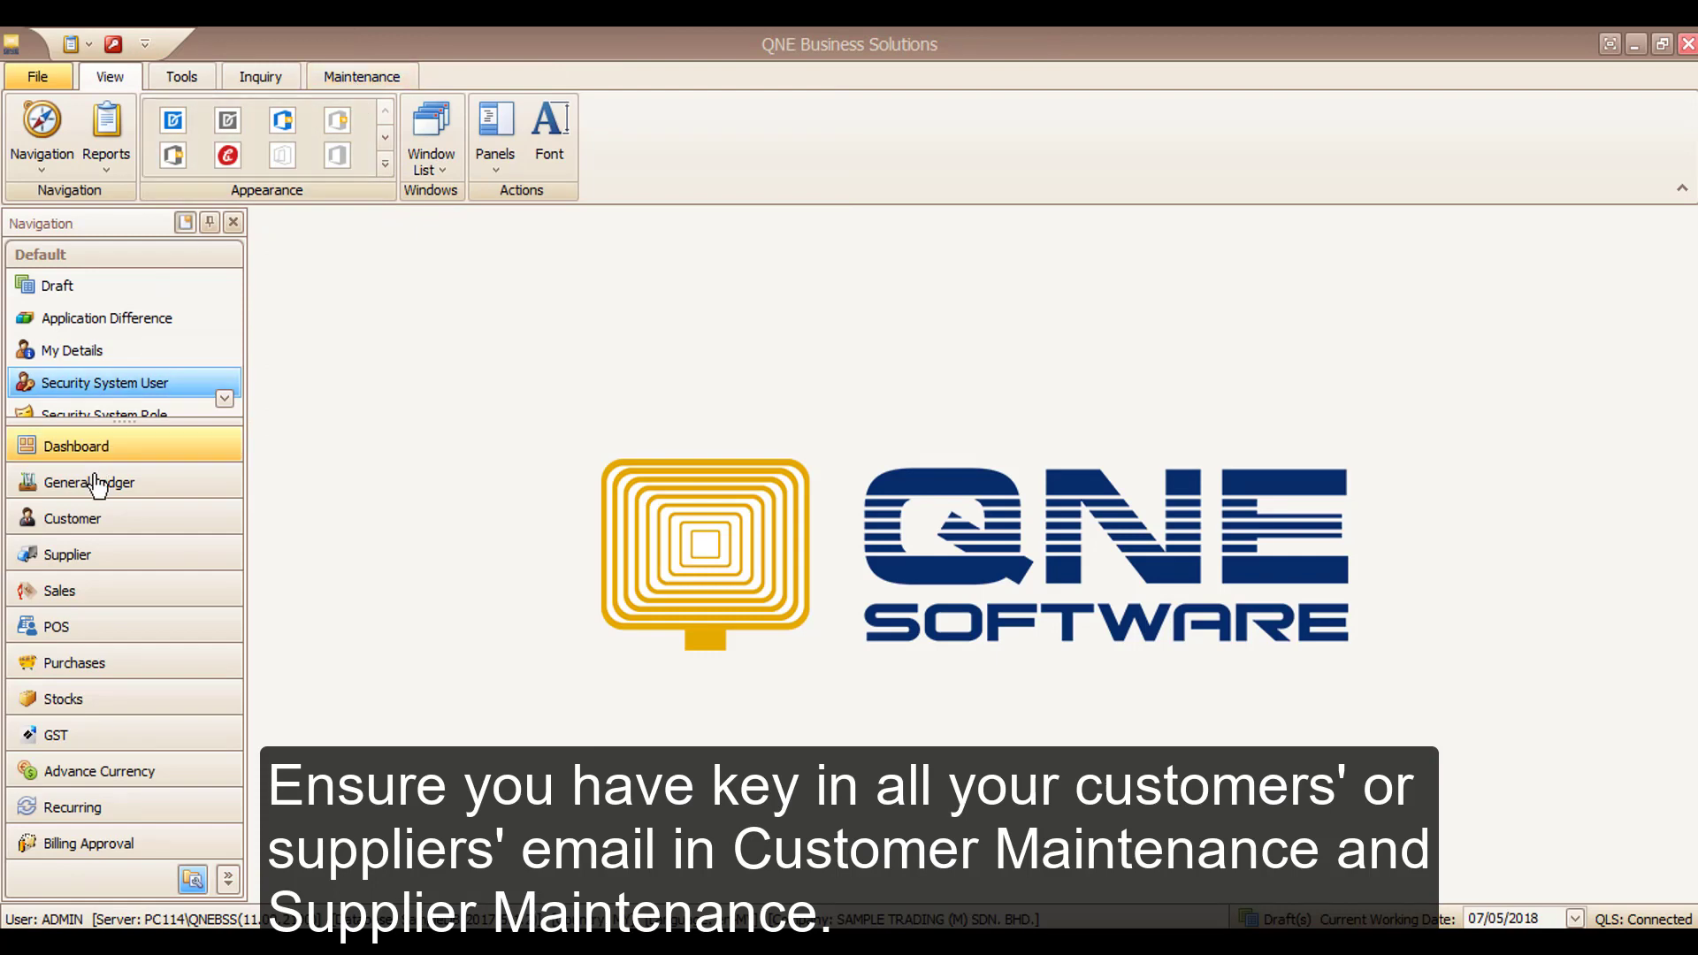
- Check the contact email on customer 700-B001 BEST TECH ENGINEERING, then close its record
click(72, 518)
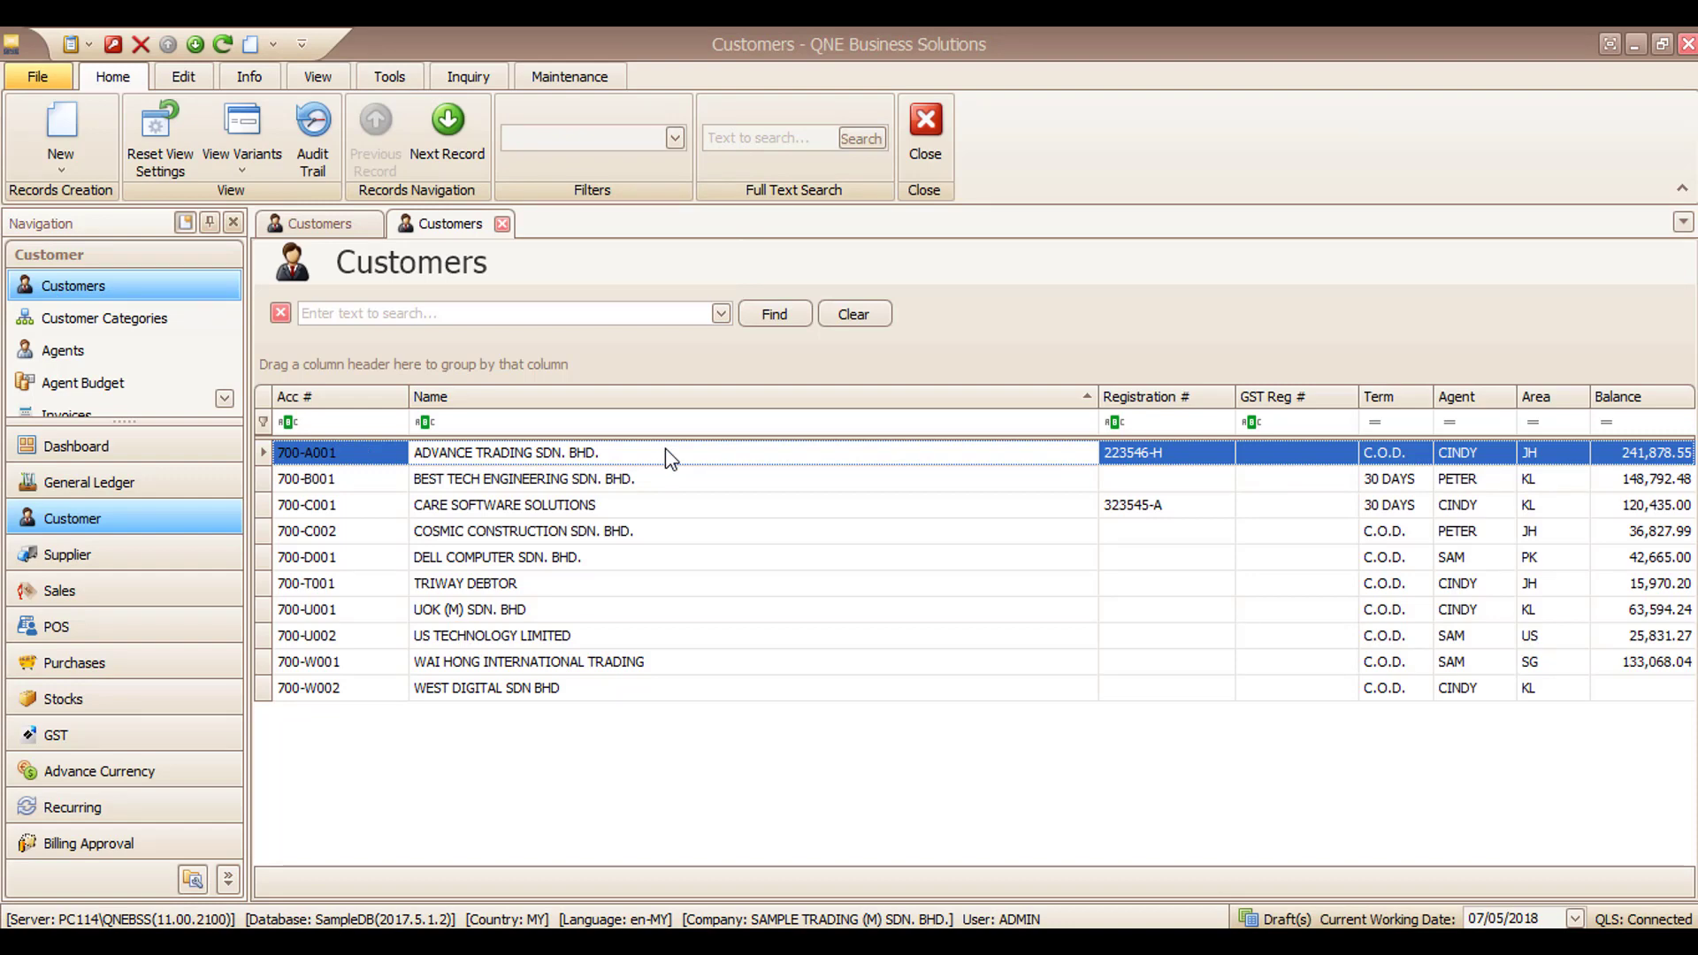
double_click(537, 453)
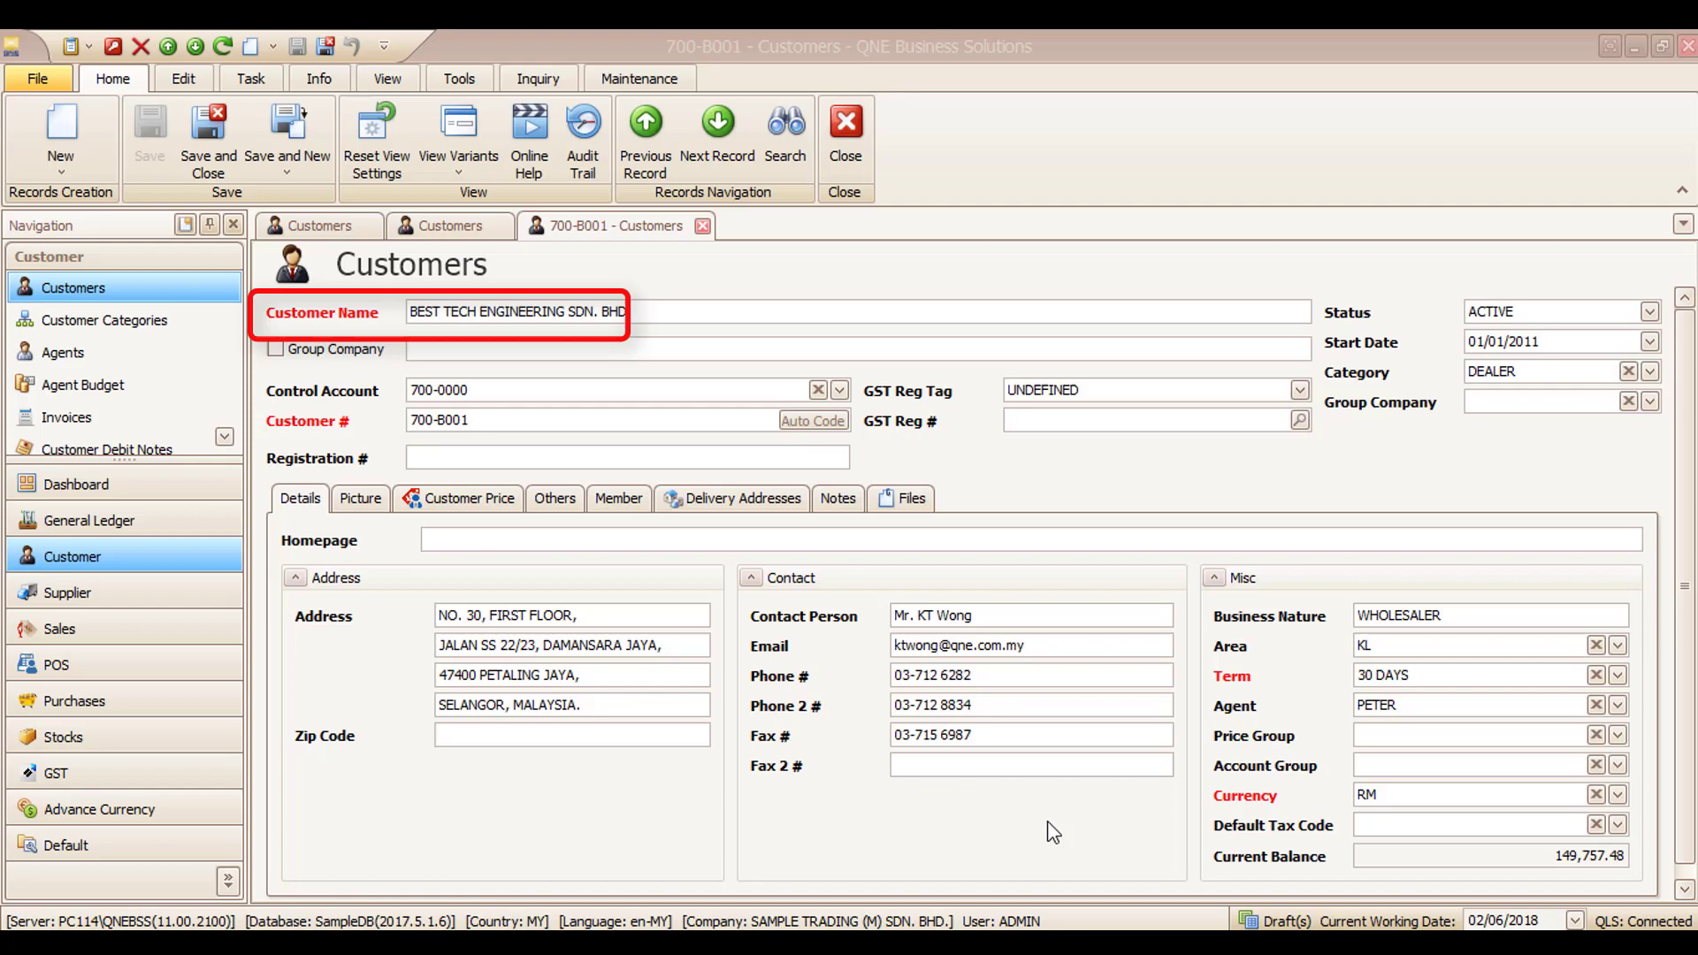
click(1029, 645)
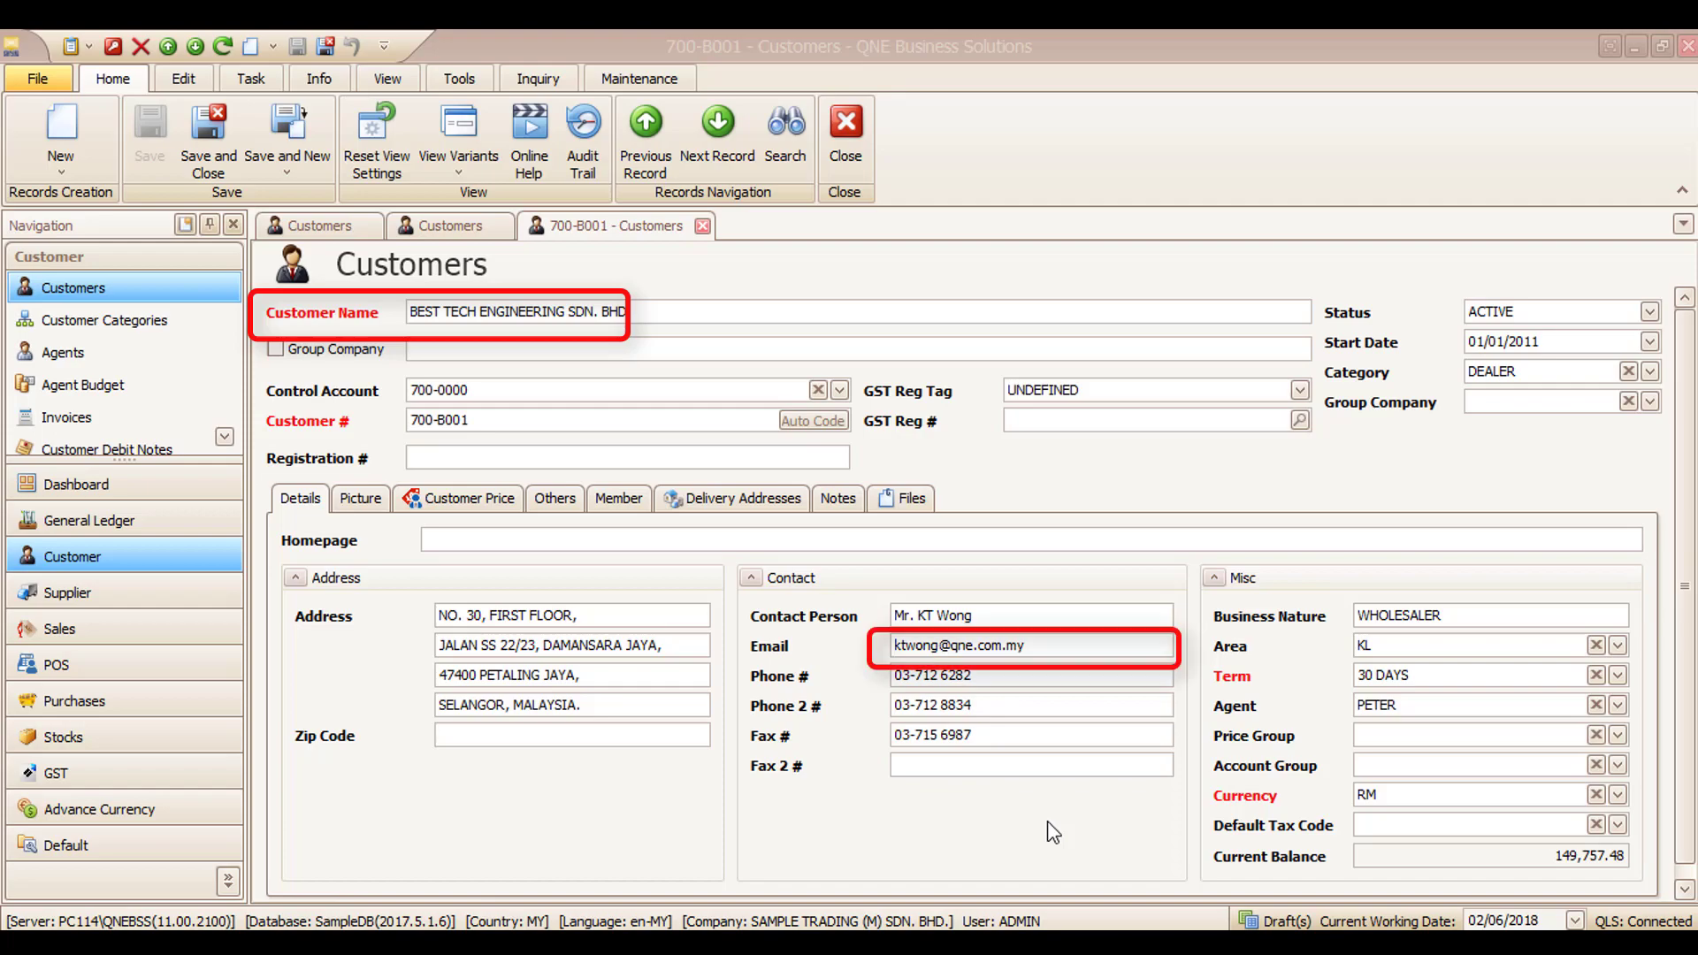
click(845, 122)
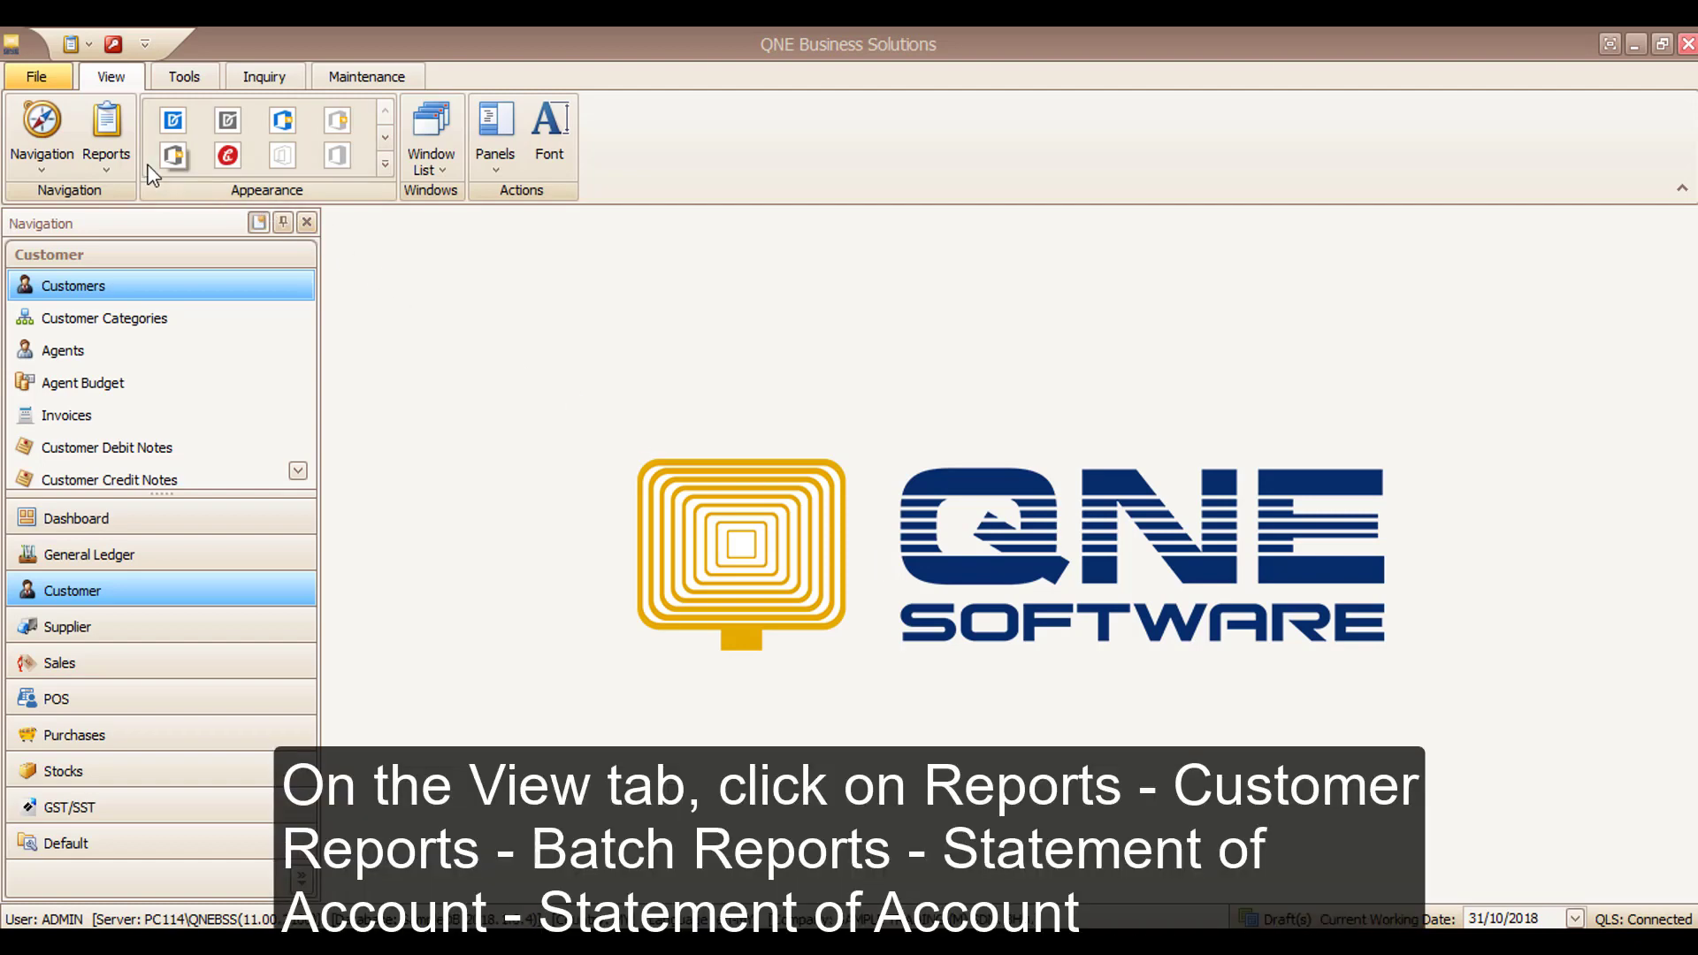
- Open the Statement of Account report under Customer Reports > Batch Reports
click(106, 132)
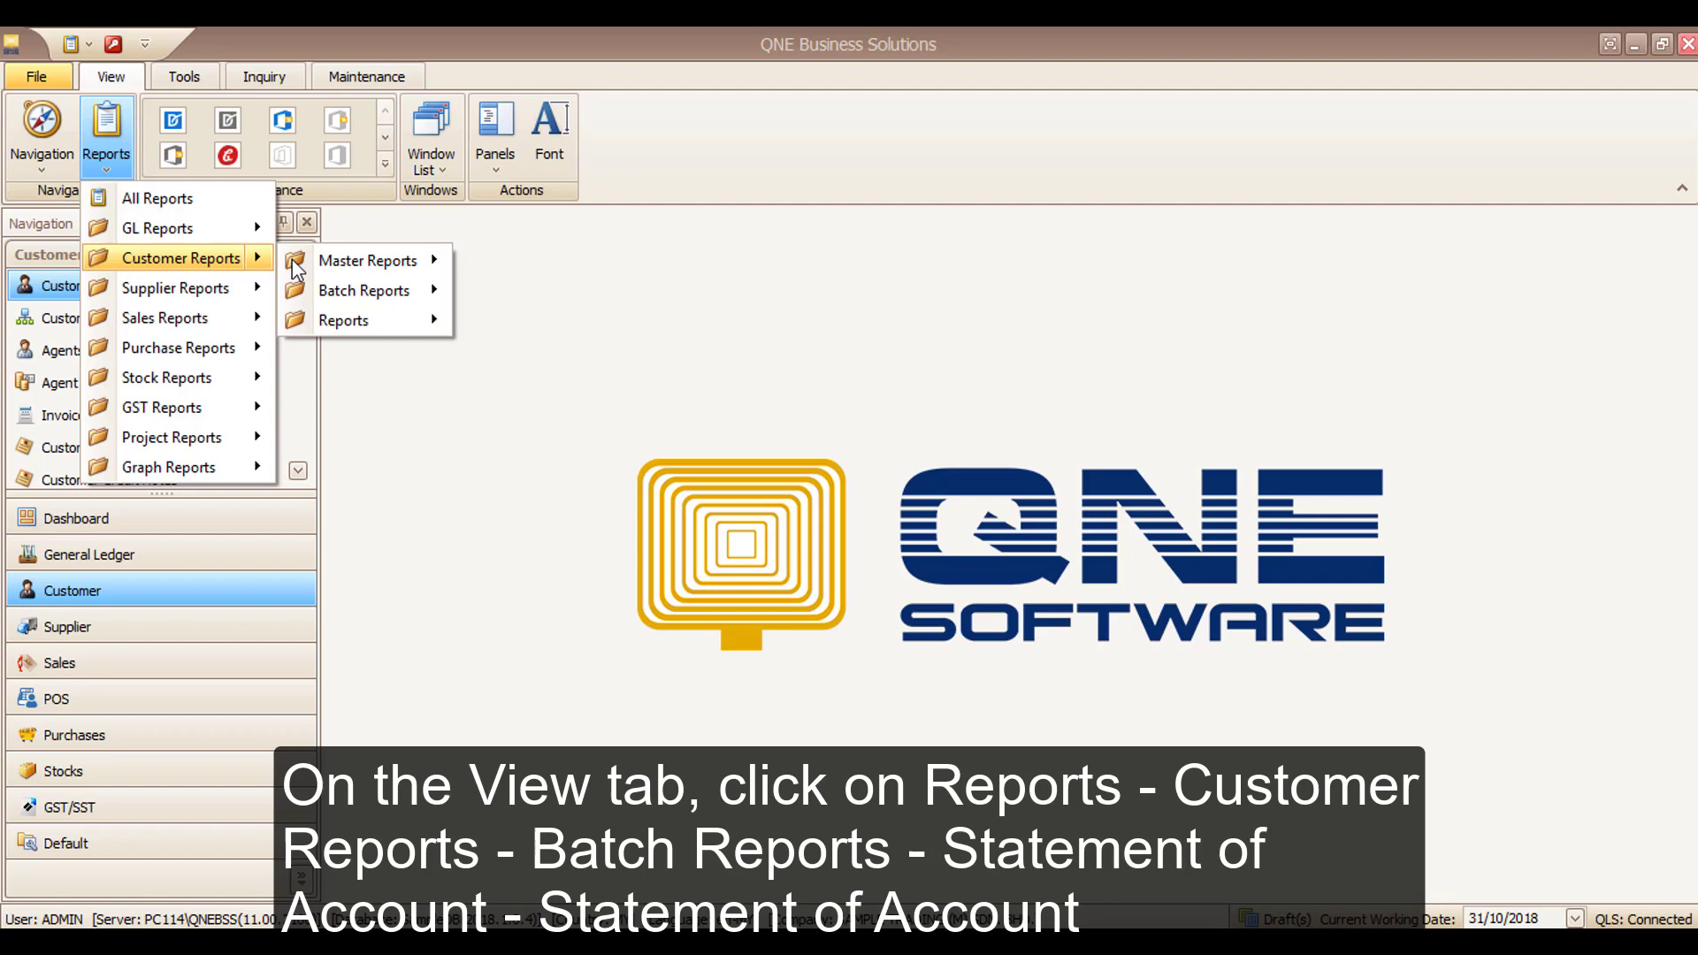
click(363, 290)
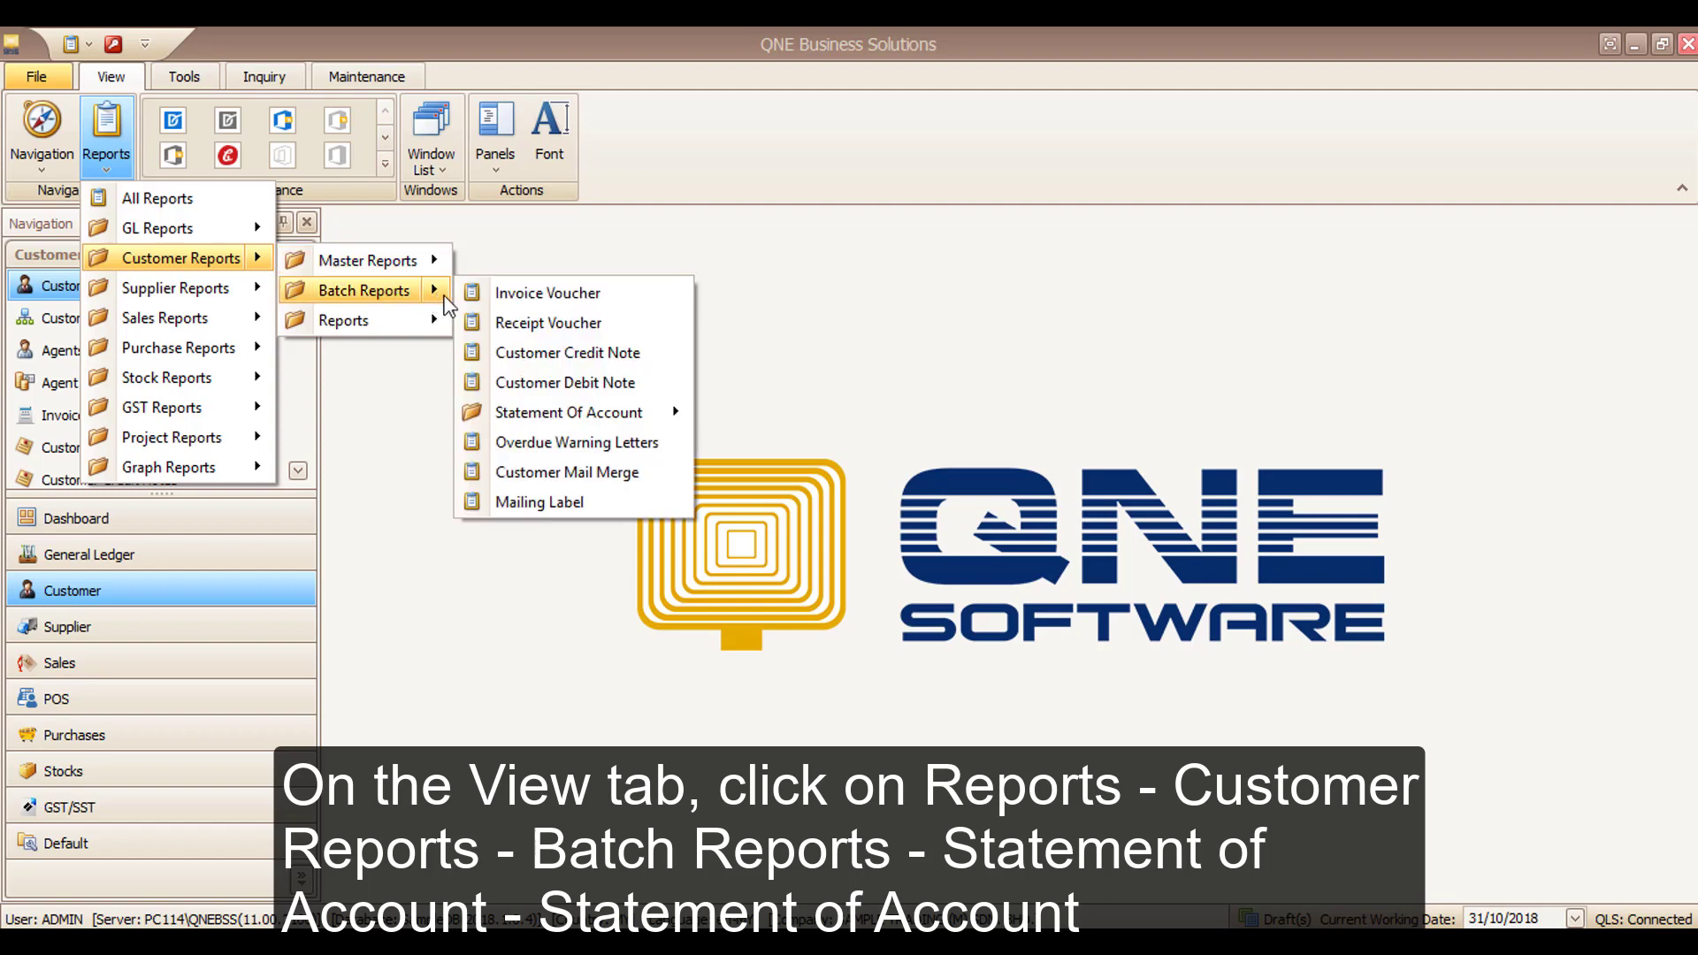
mouse_move(567, 412)
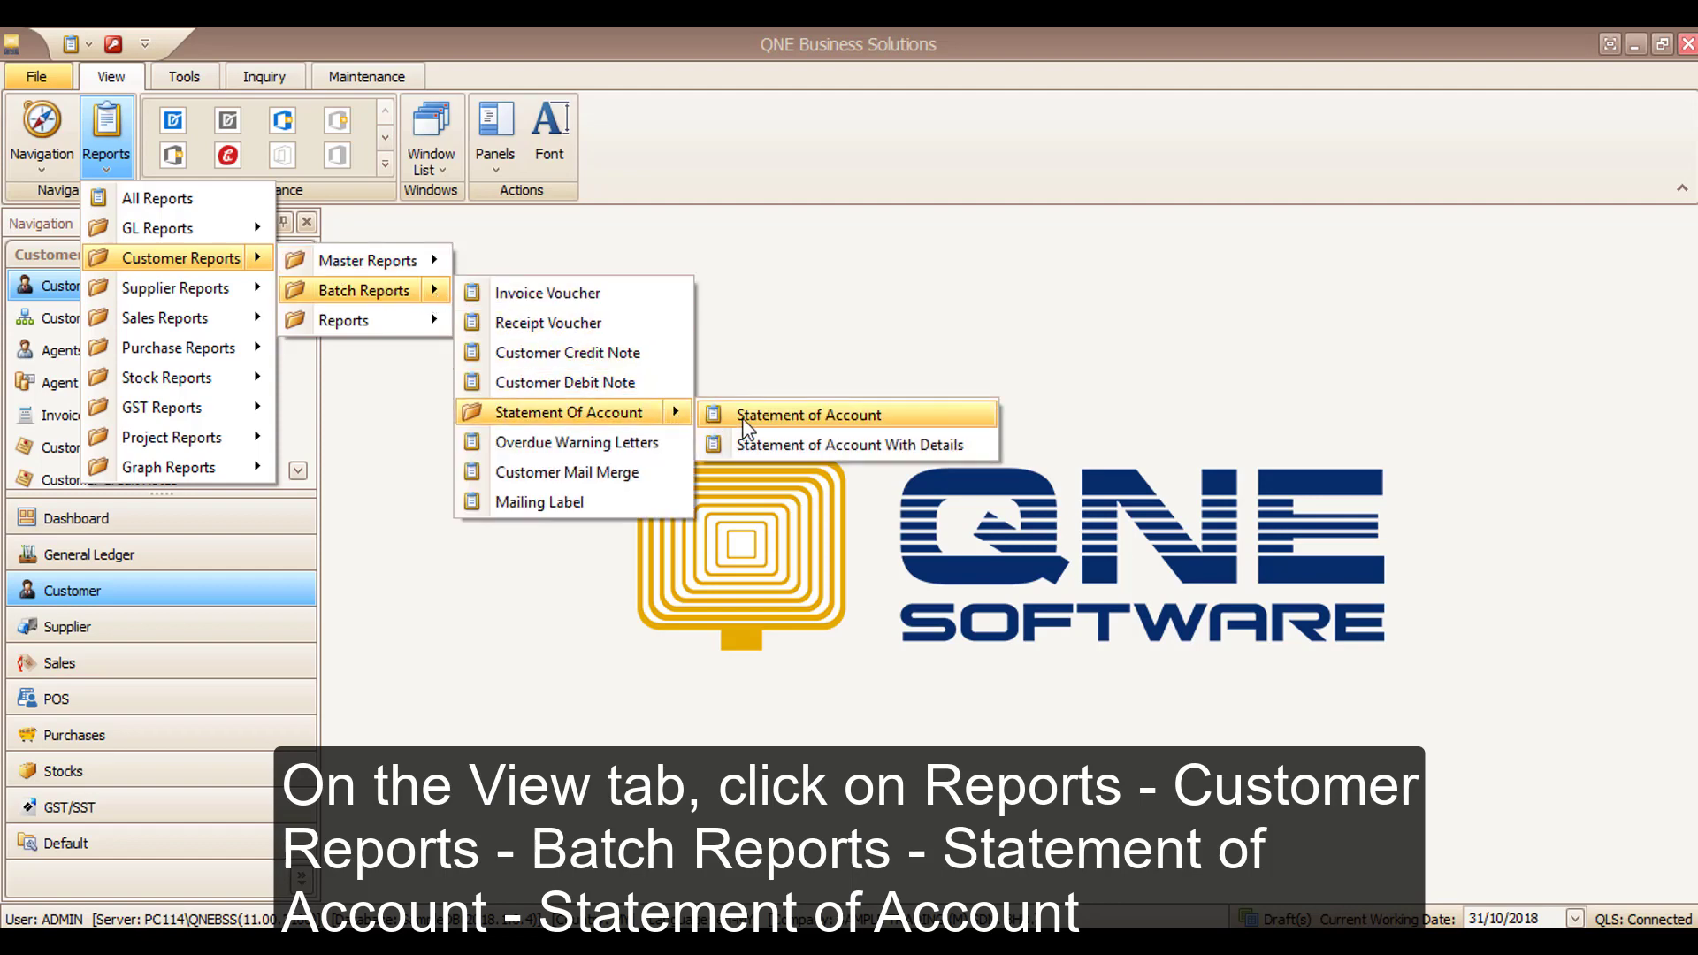
click(812, 414)
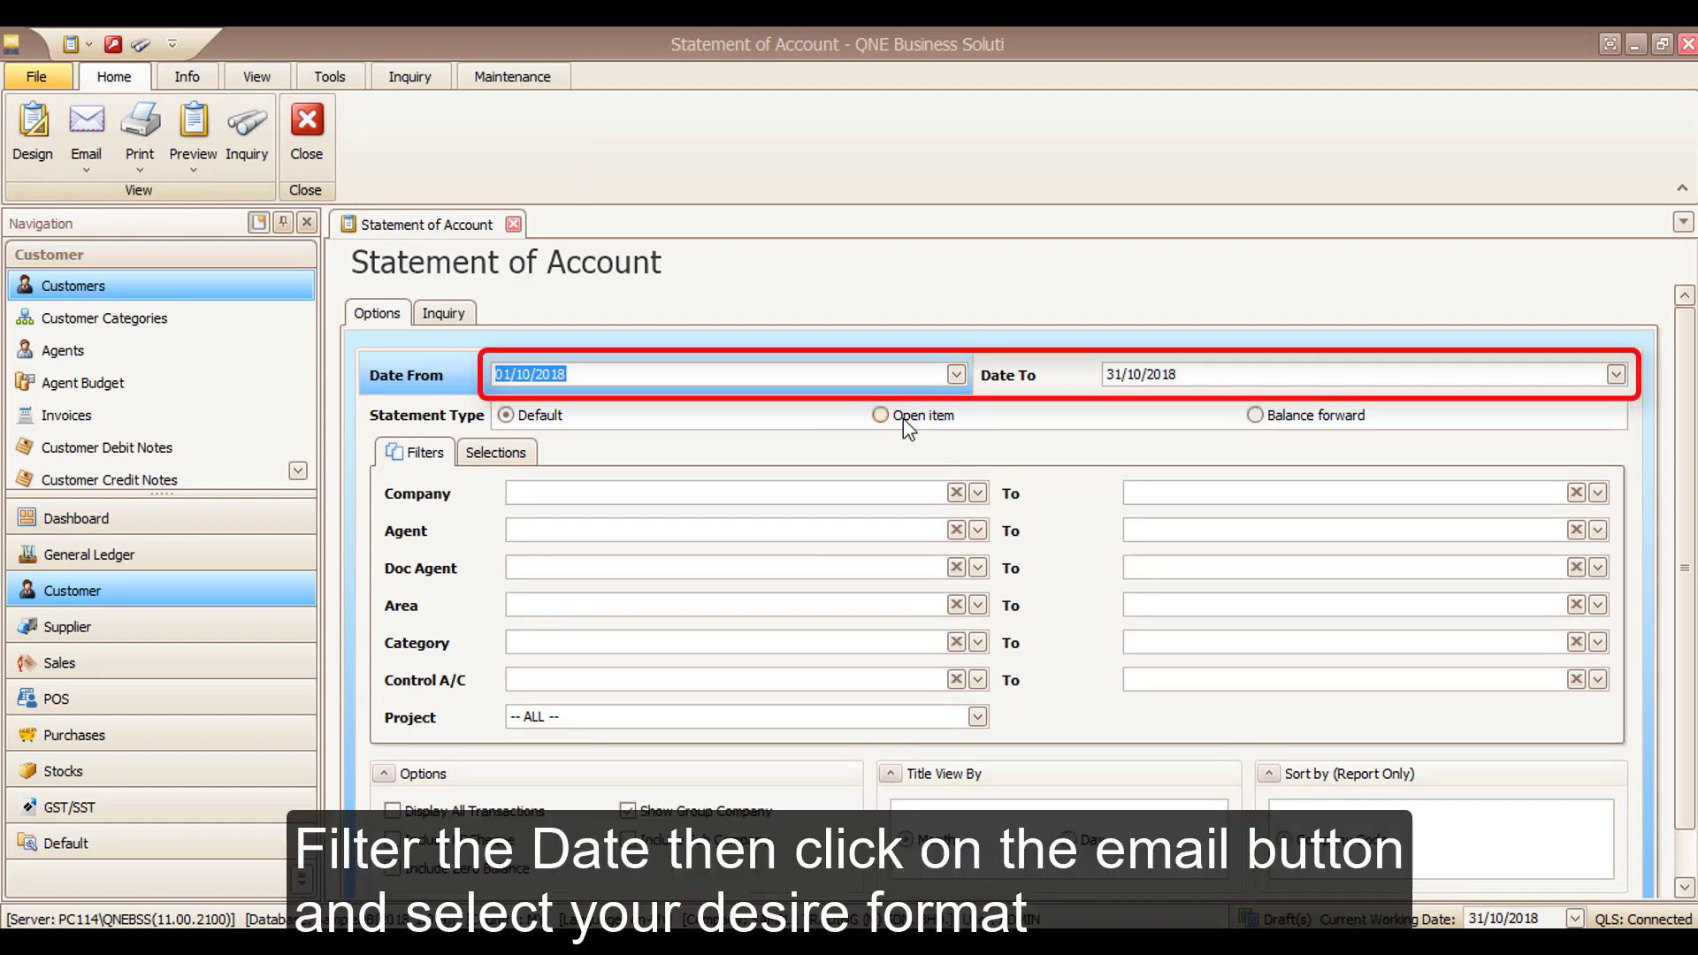
mouse_move(85, 124)
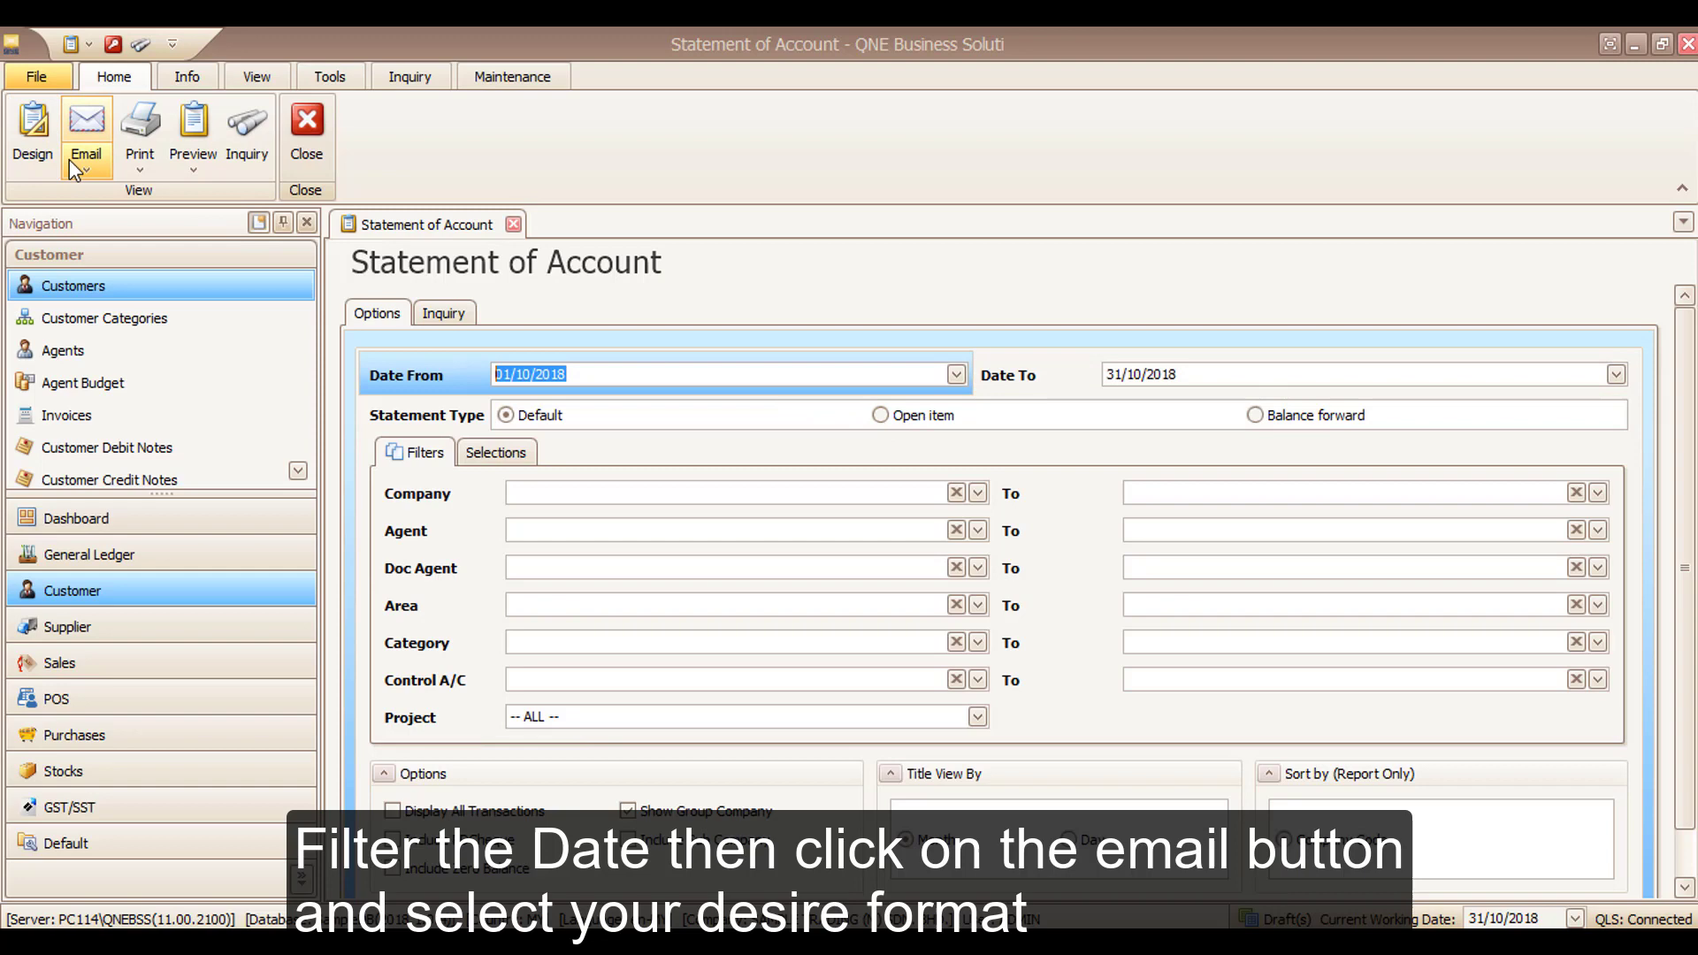
- Start emailing the 01/10/2018–31/10/2018 statement and choose its format
click(87, 123)
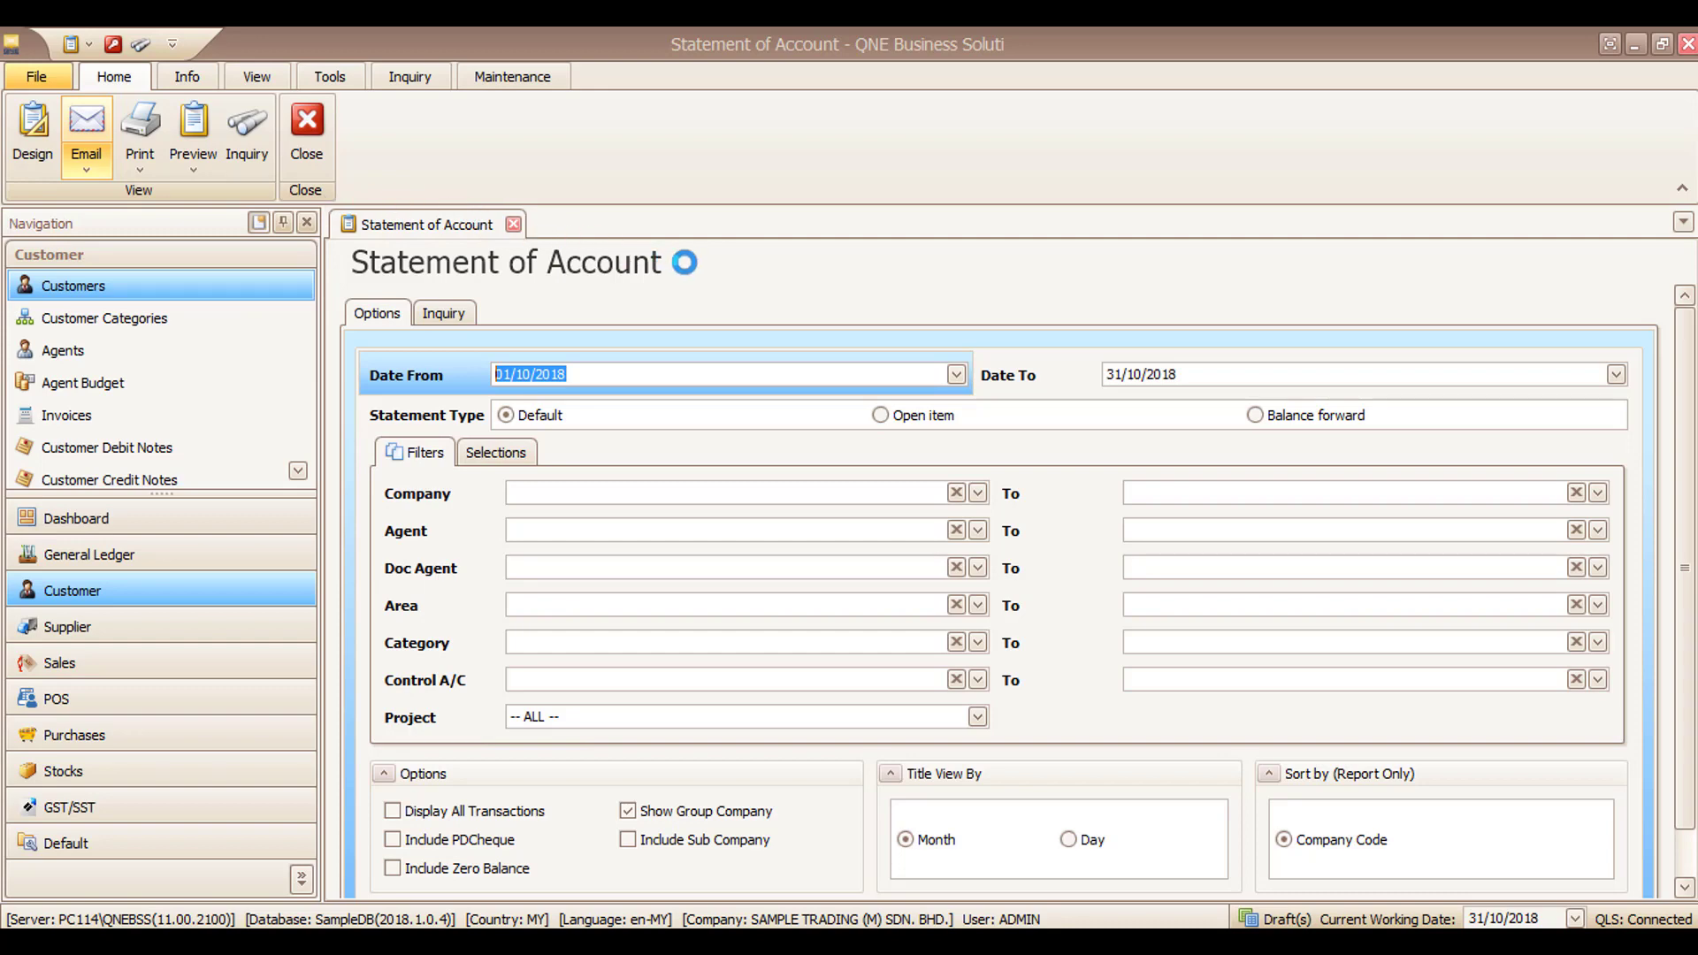
click(85, 126)
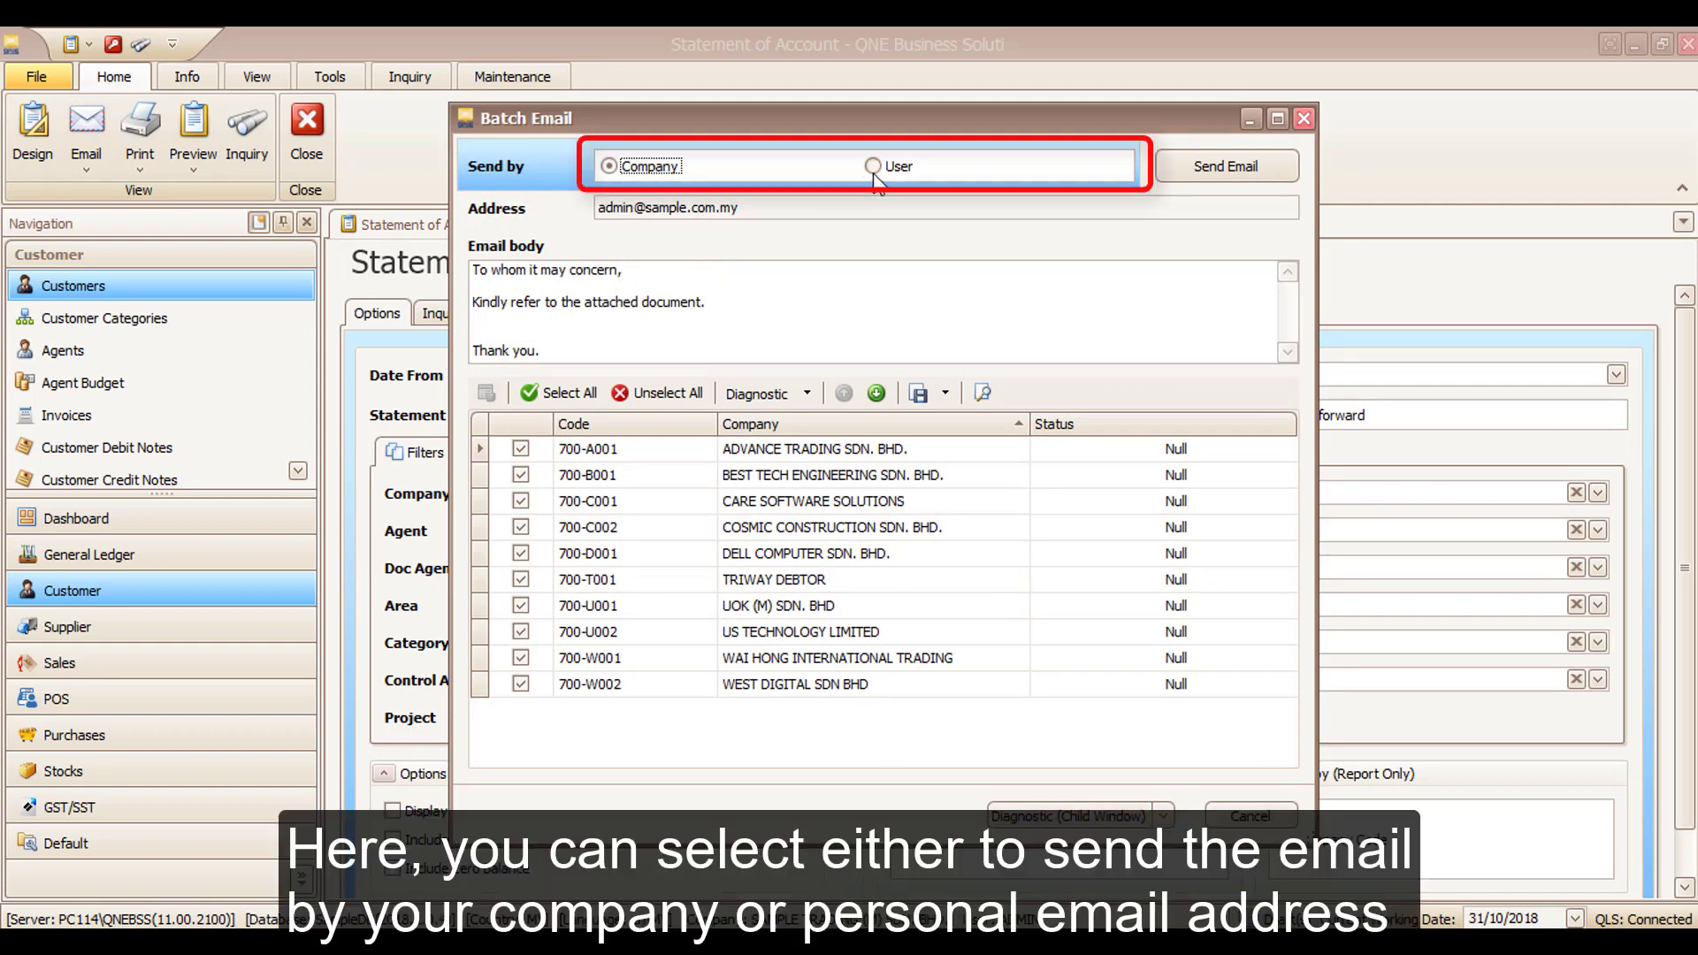
- Send from the User address with body 'Attached herewith your statement of account for your payment action.'
click(870, 166)
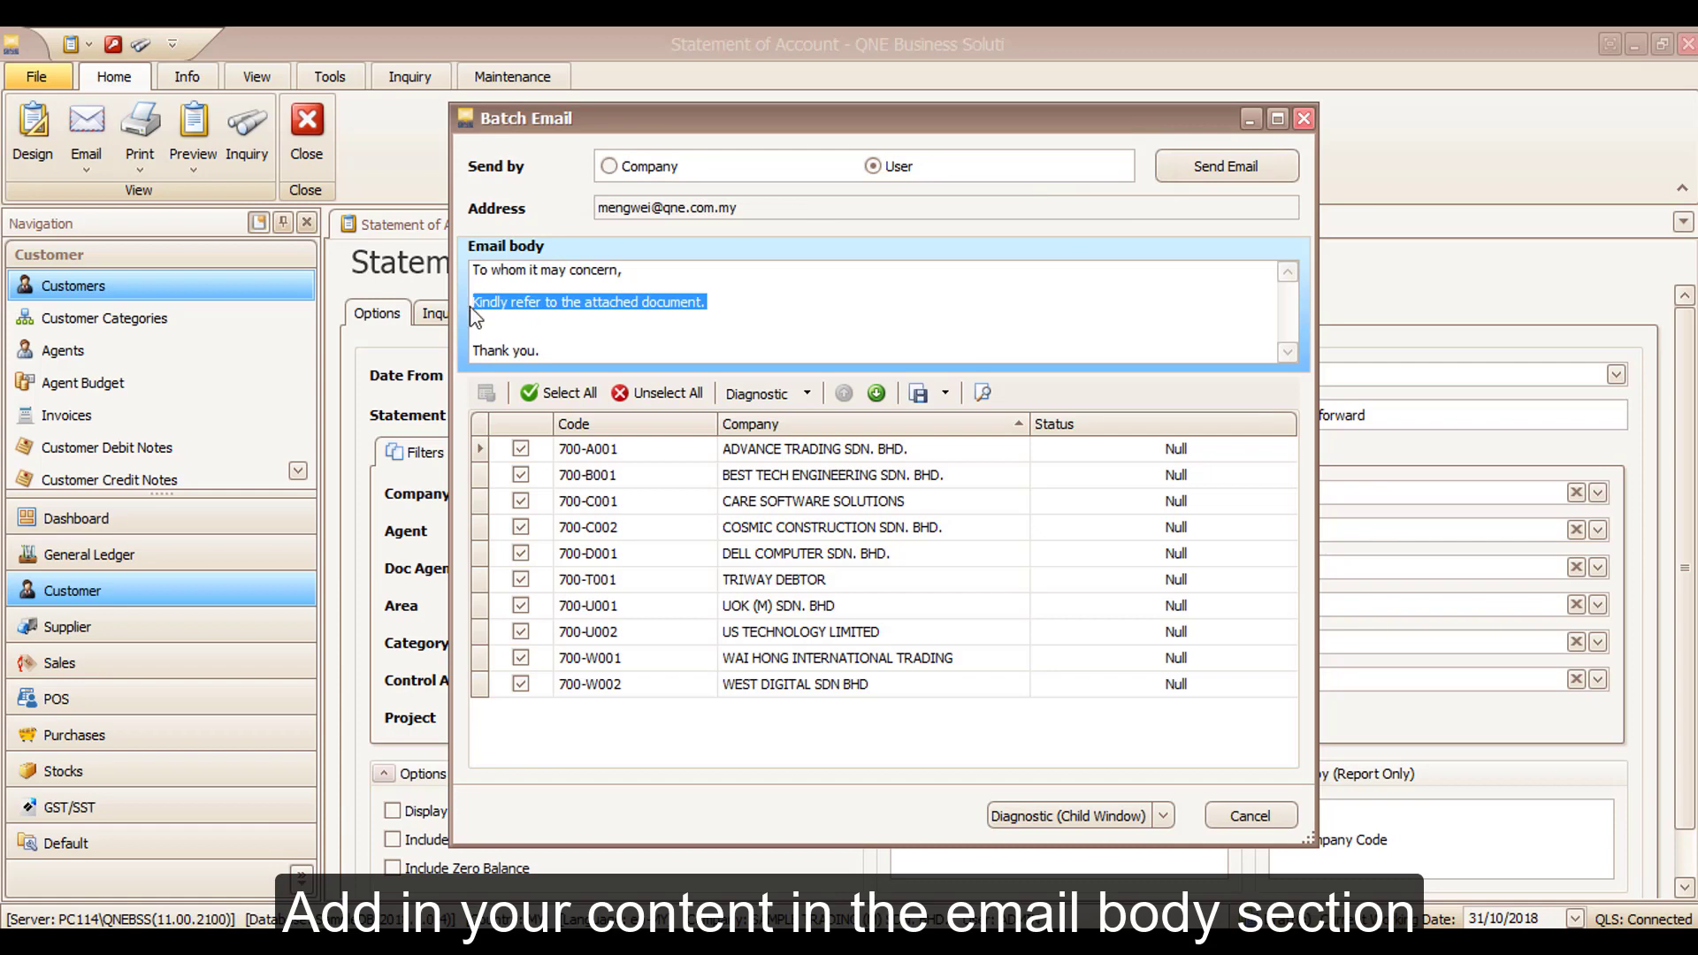
text(Att)
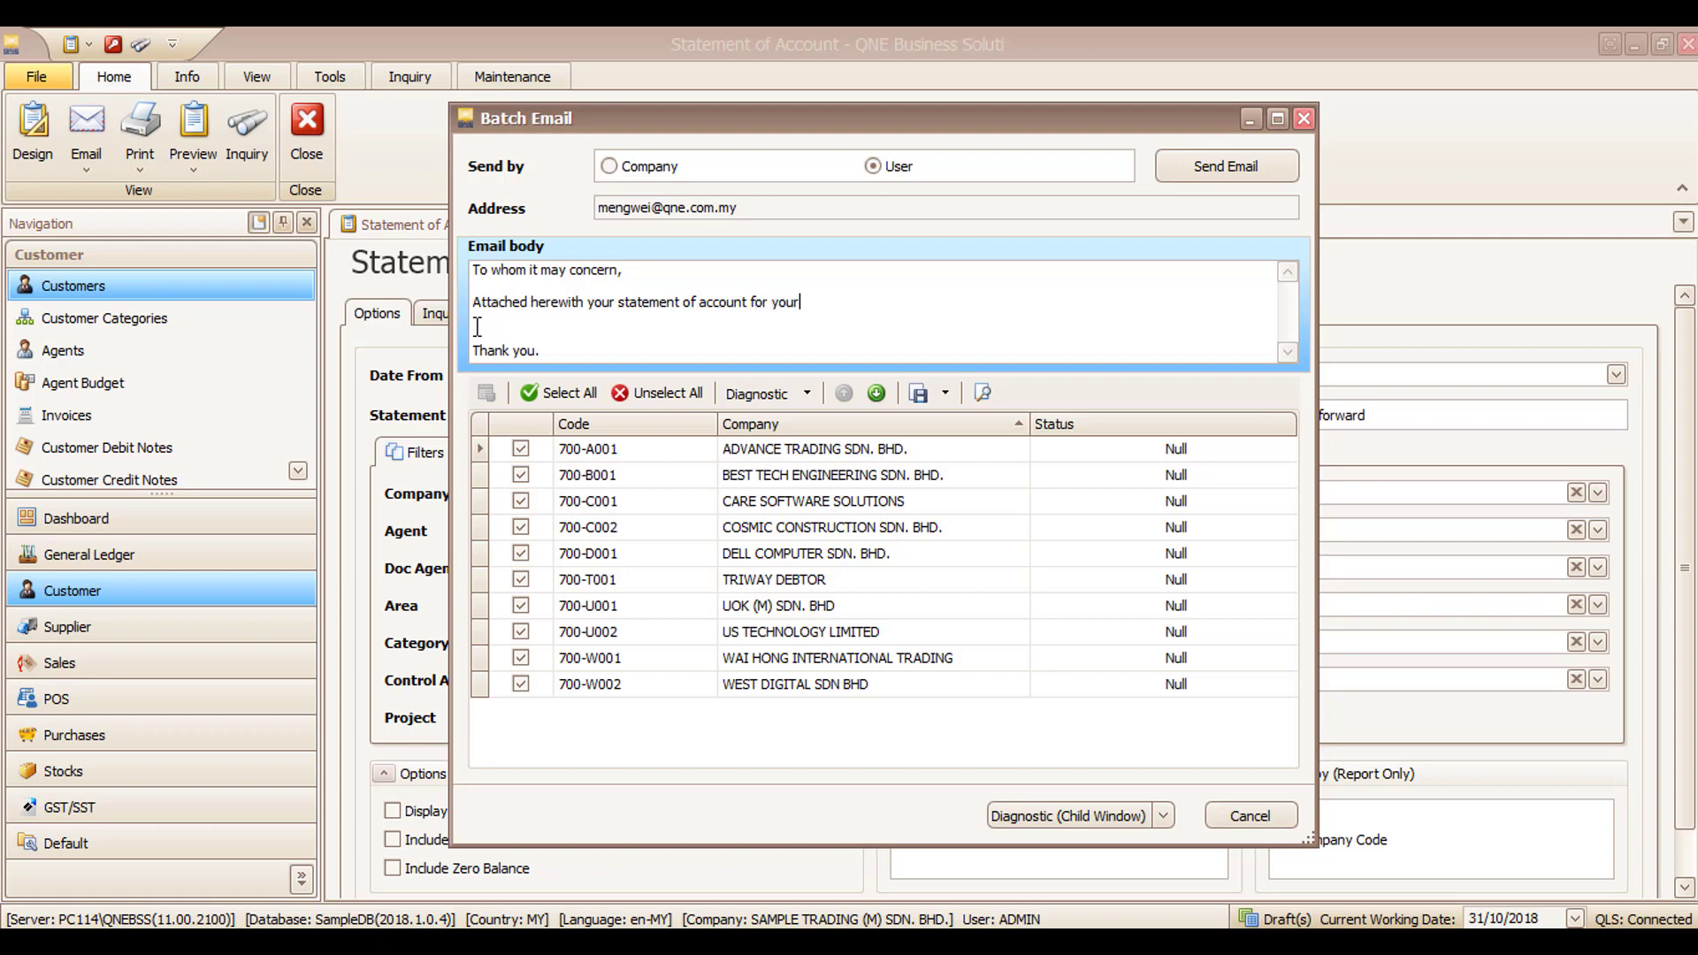
text(payment ac)
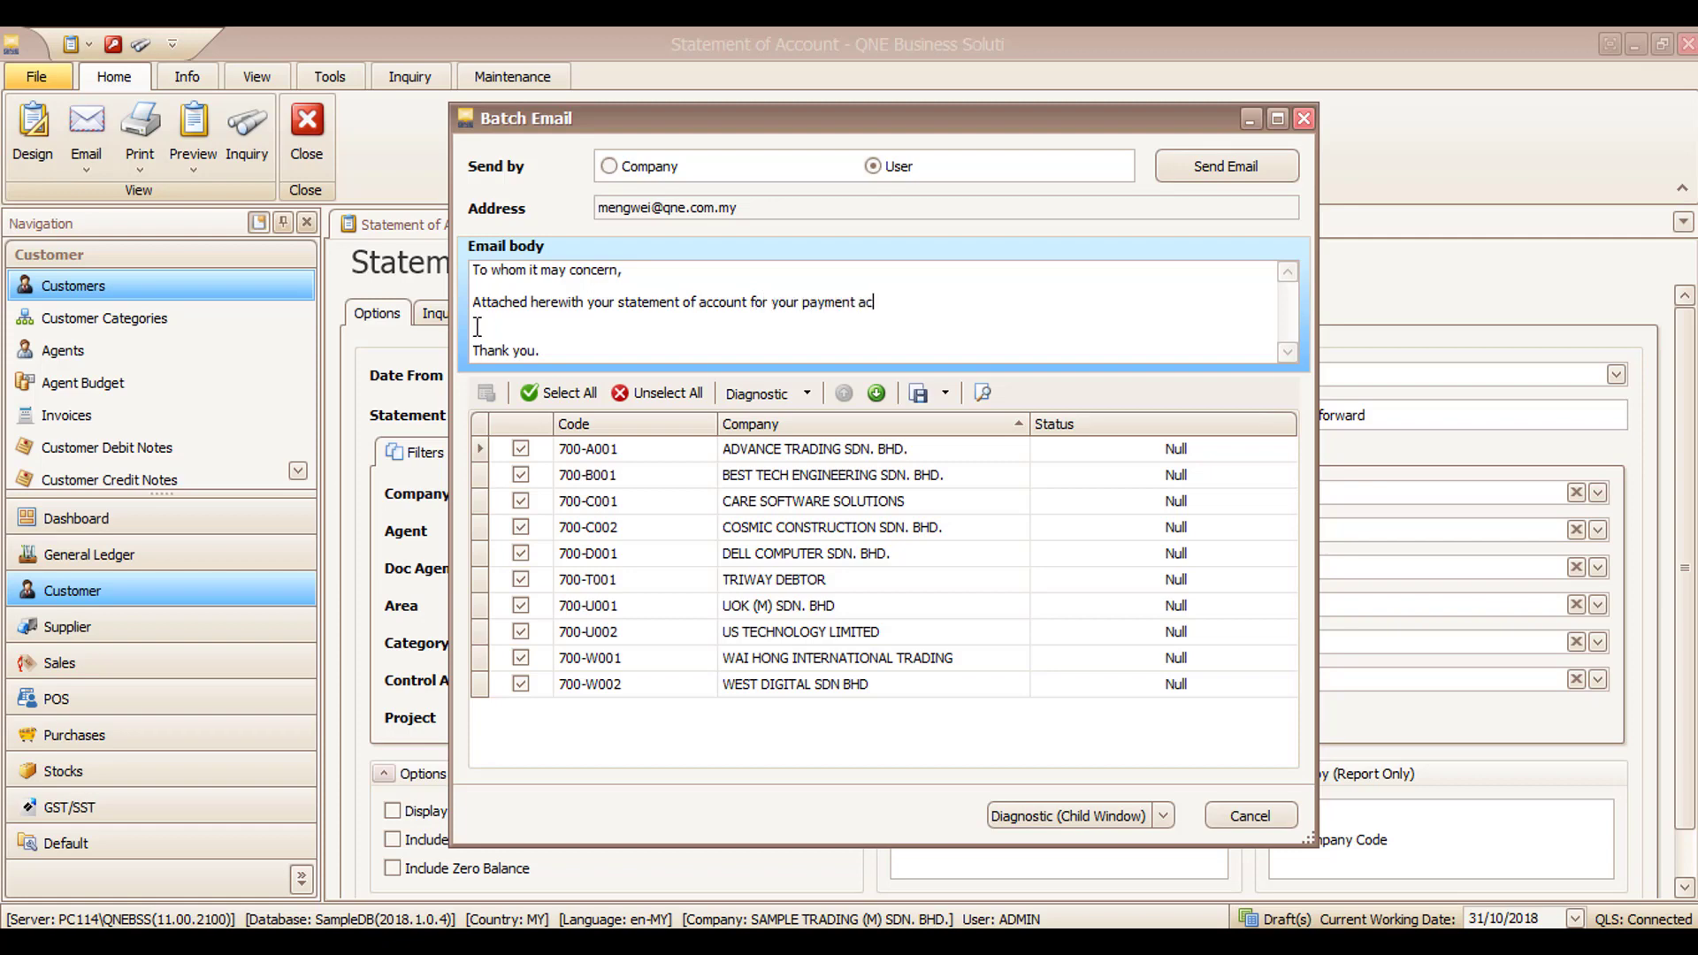
text(tion.)
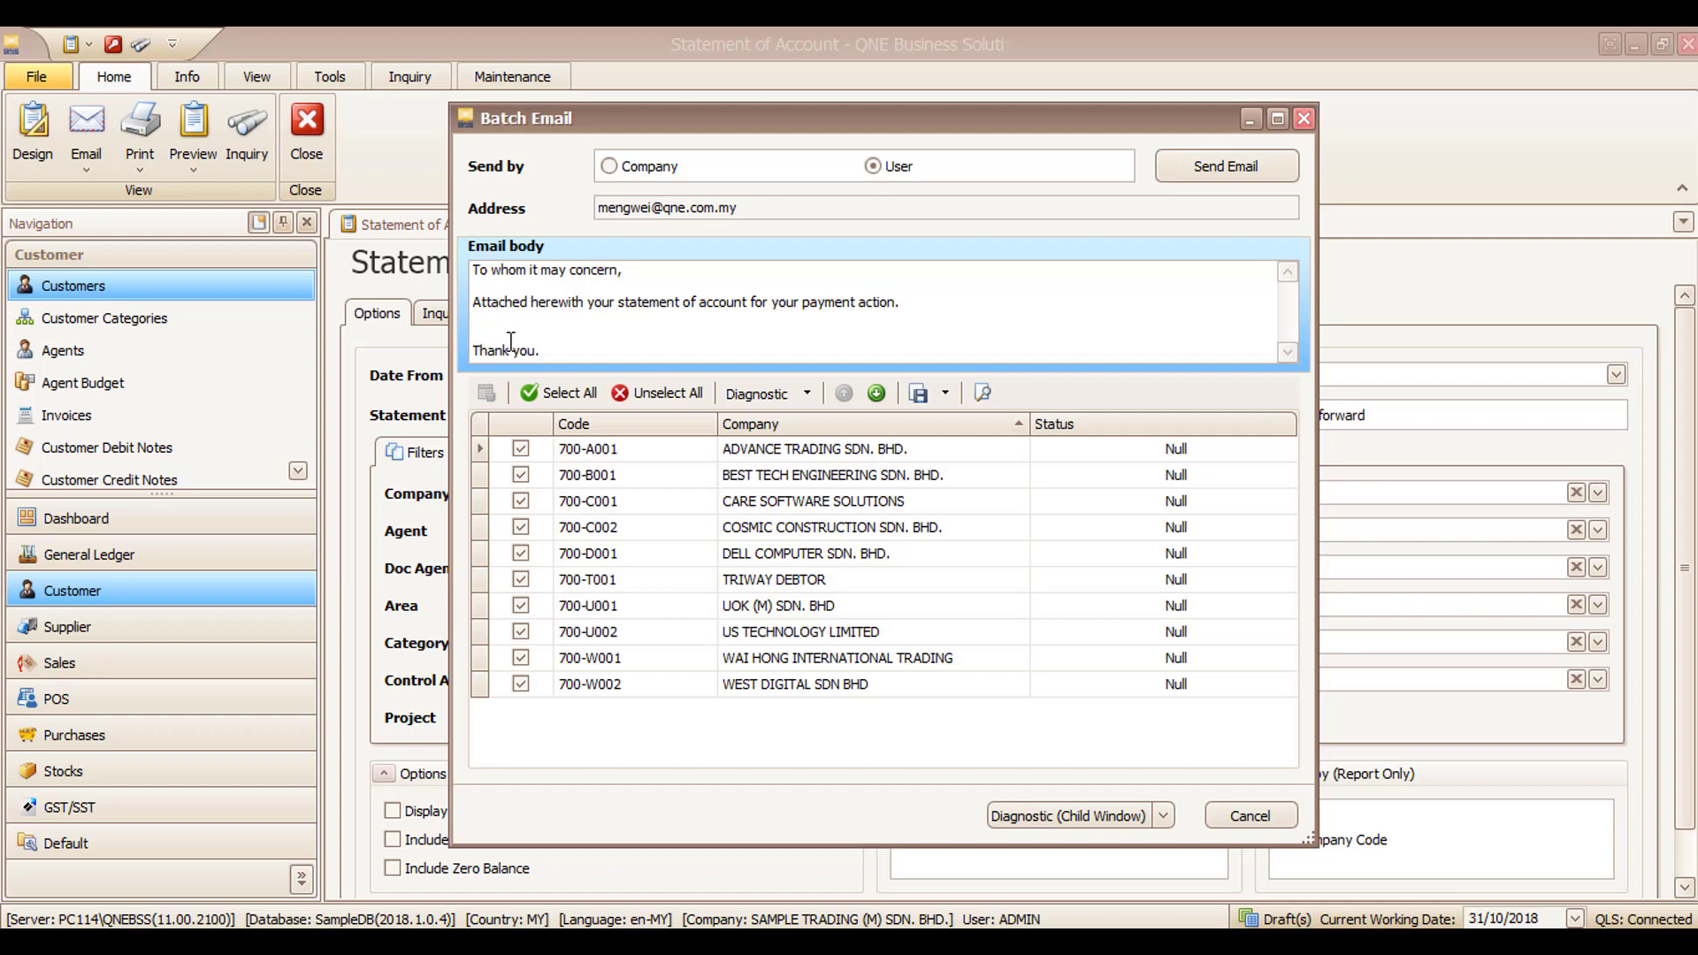
mouse_move(981, 228)
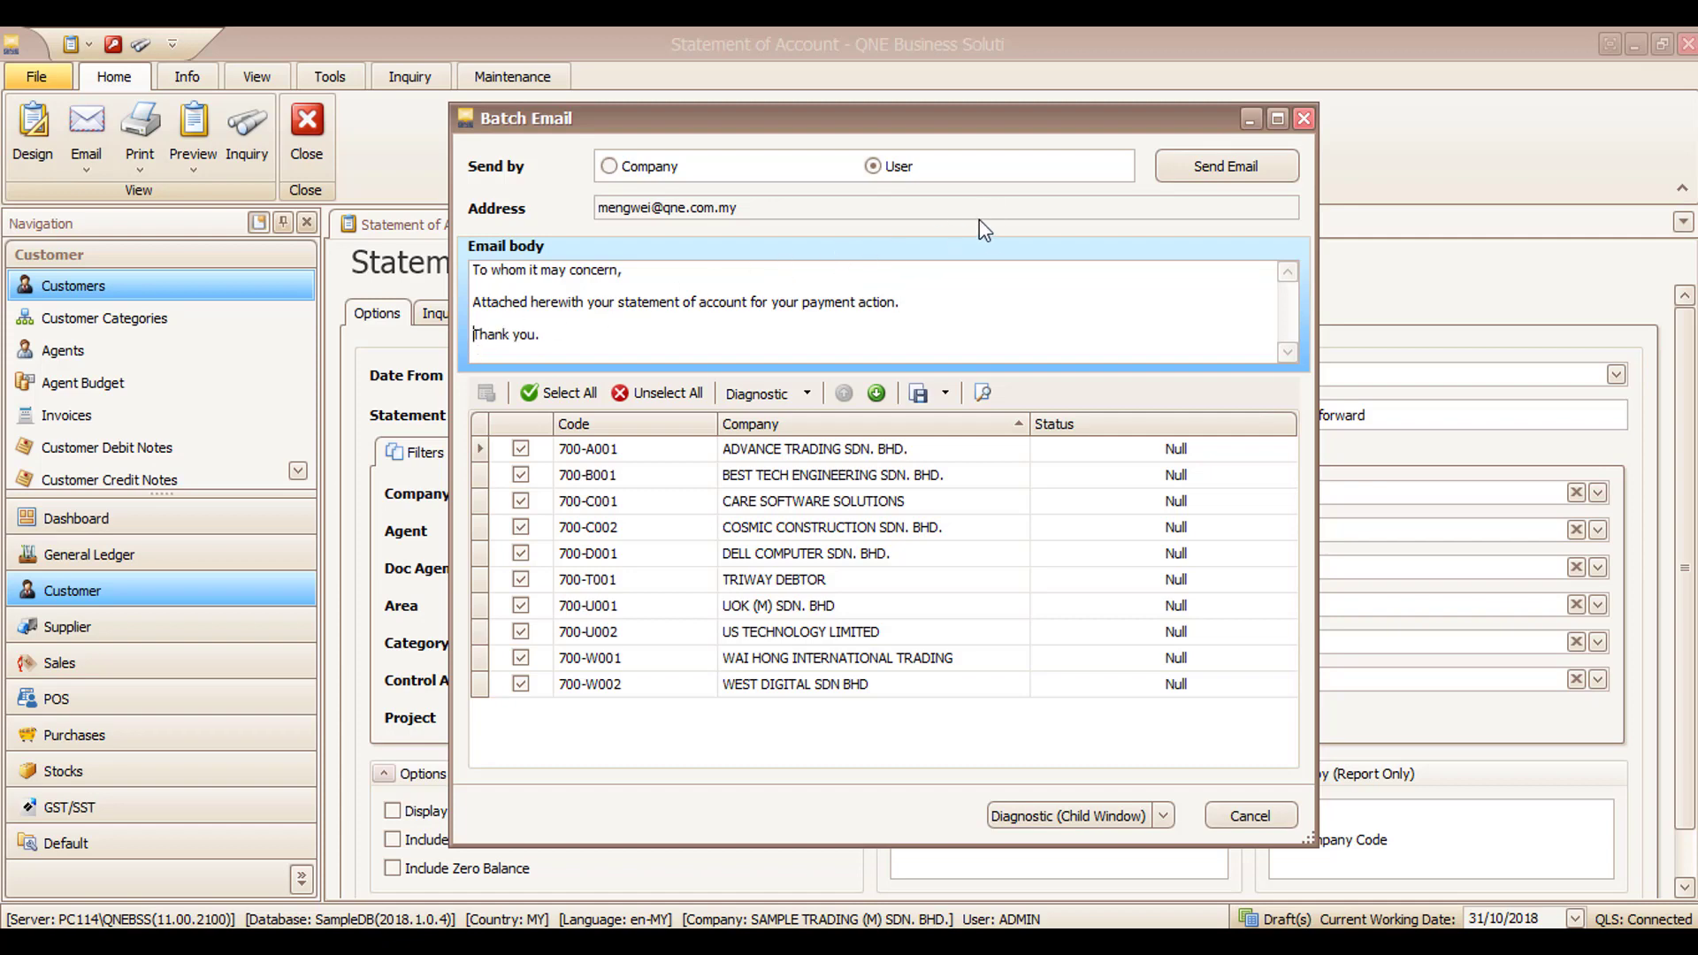
click(658, 392)
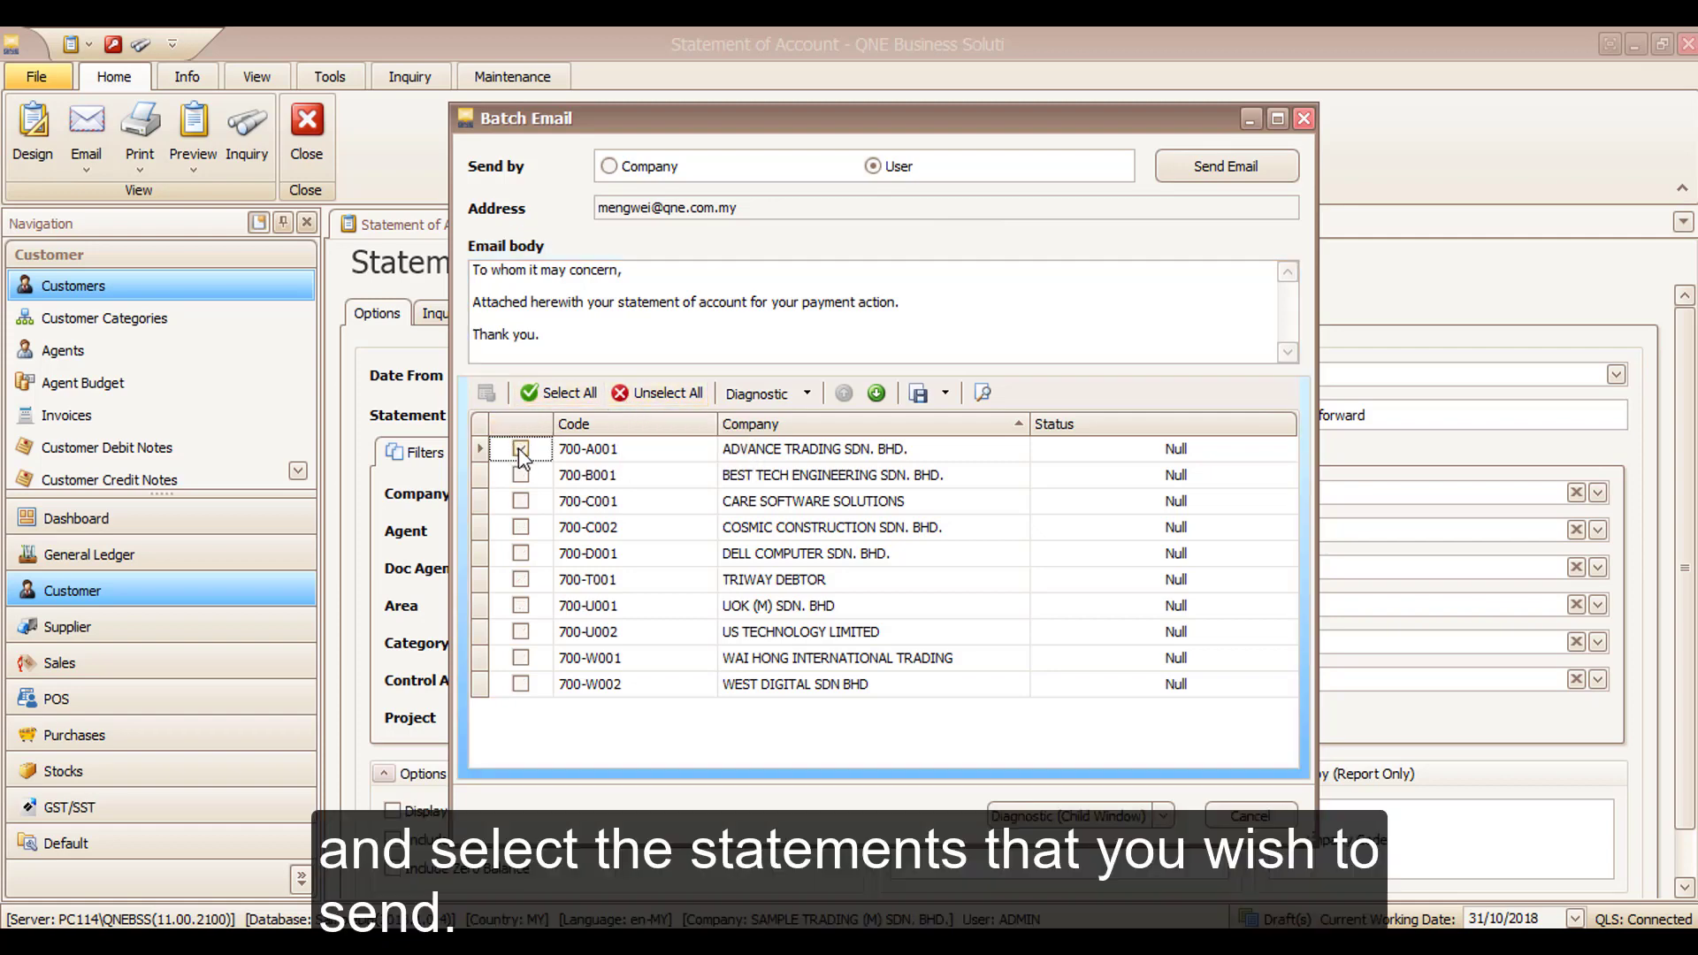
- Email statements to 700-A001 ADVANCE TRADING and 700-B001 BEST TECH, status Email Sent
click(520, 474)
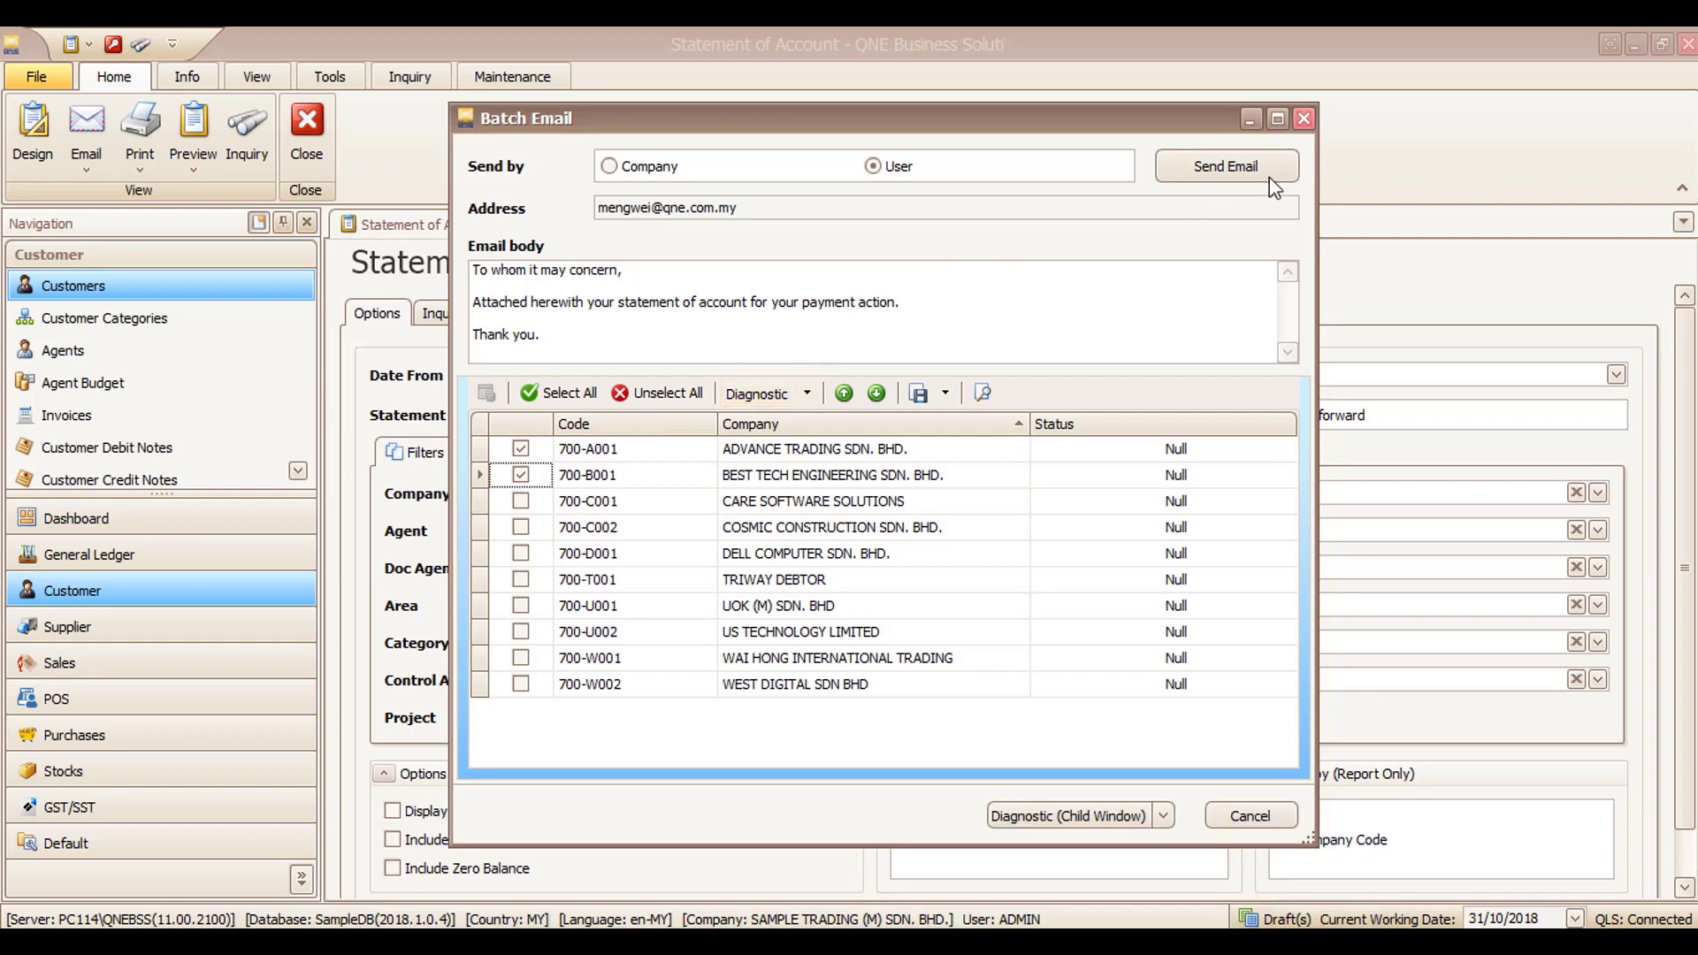
click(1225, 166)
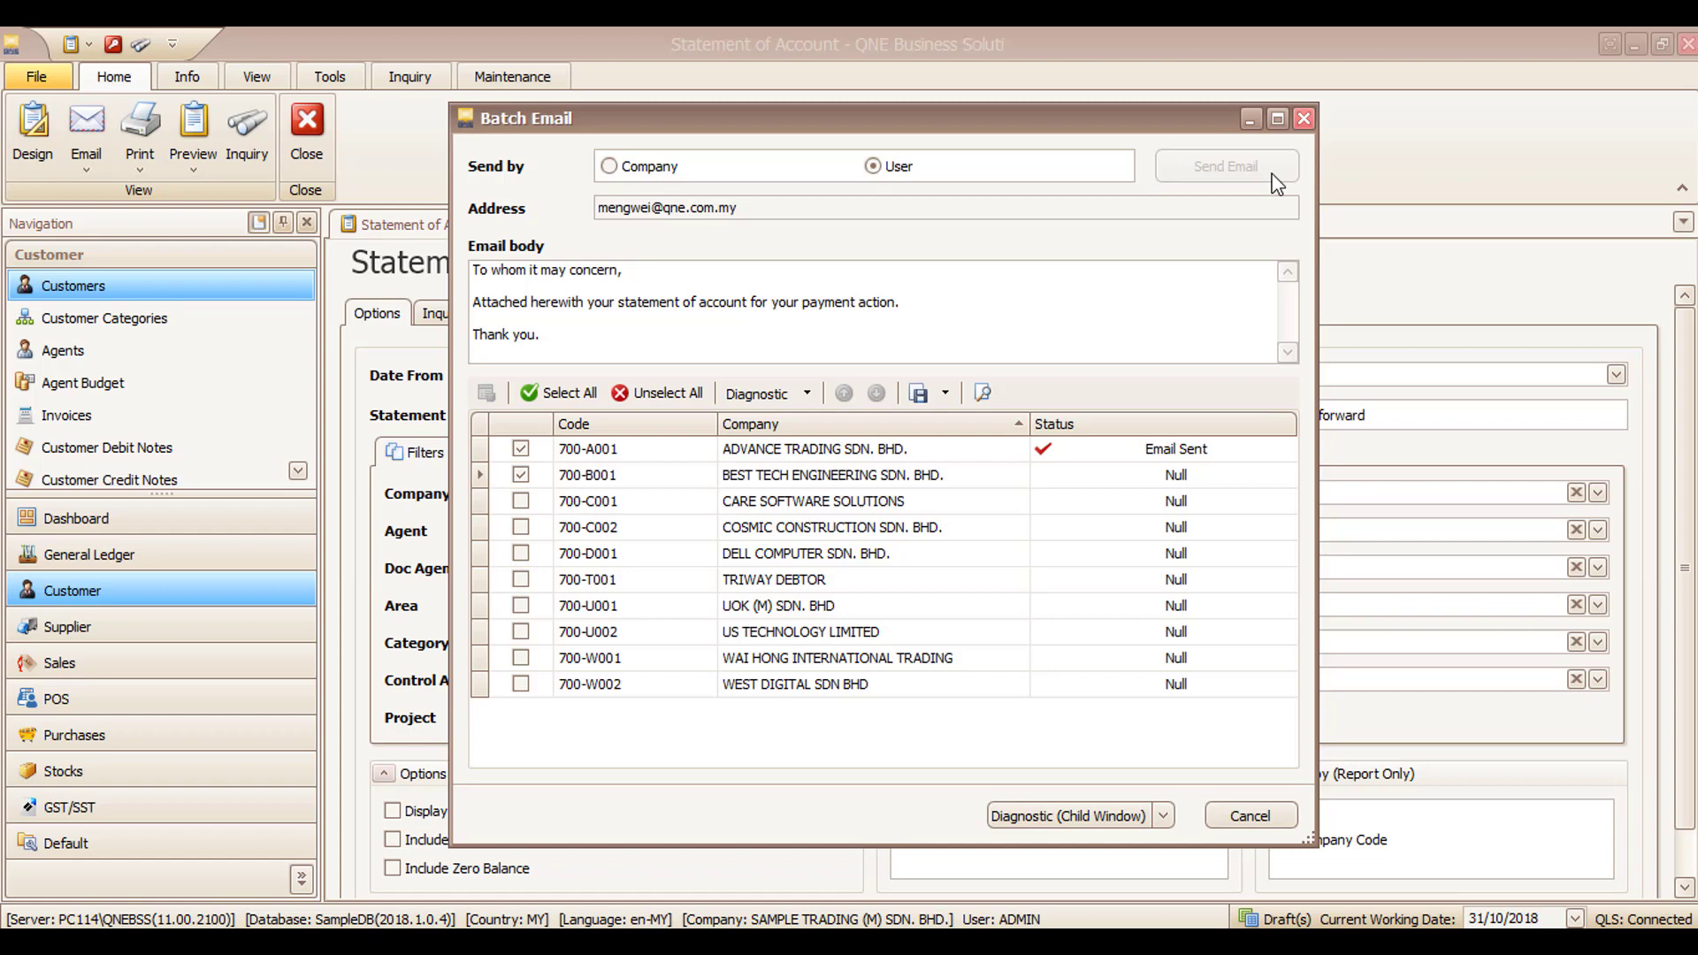
click(1224, 166)
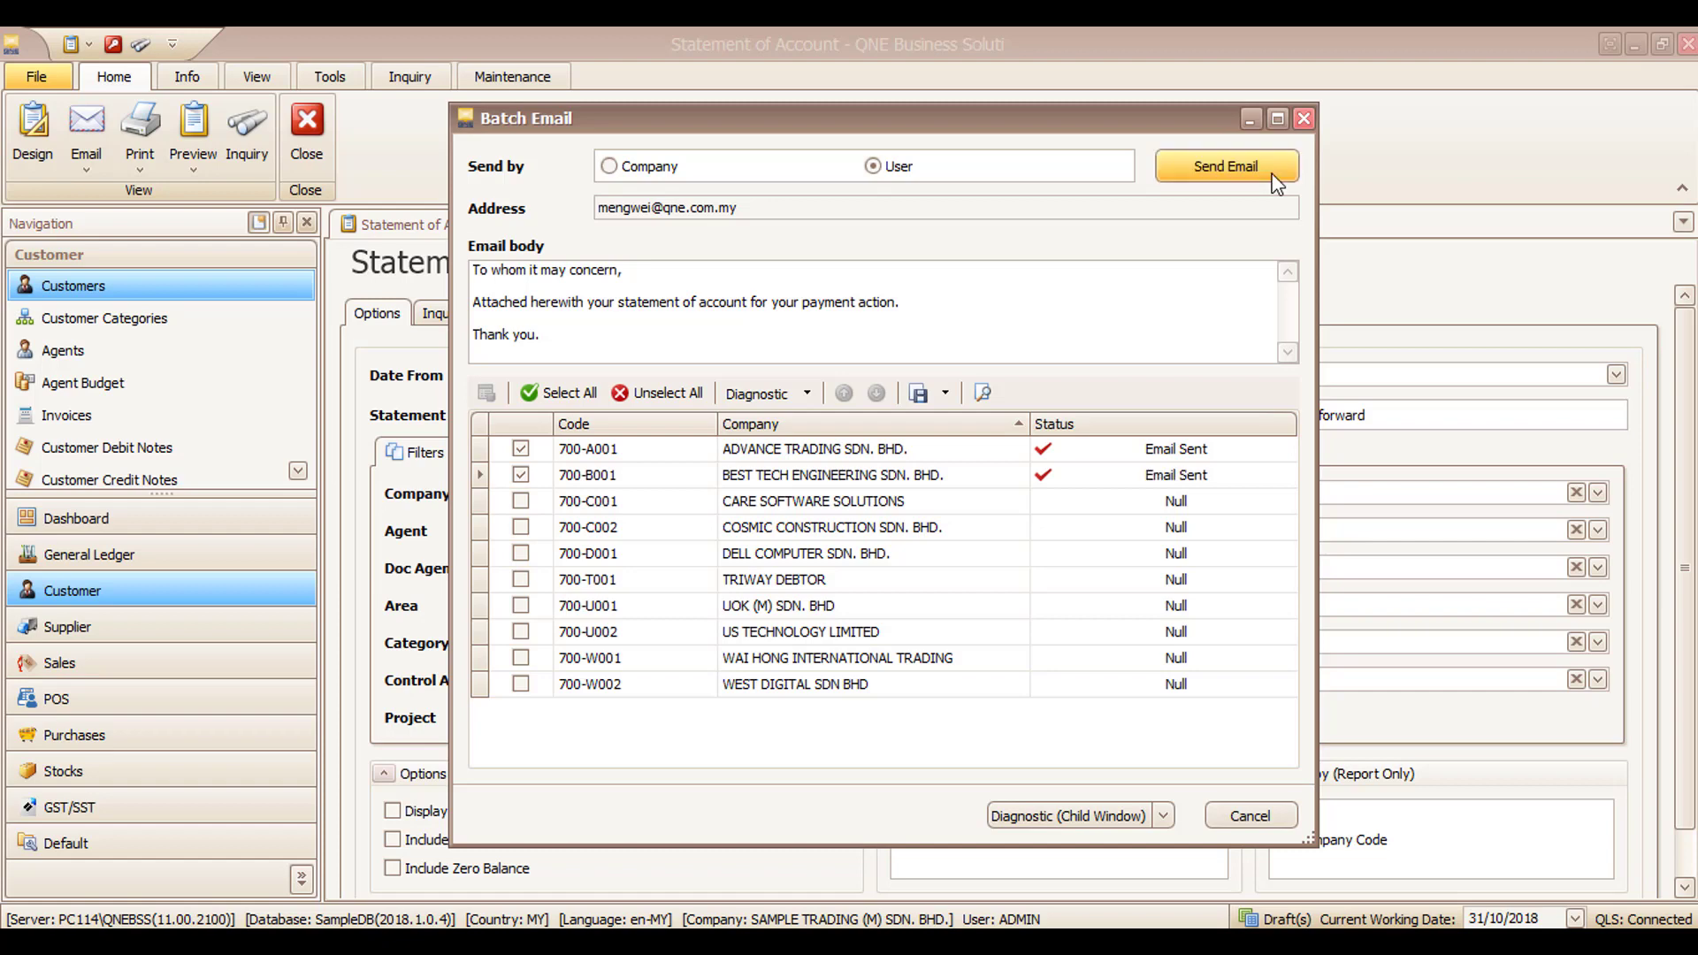
click(1226, 166)
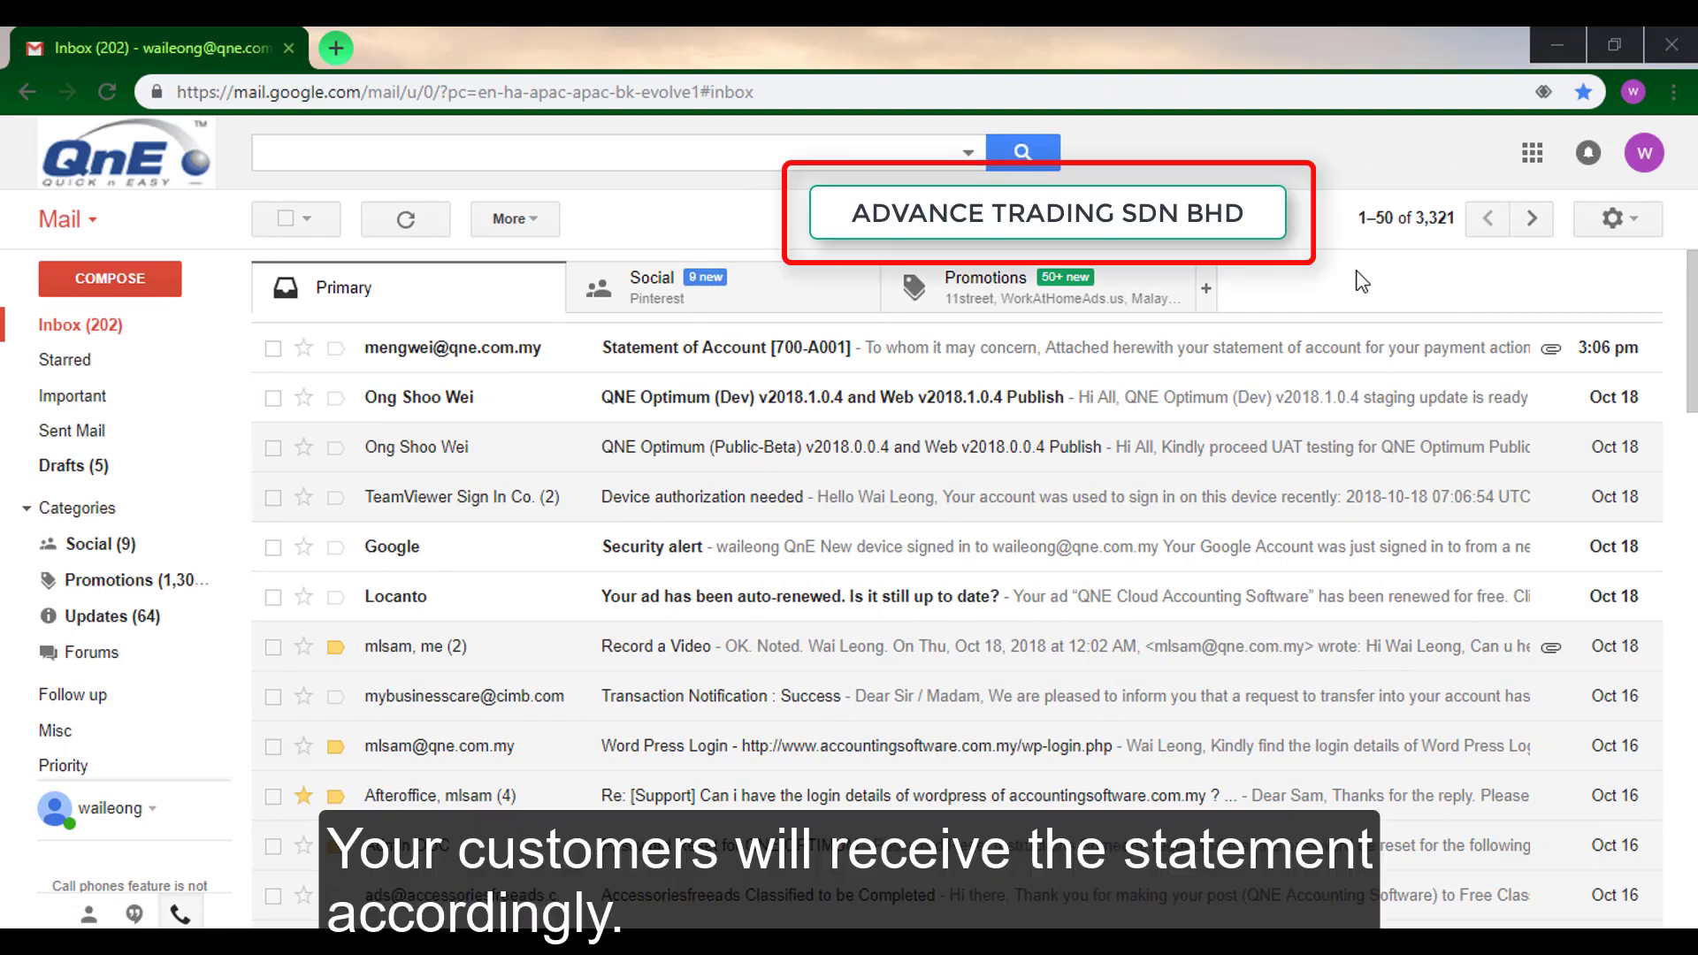